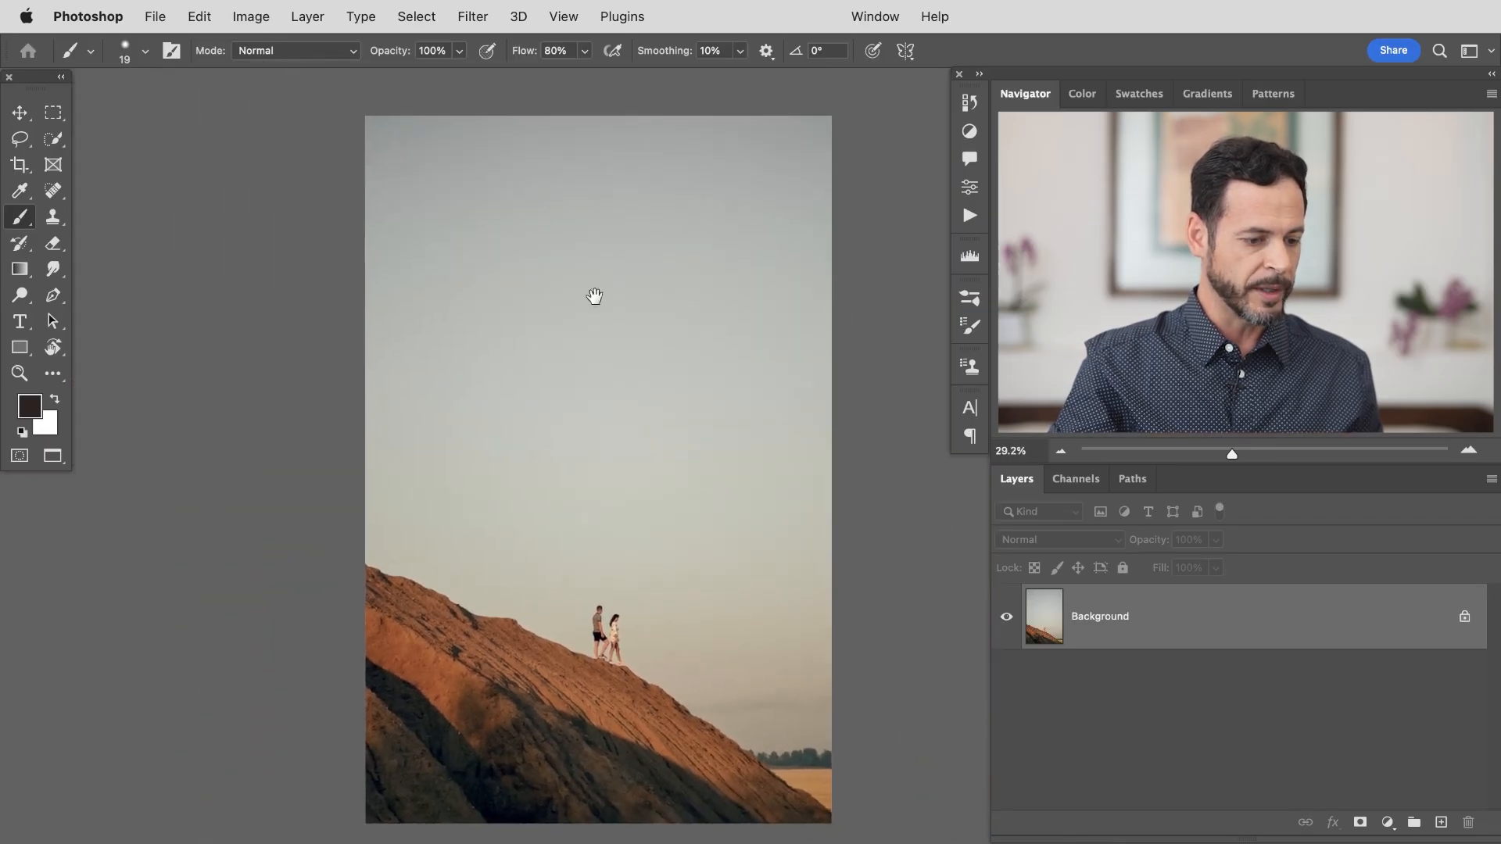
mouse_move(613, 462)
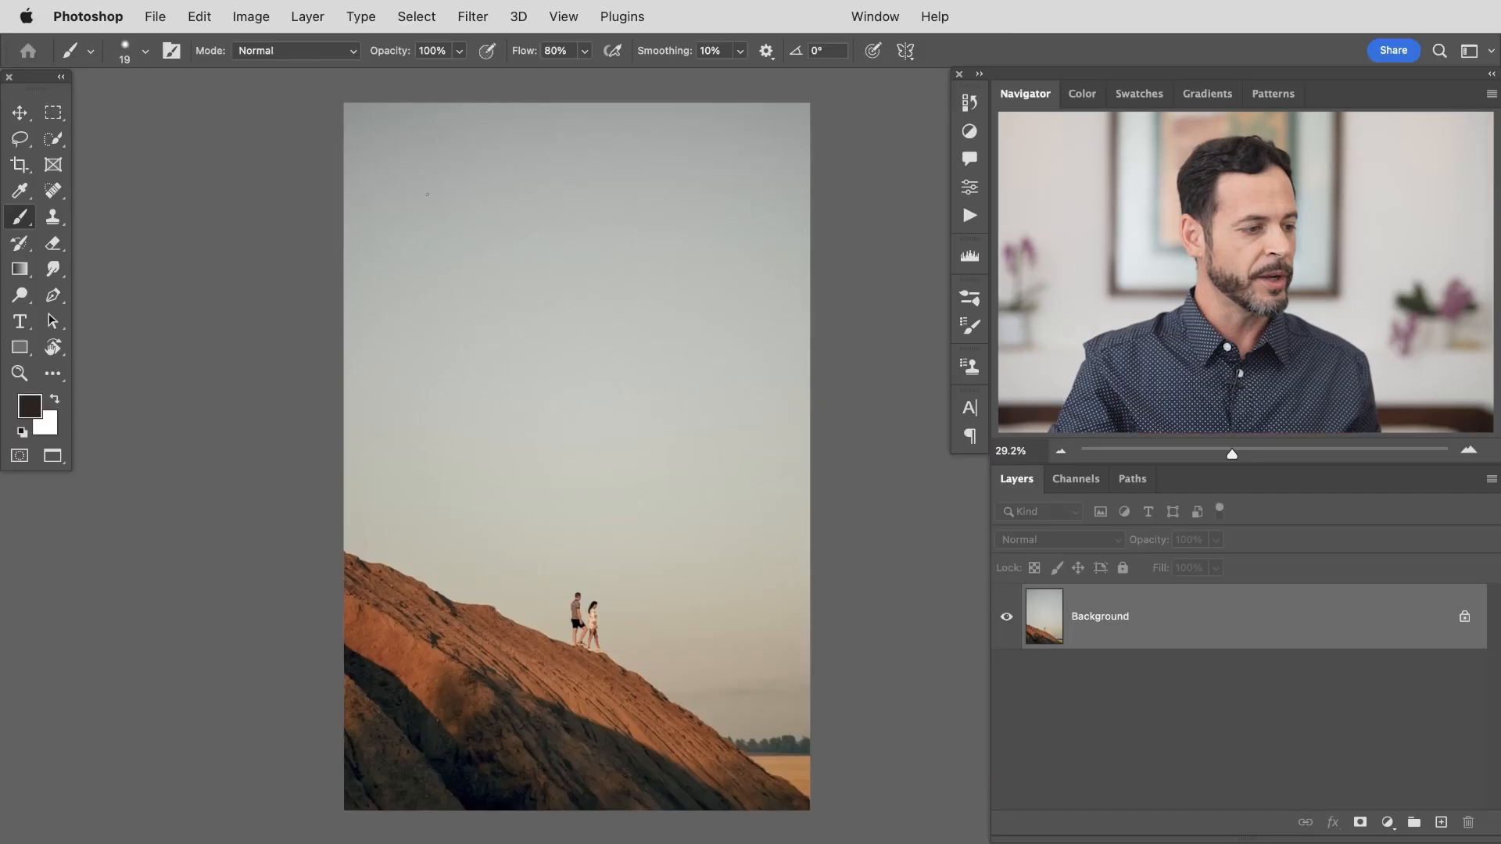
Start Sky Replacement from the Edit menu on the couple-on-a-hill photo
click(199, 17)
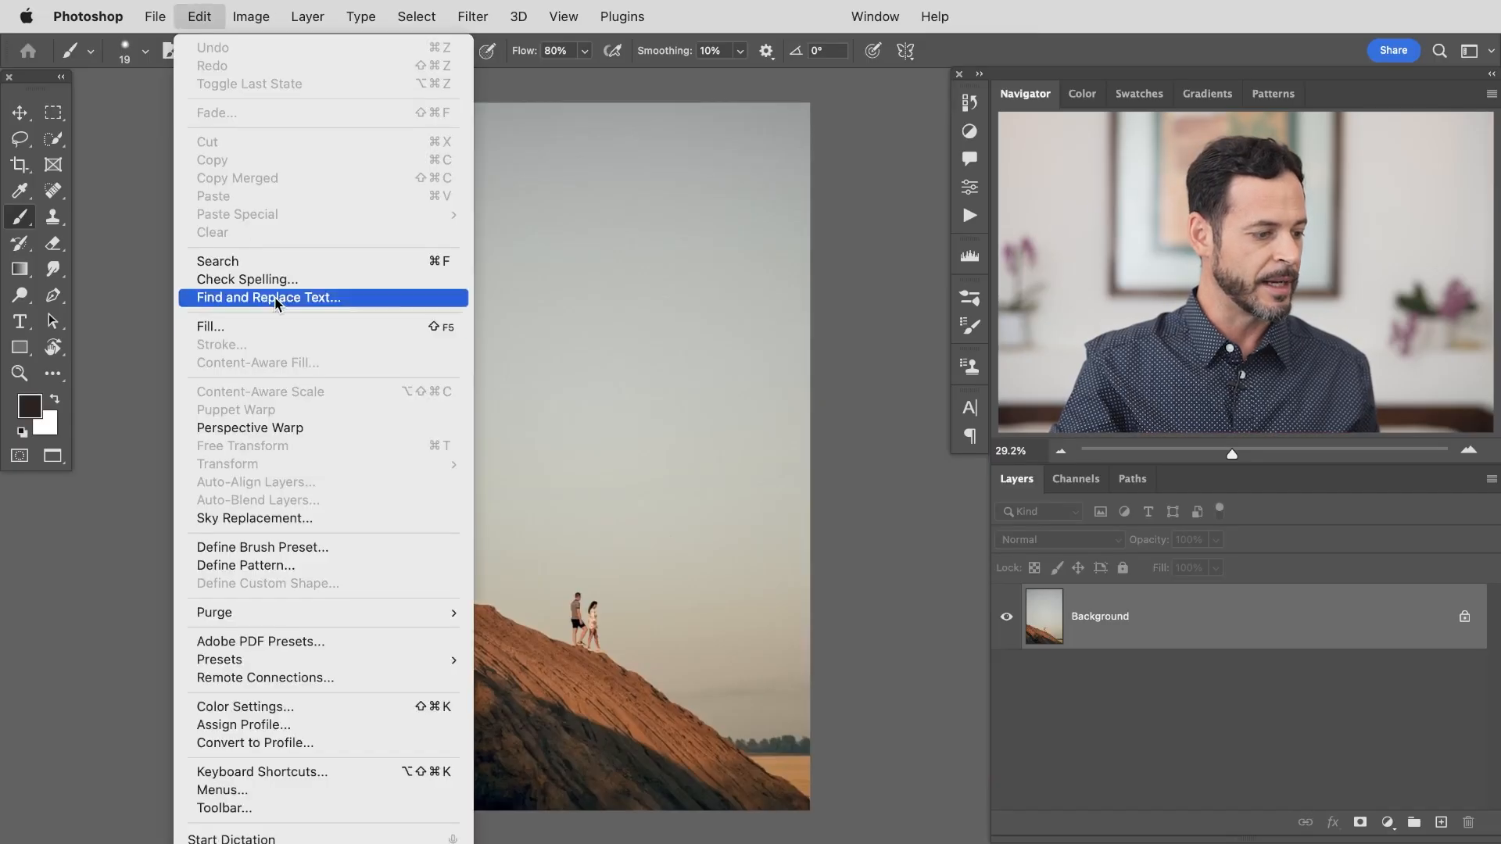
mouse_move(279, 517)
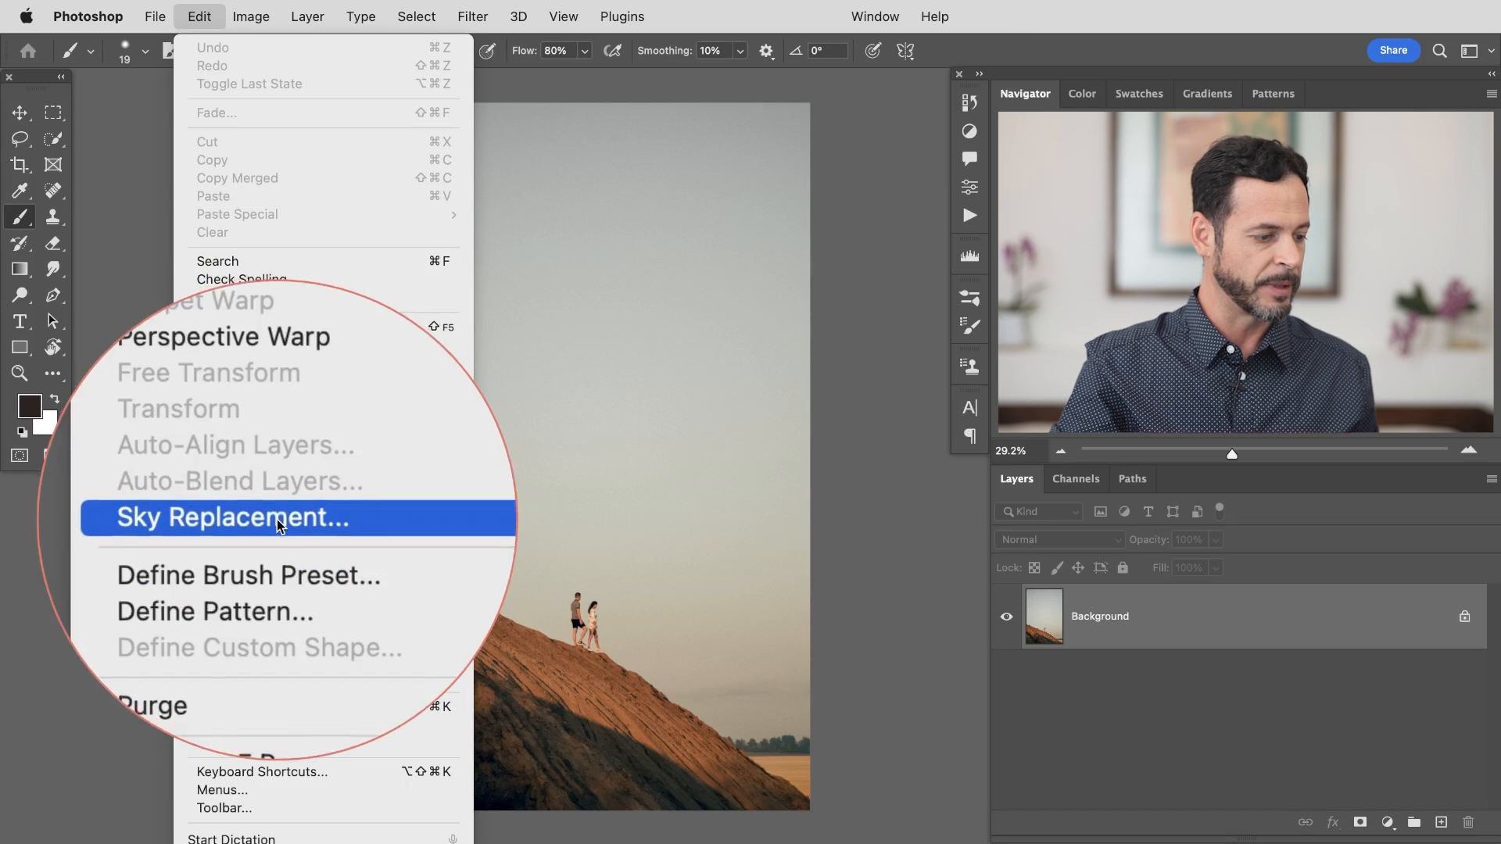
click(236, 517)
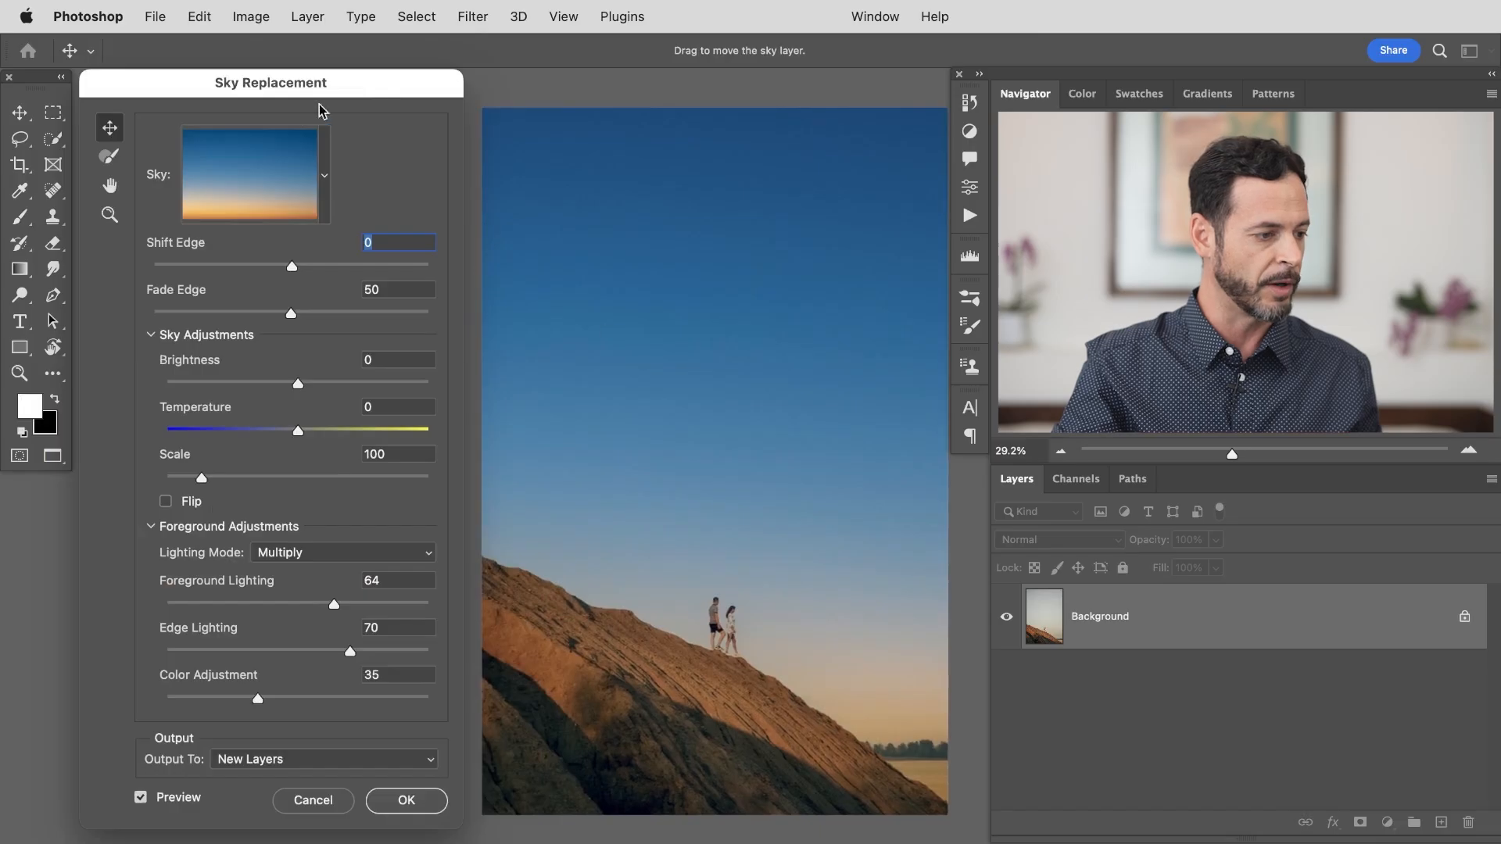
Try a wispy Blue Skies preset, then settle on the streaky pink sunset sky from Spectacular
click(324, 174)
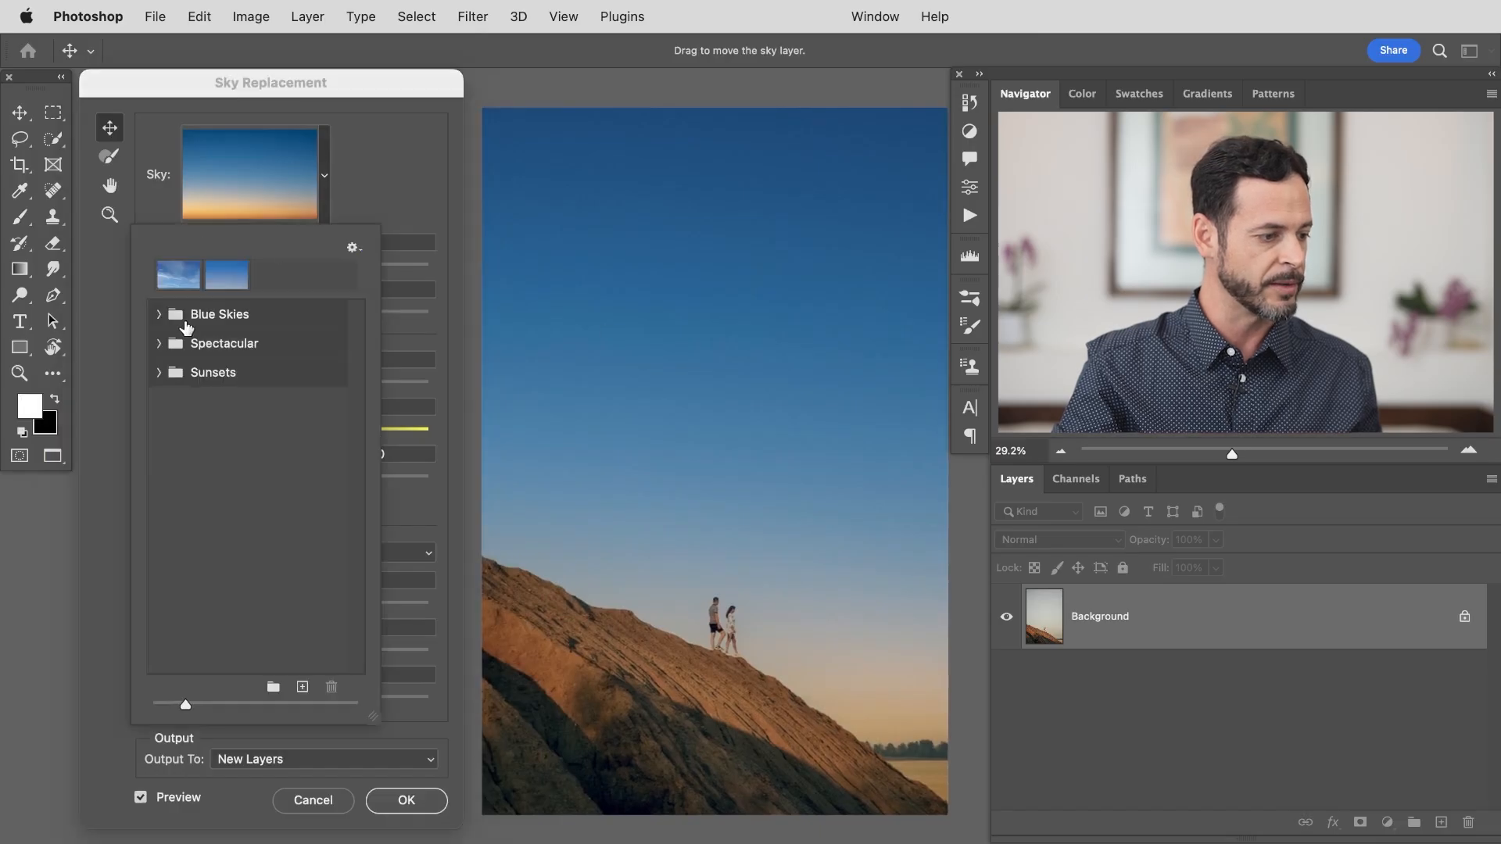
click(219, 314)
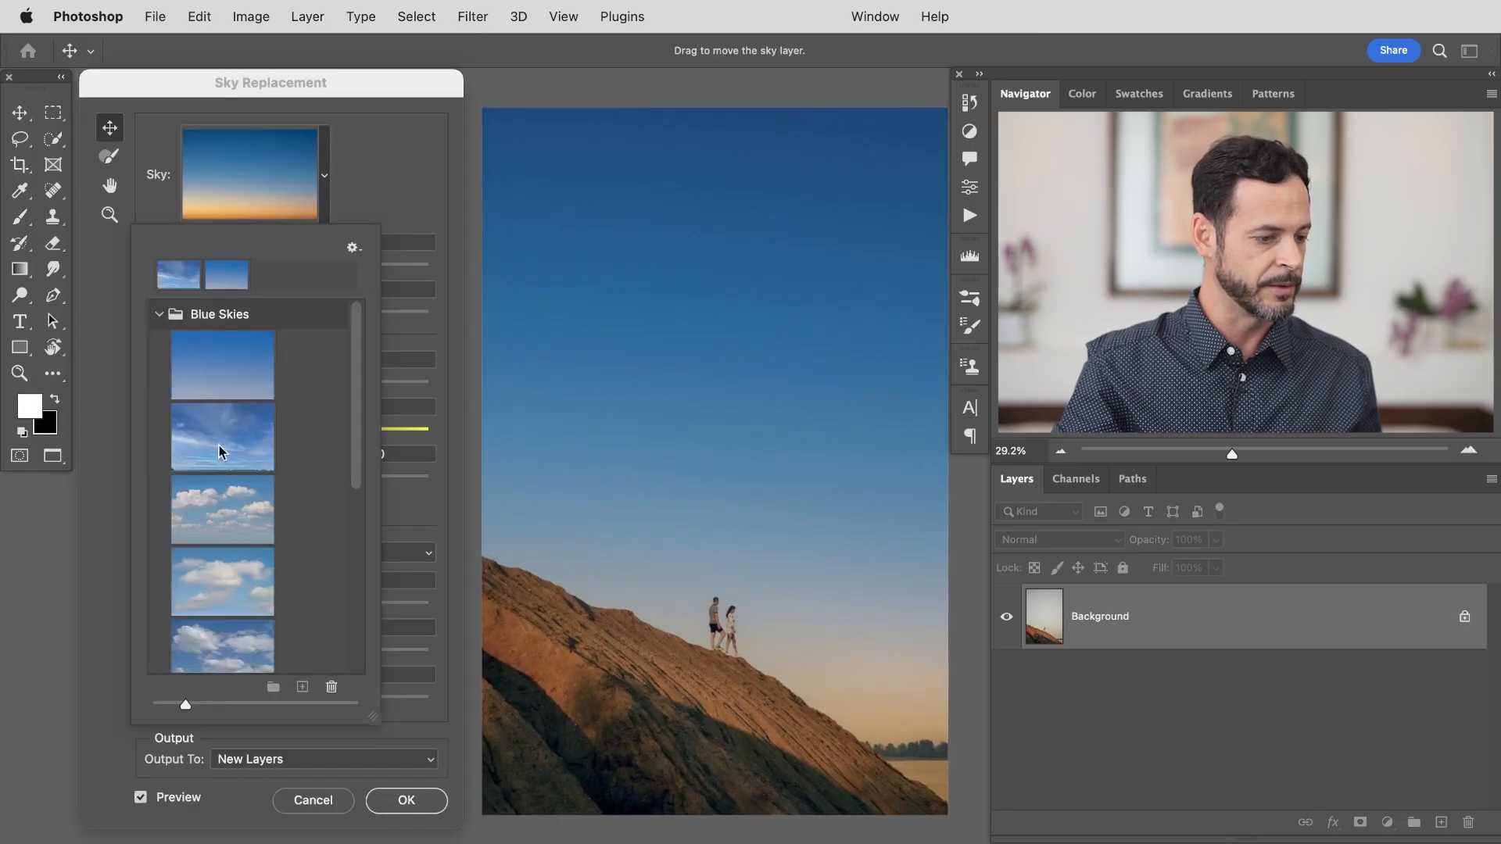
click(220, 436)
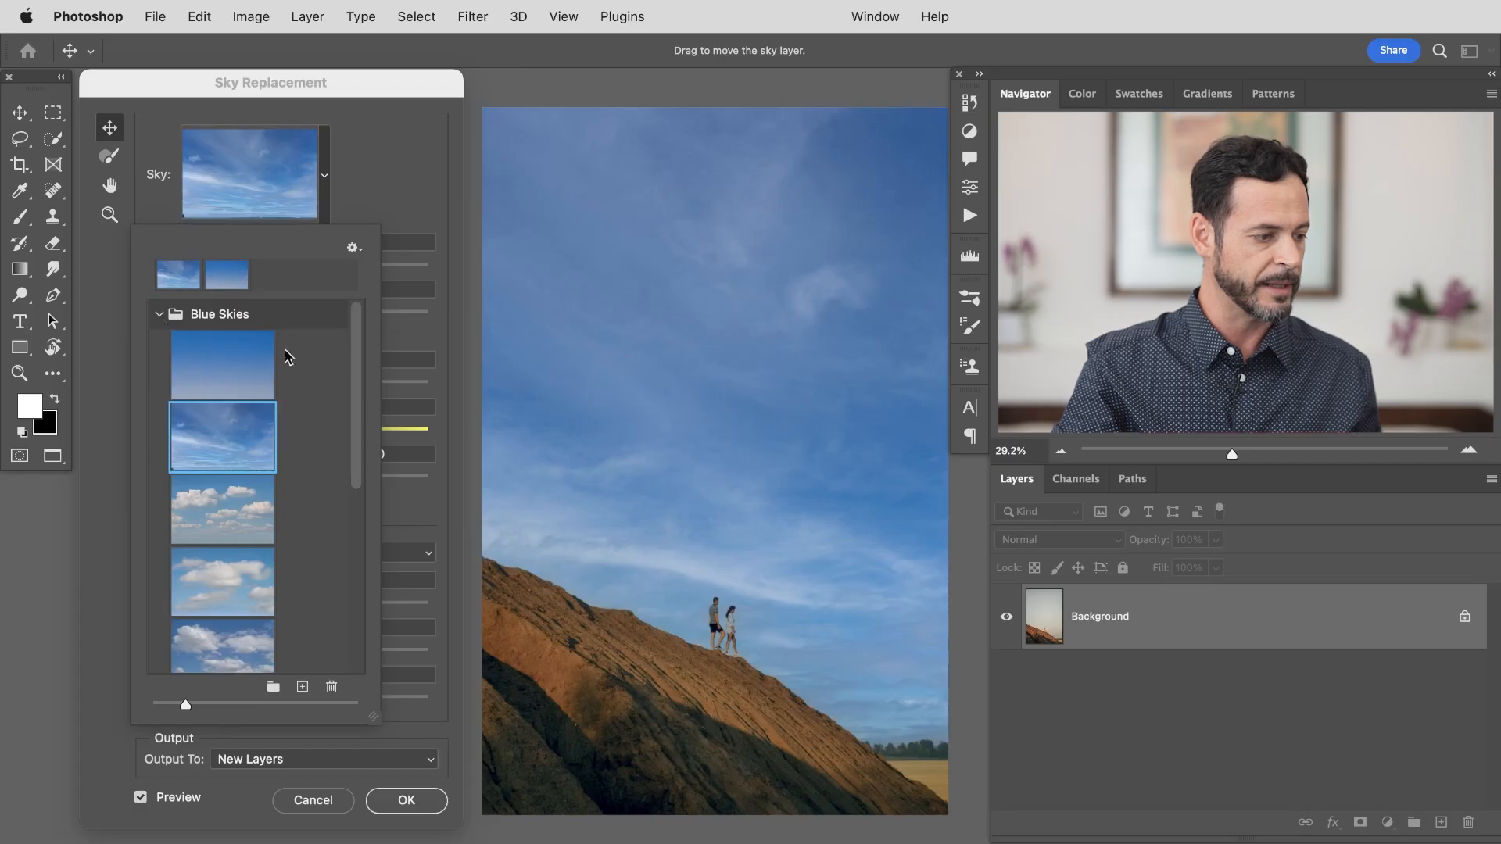
mouse_move(158, 322)
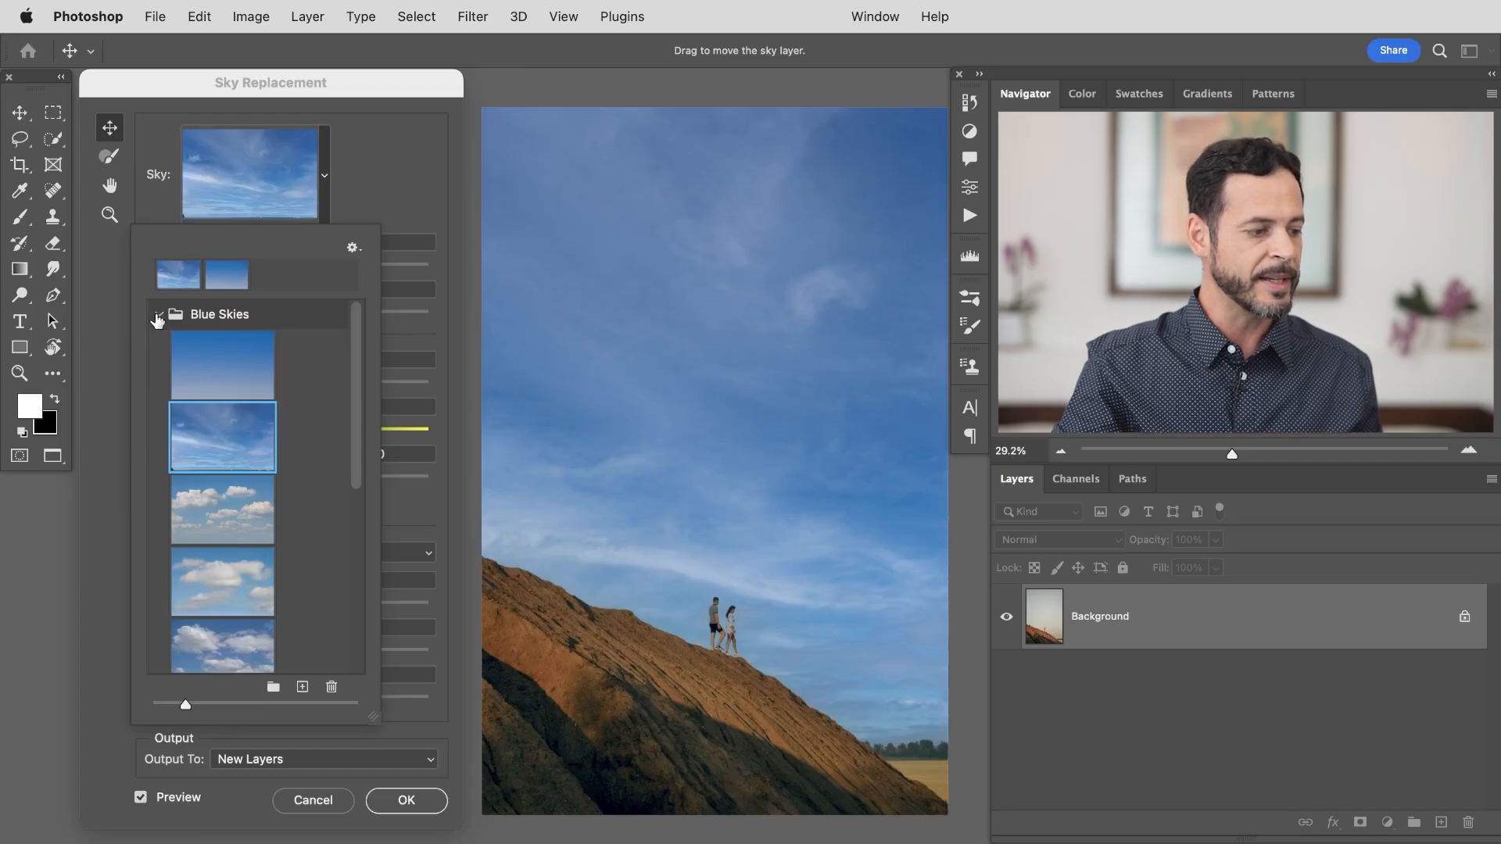
click(158, 315)
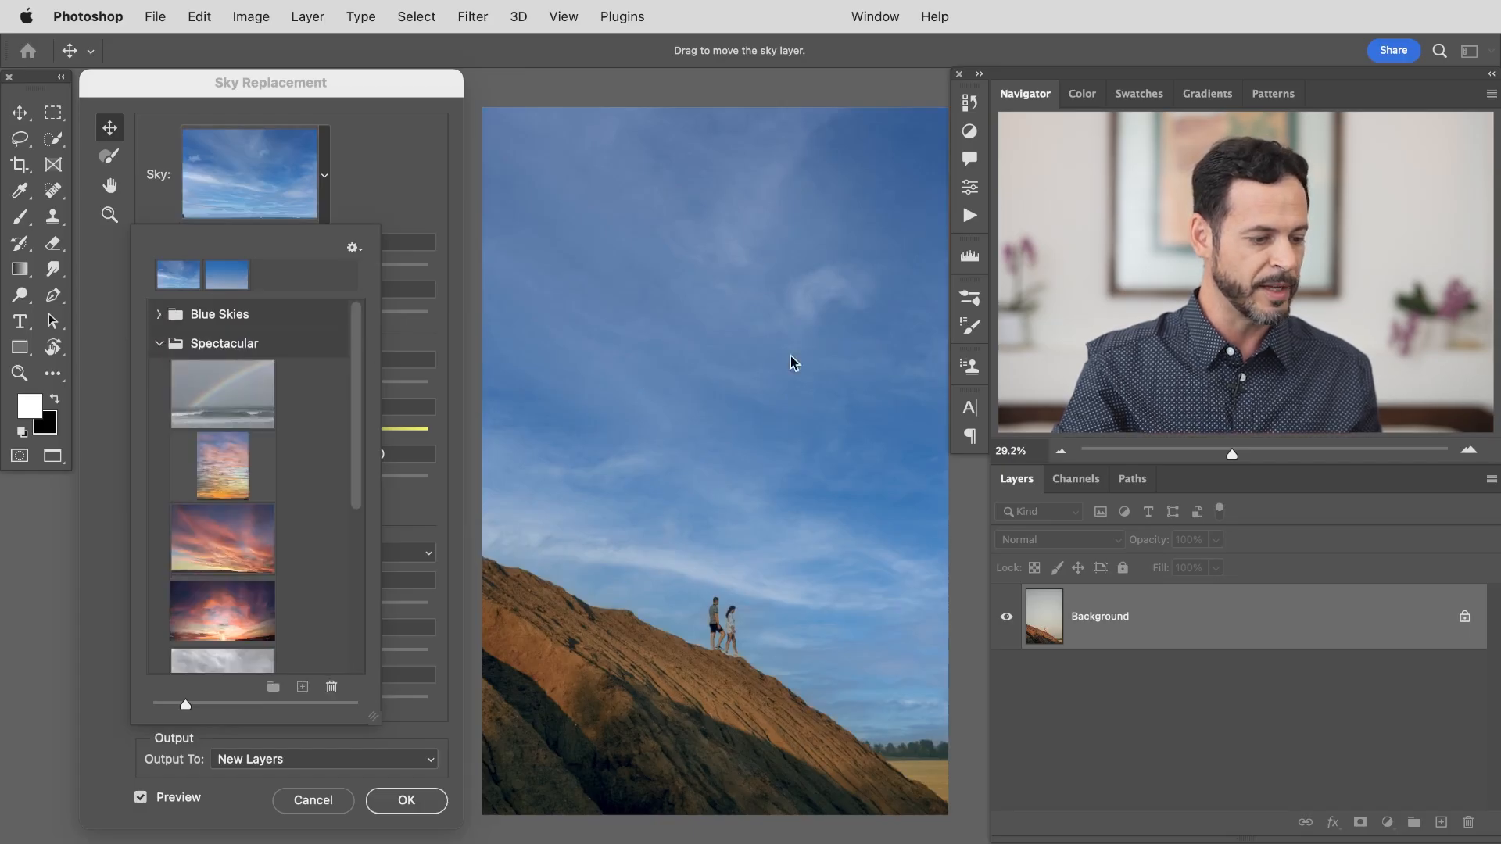
click(220, 467)
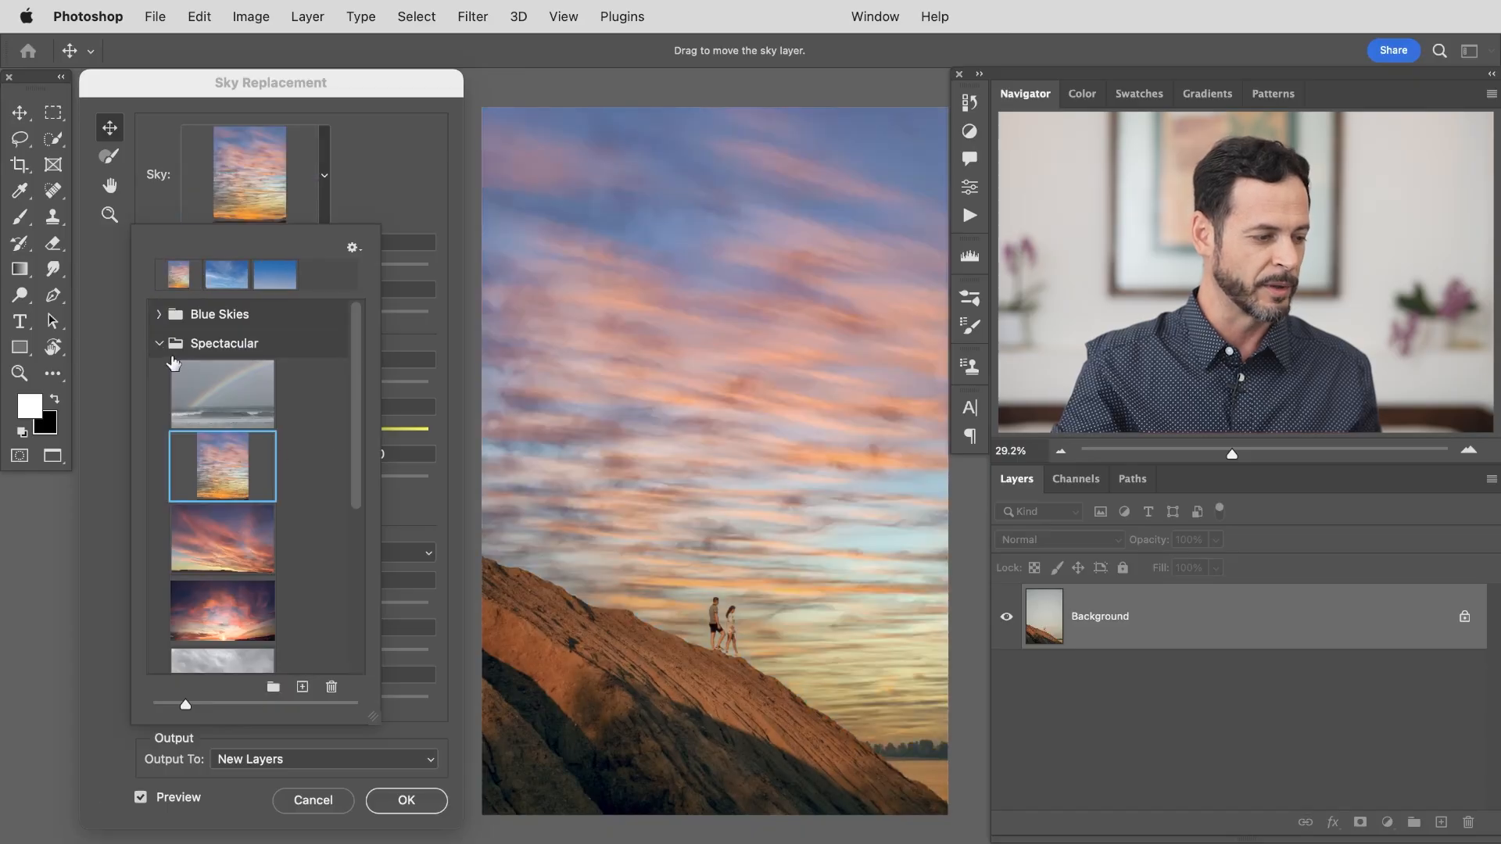
click(159, 342)
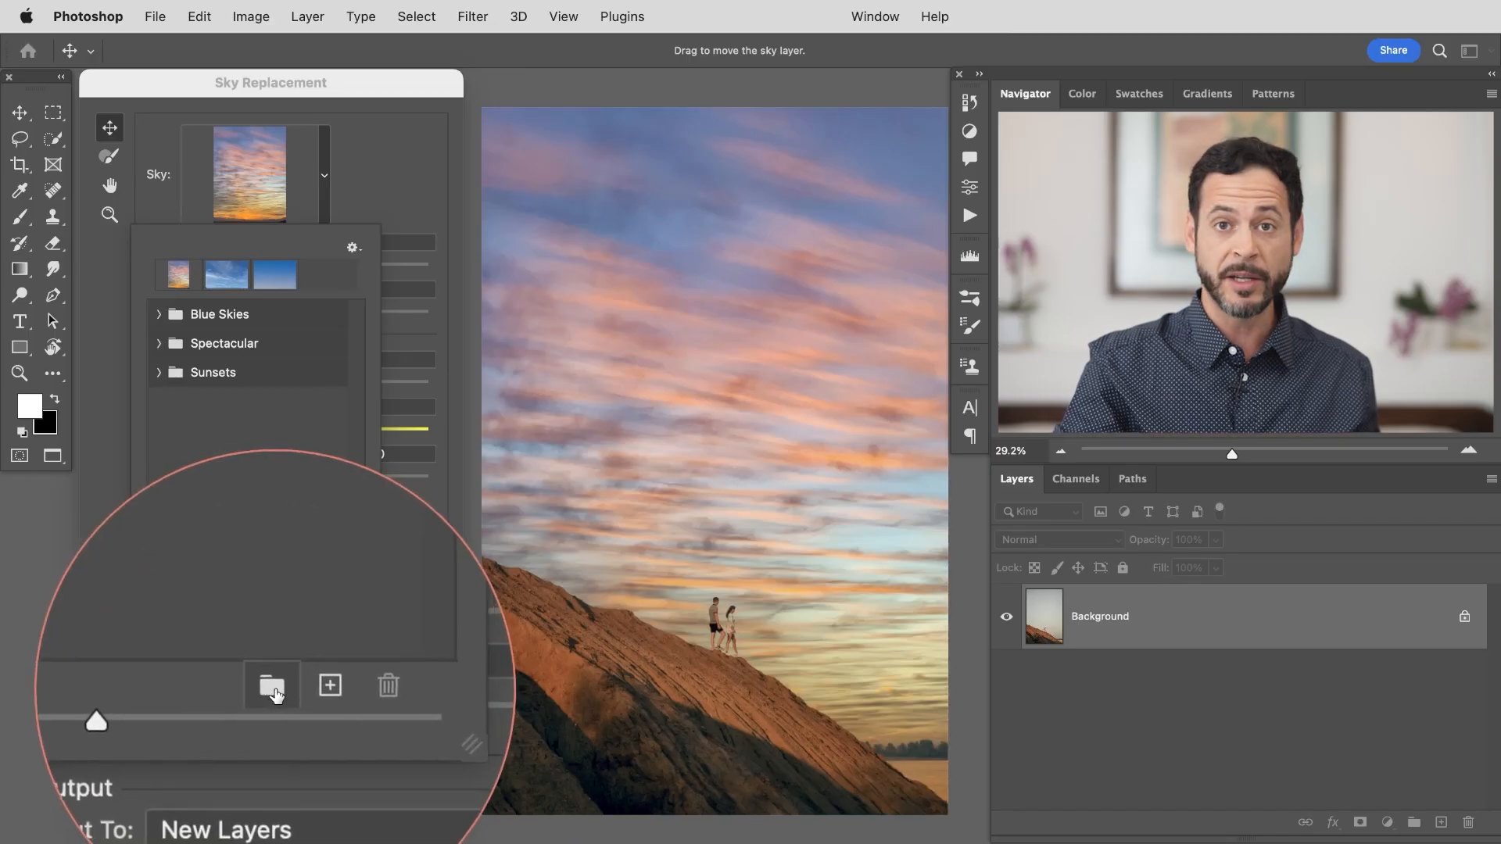
Create a new sky preset group named My Skies and select it
click(272, 685)
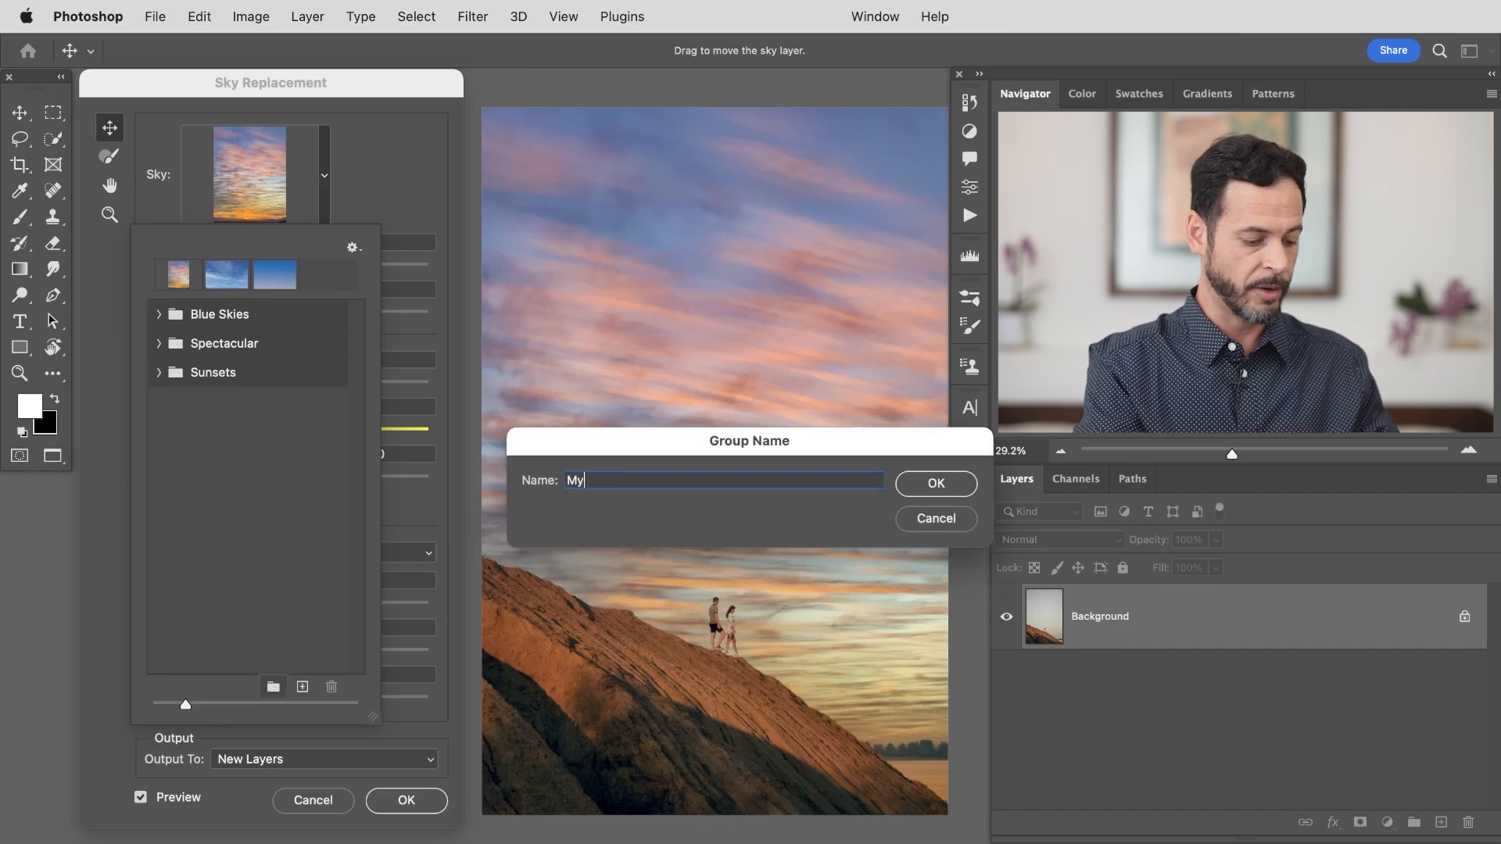
click(935, 483)
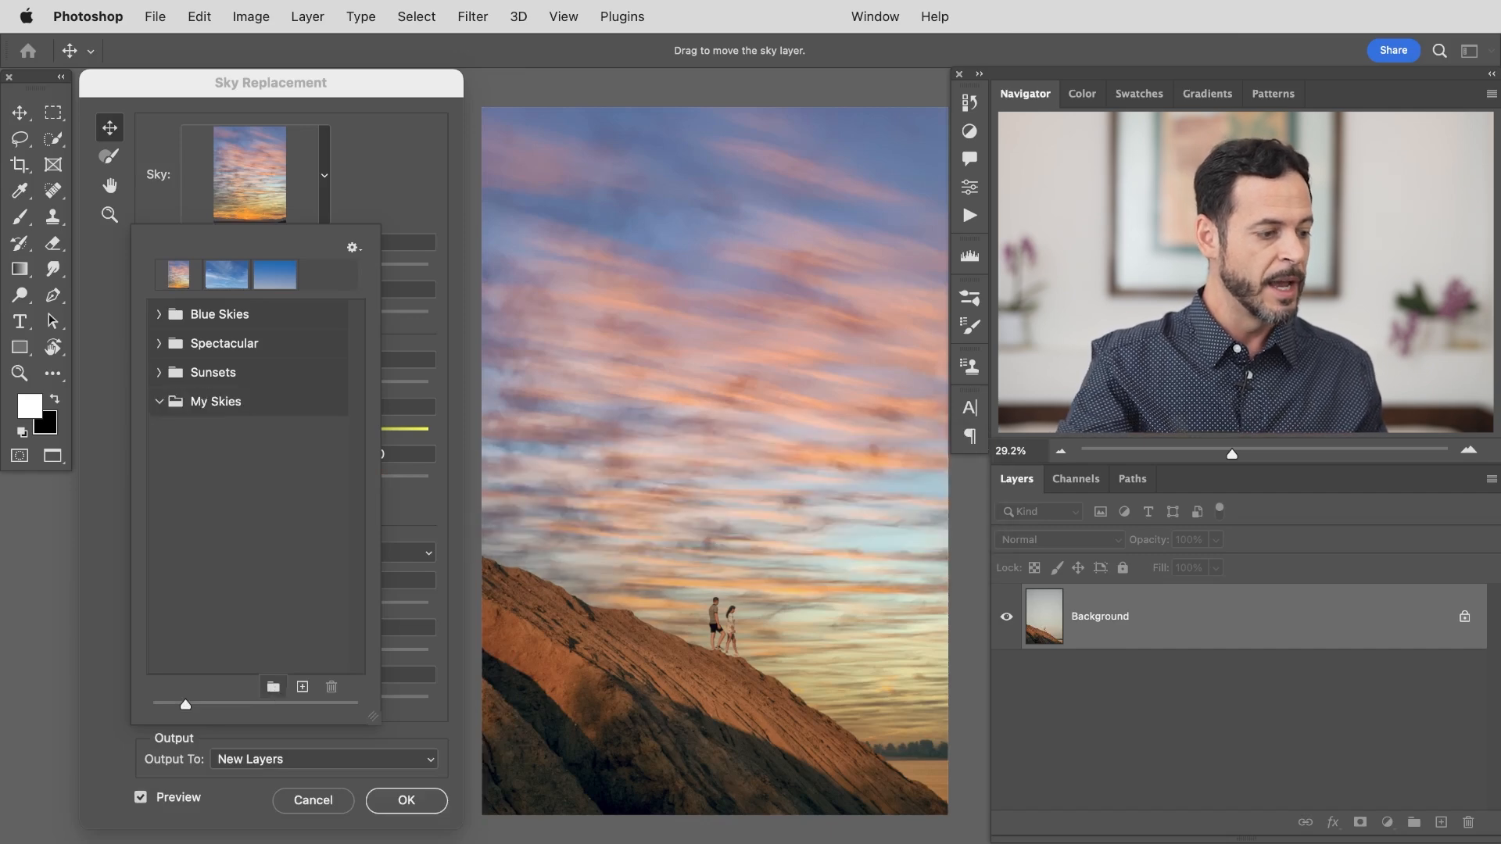
click(216, 402)
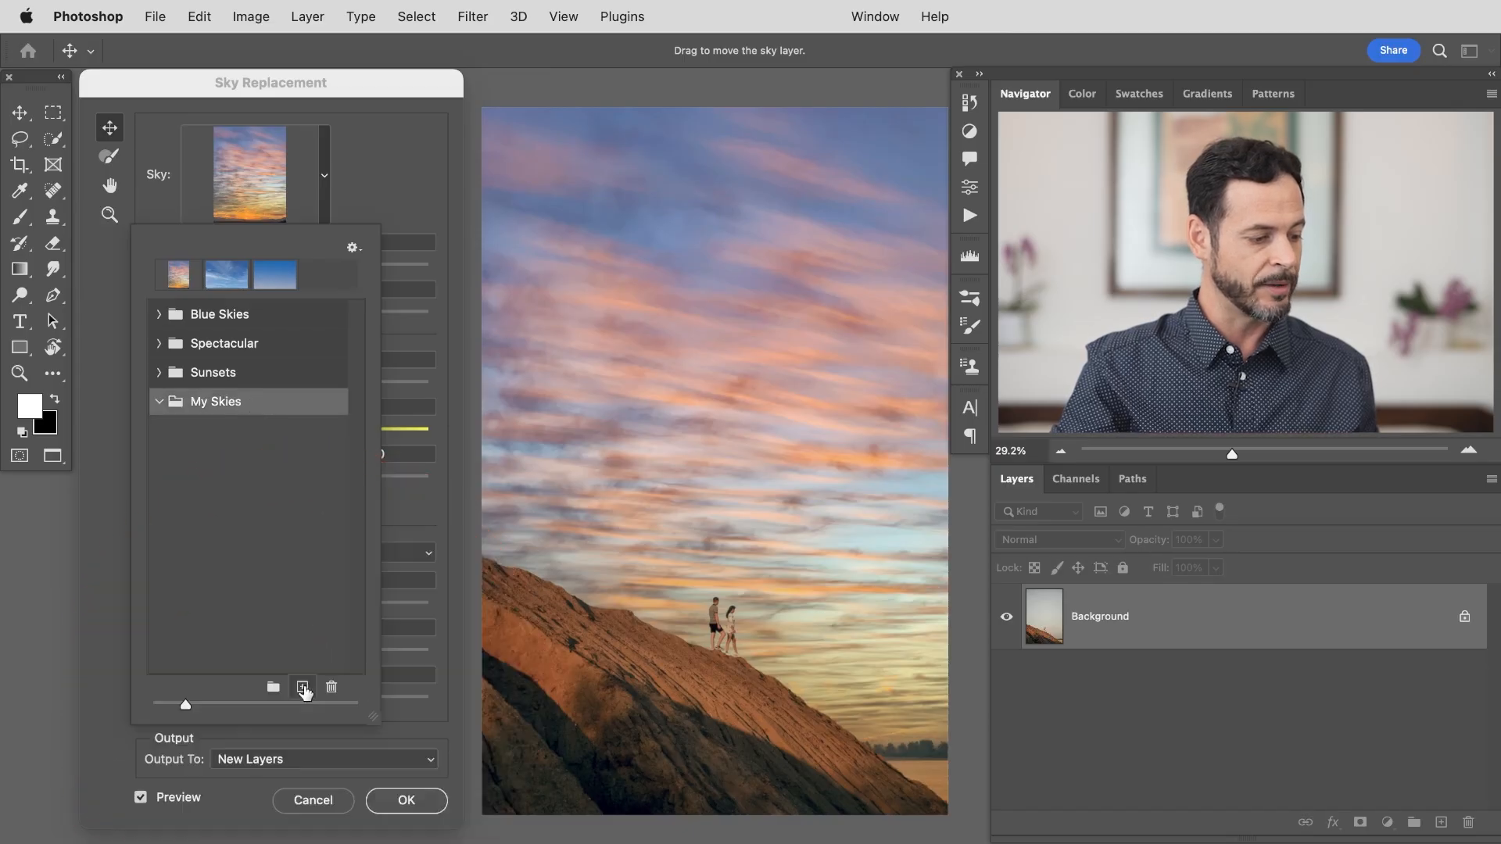
Import Sky 01.jpg, Sky 02.jpg and Sky 03.jpg from Sample Images into My Skies
click(302, 687)
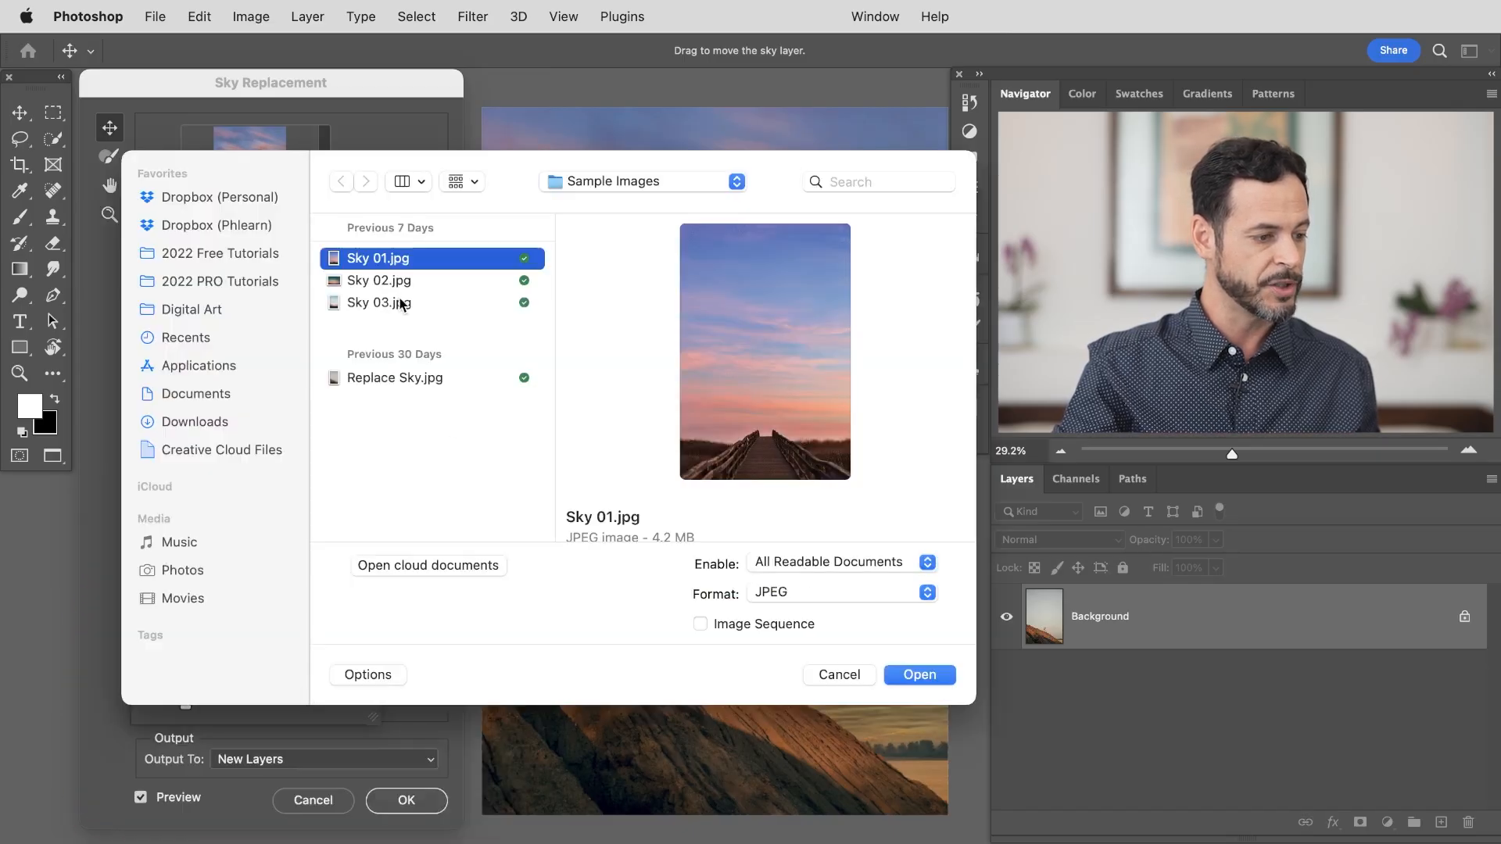
click(380, 302)
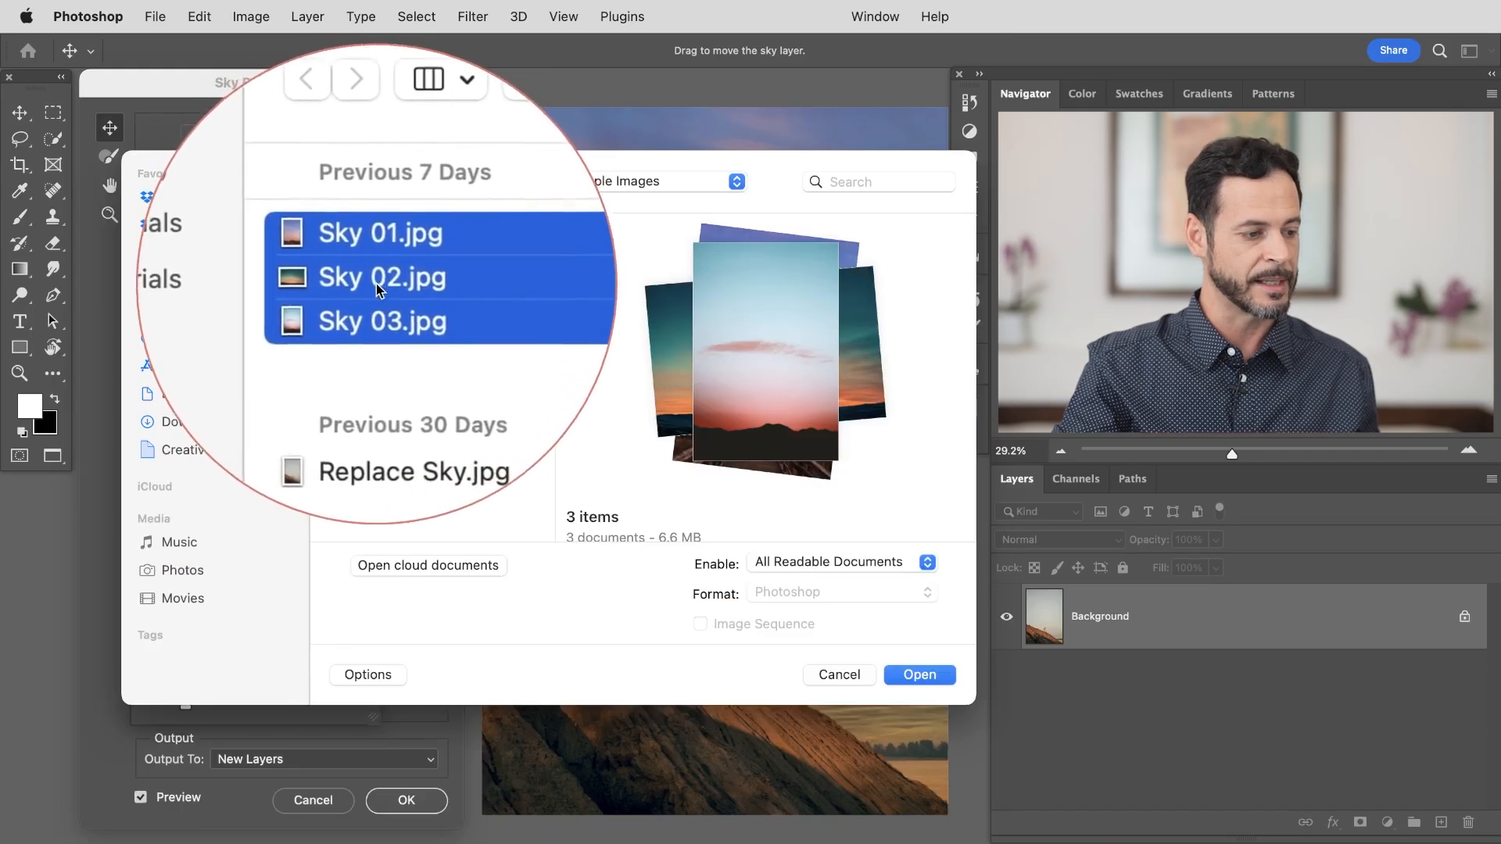
click(918, 675)
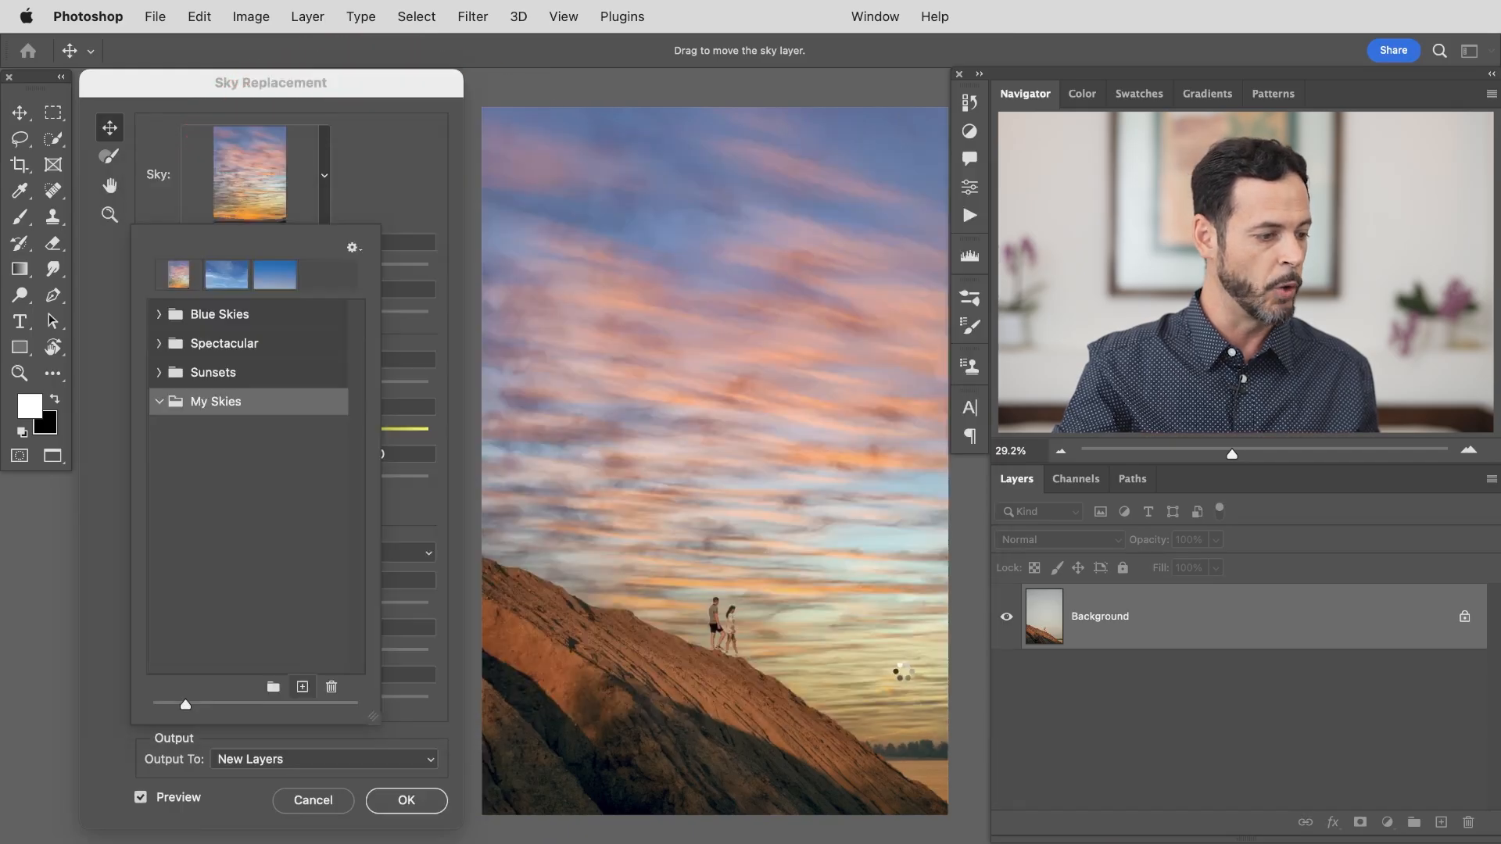
click(216, 401)
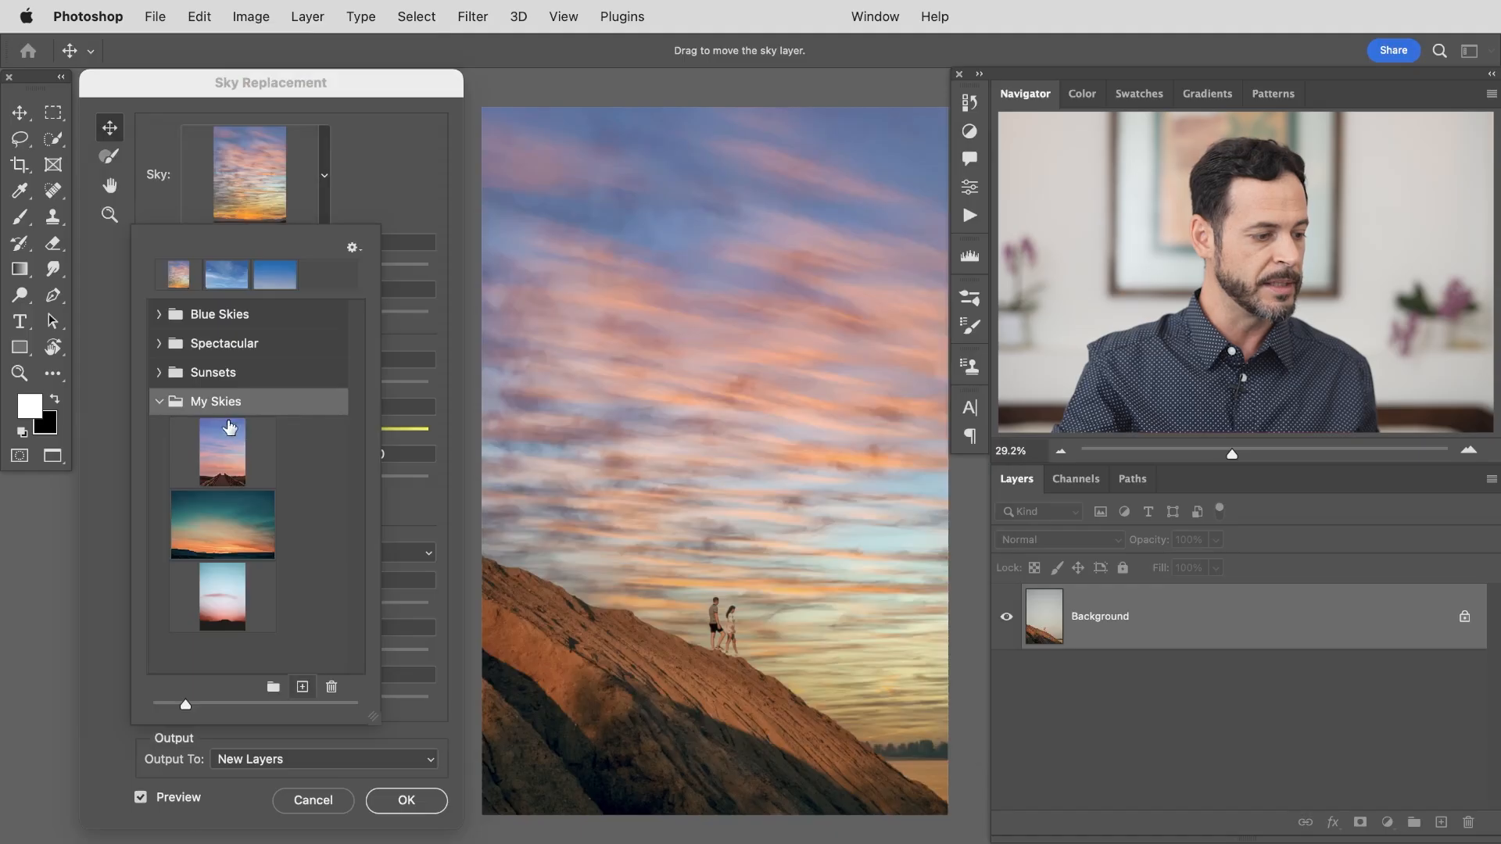
Compare the three My Skies images and choose the pink and blue cloudy sky
click(220, 452)
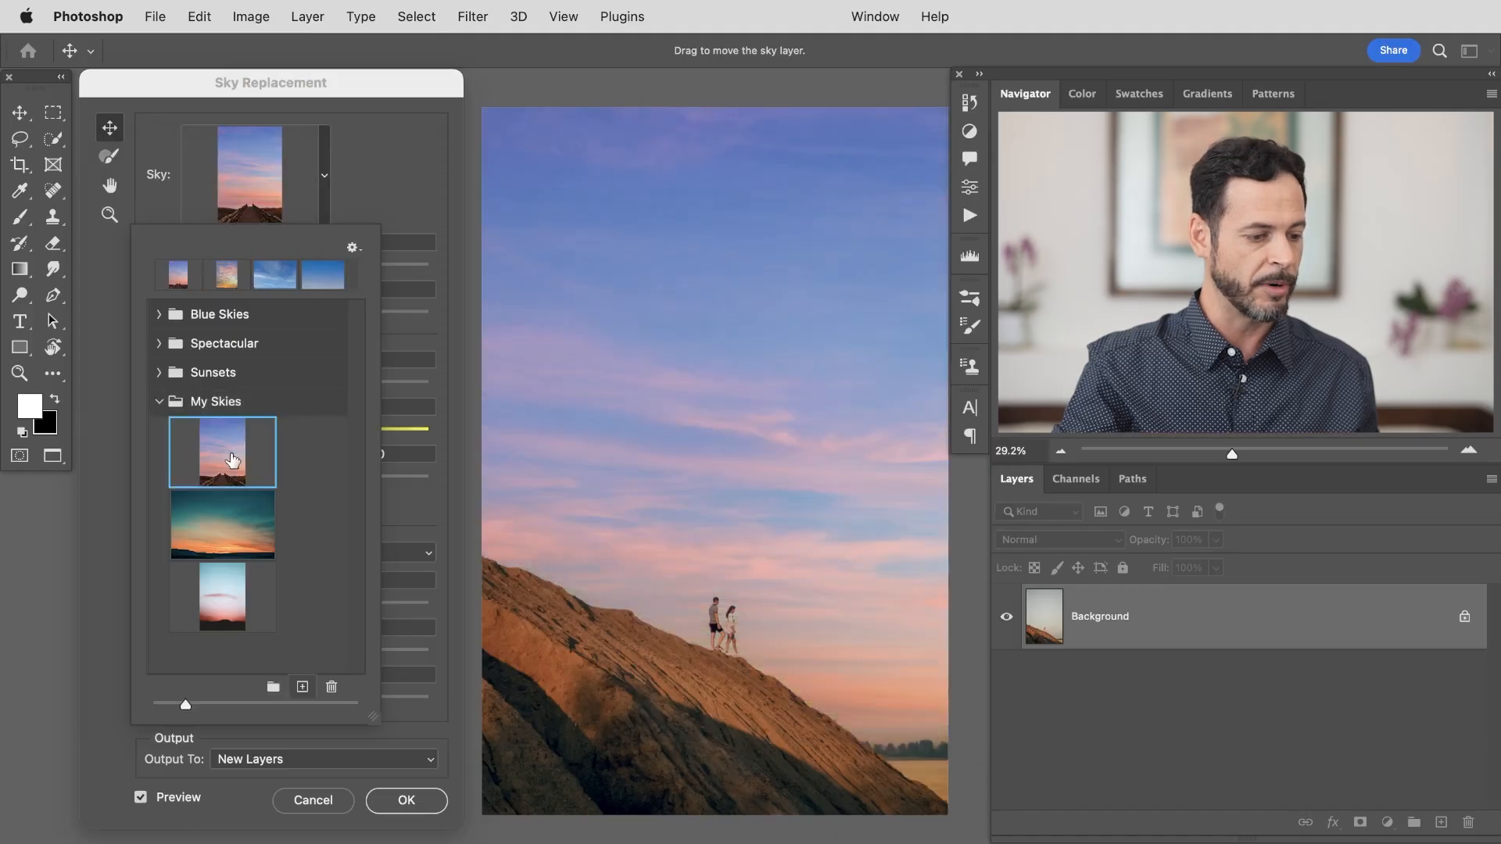
click(222, 522)
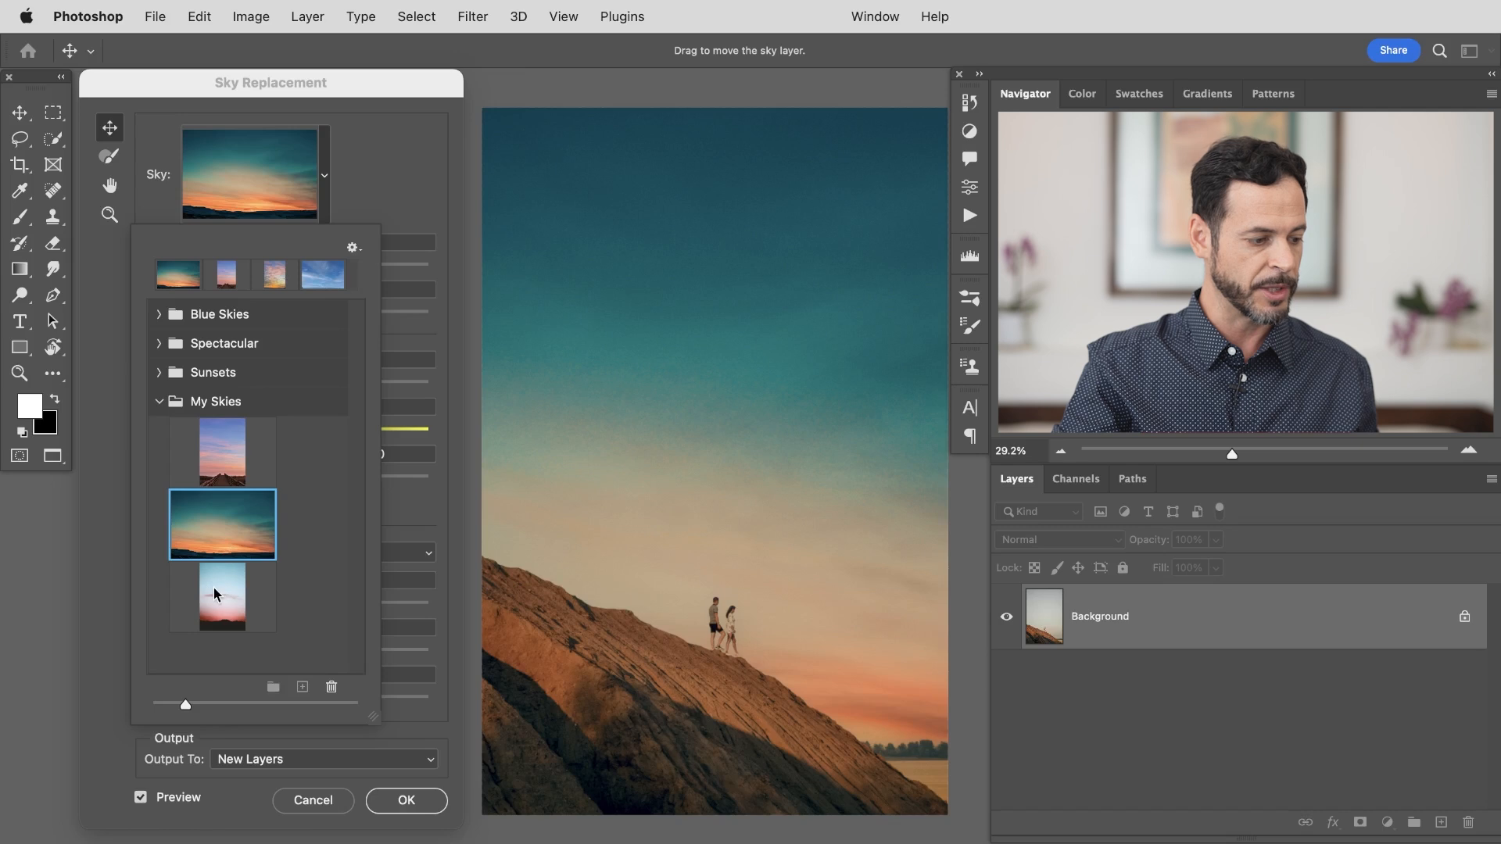
click(221, 596)
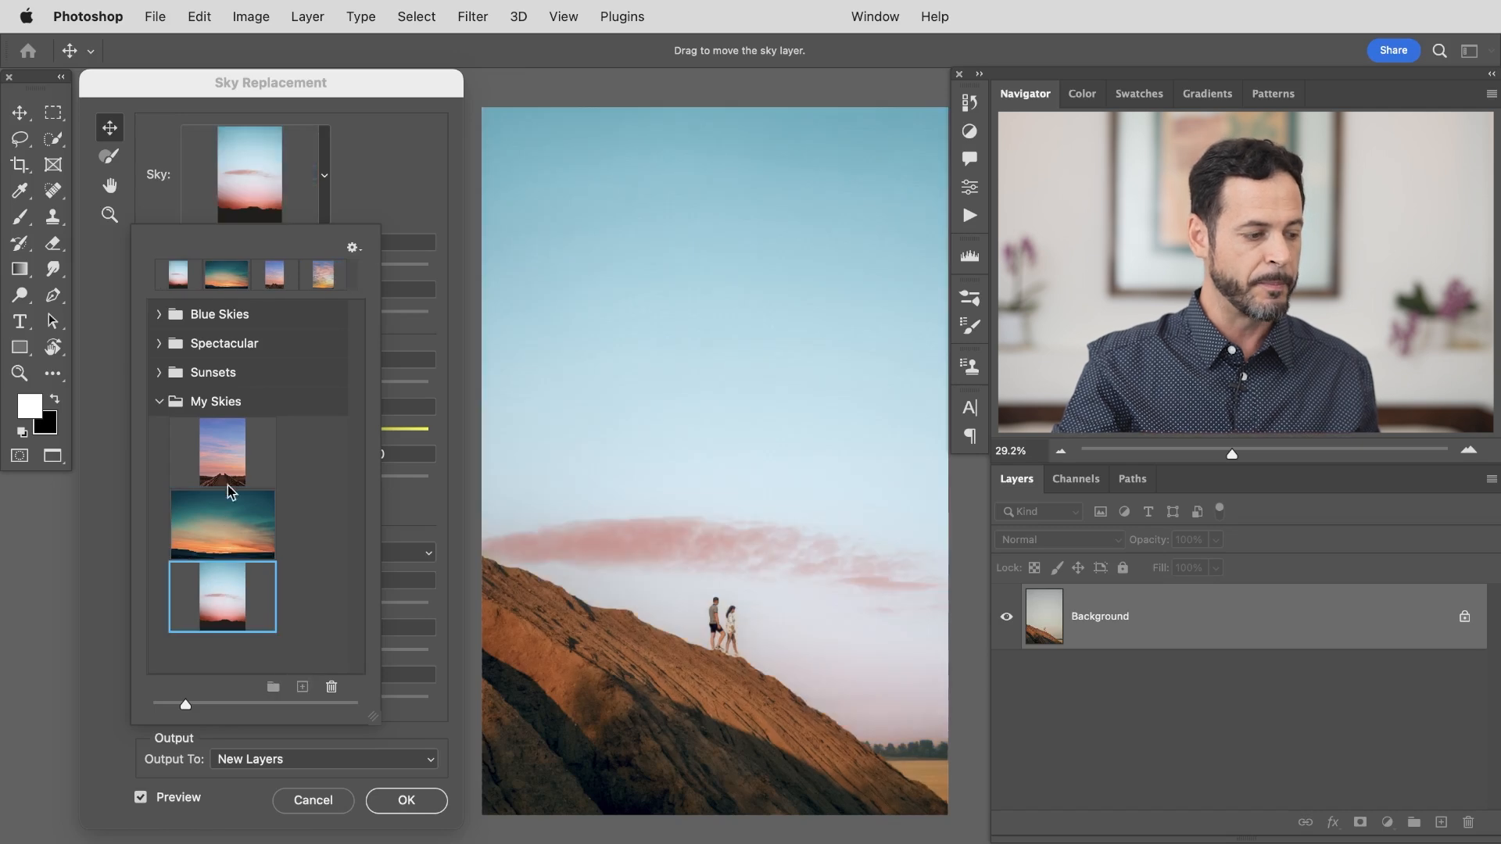
click(220, 452)
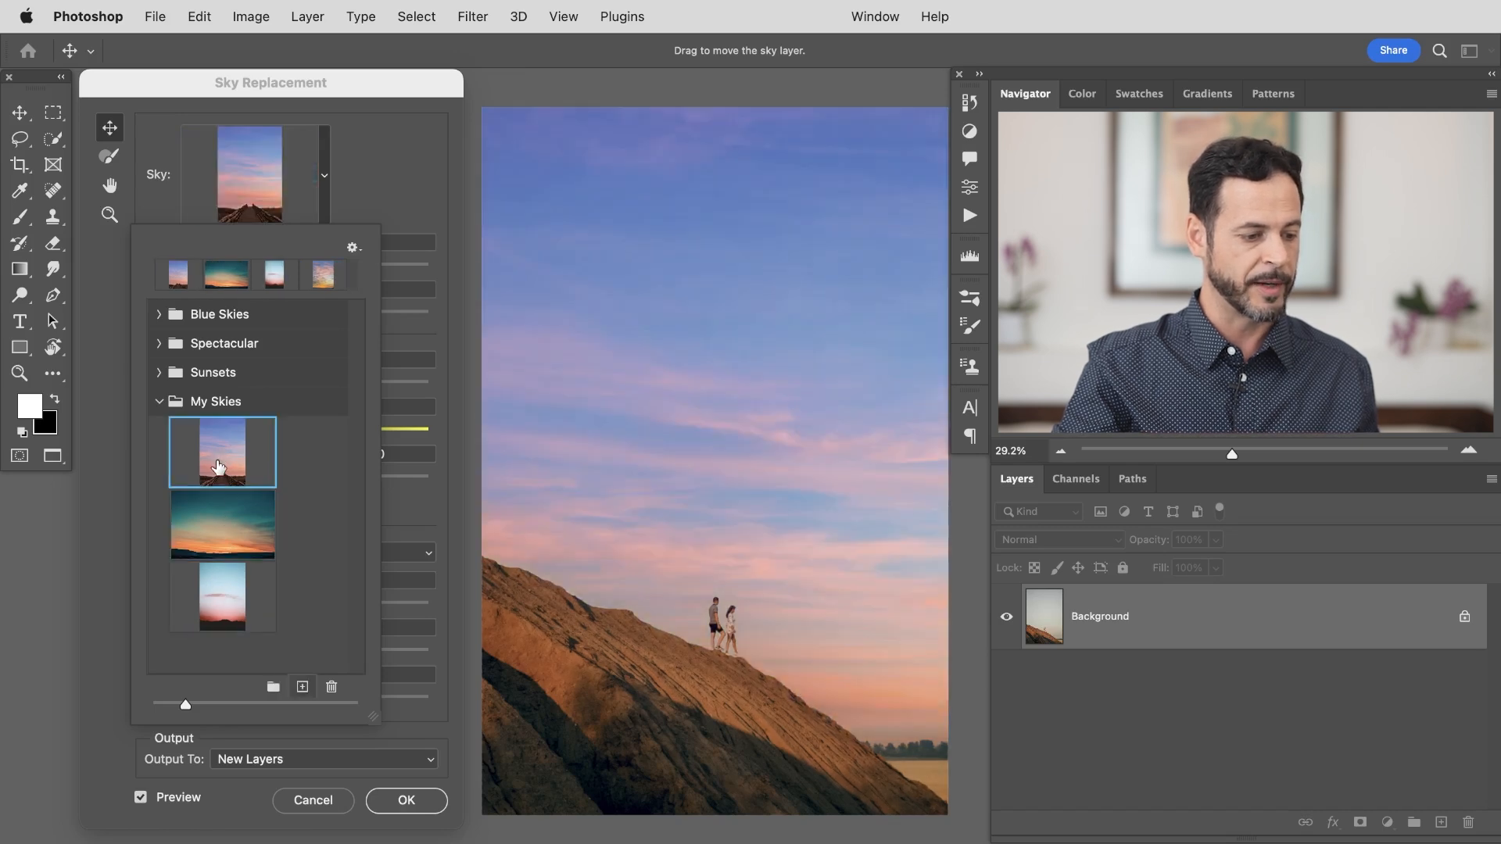
click(222, 524)
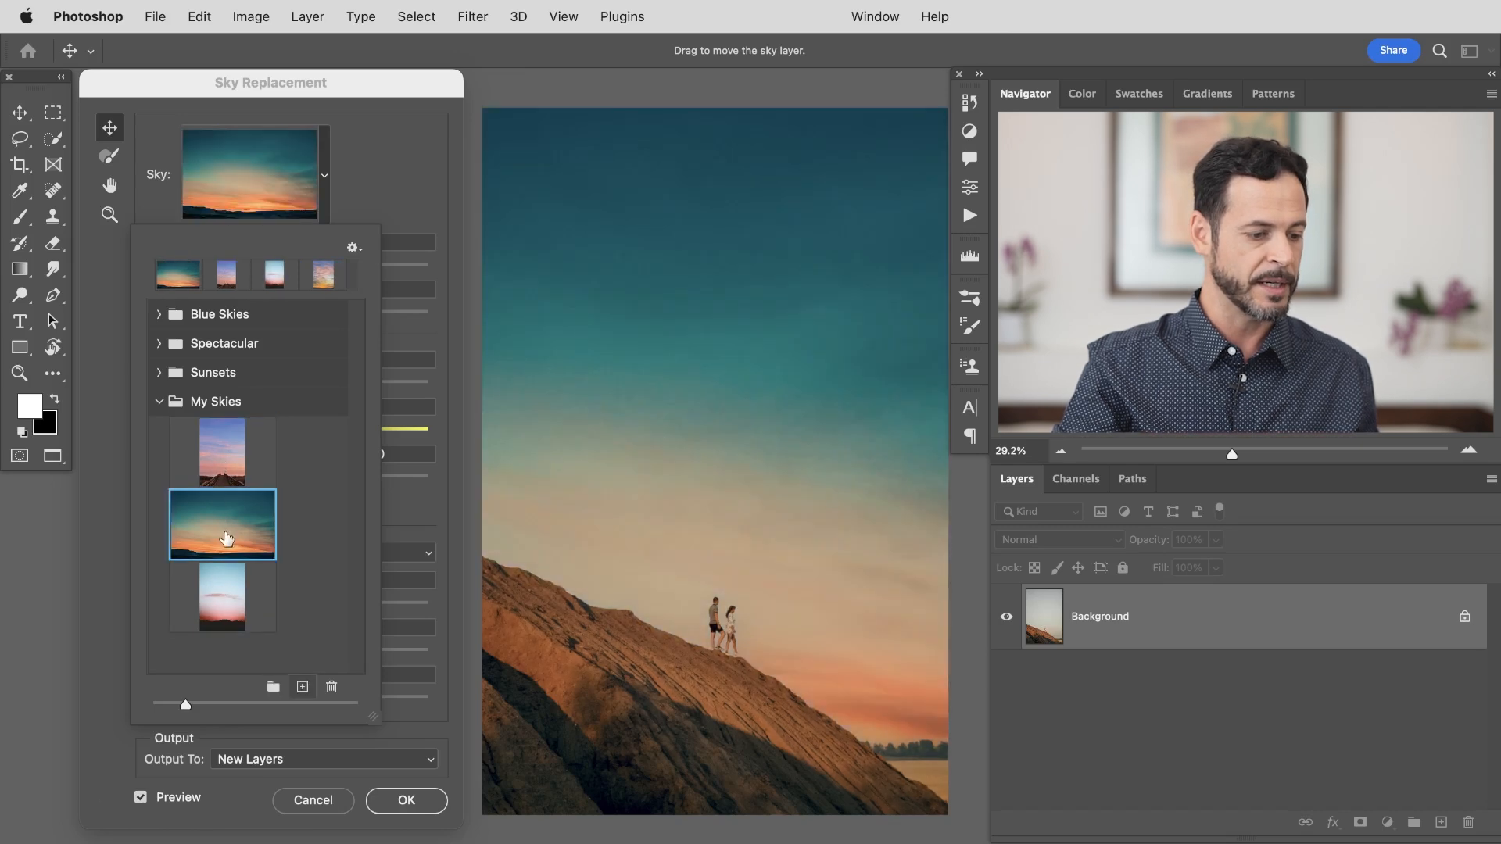
click(222, 595)
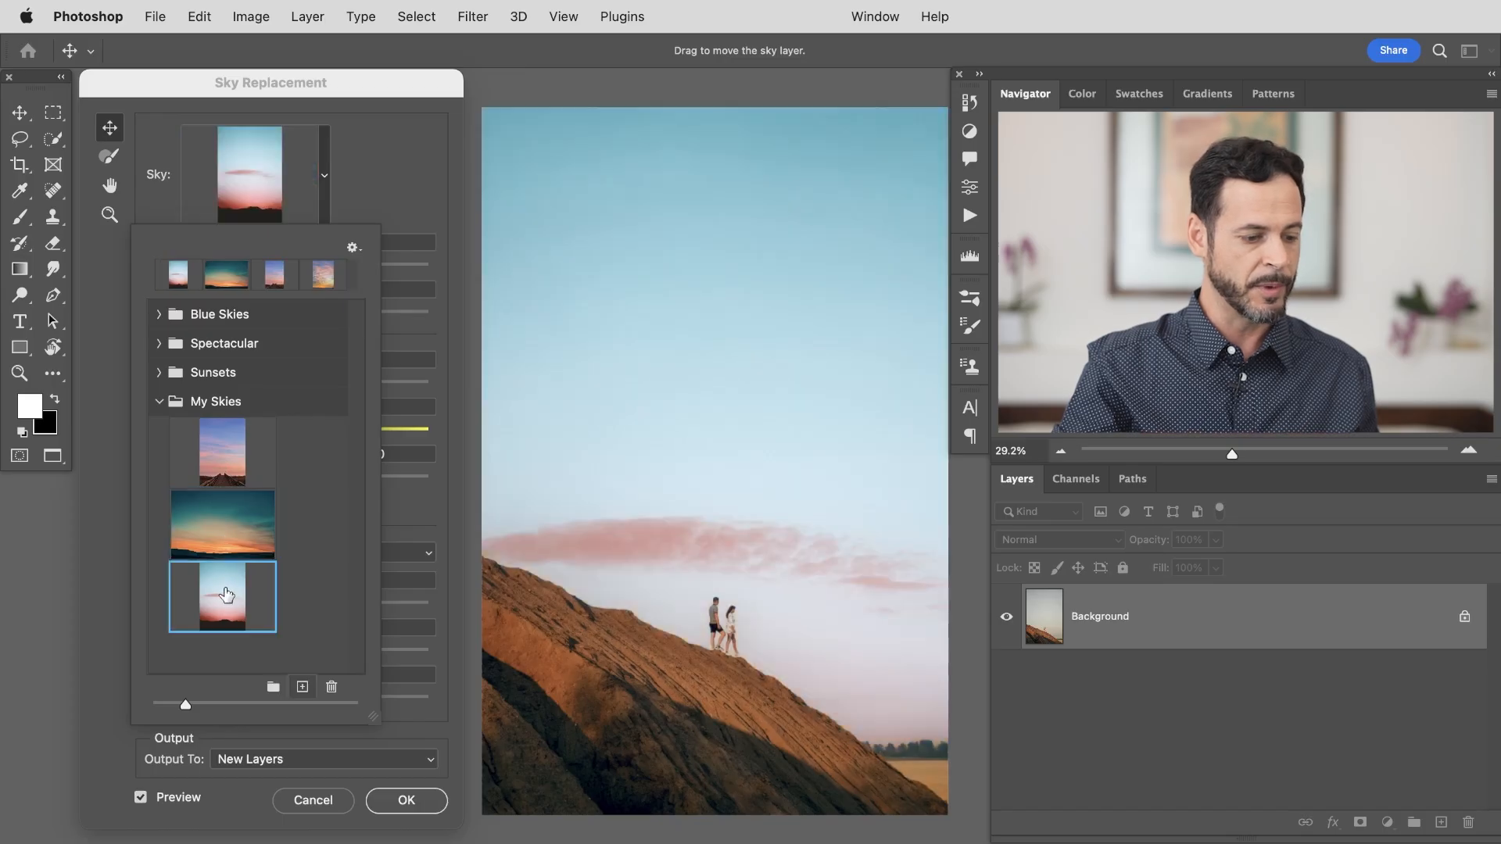
mouse_move(222, 450)
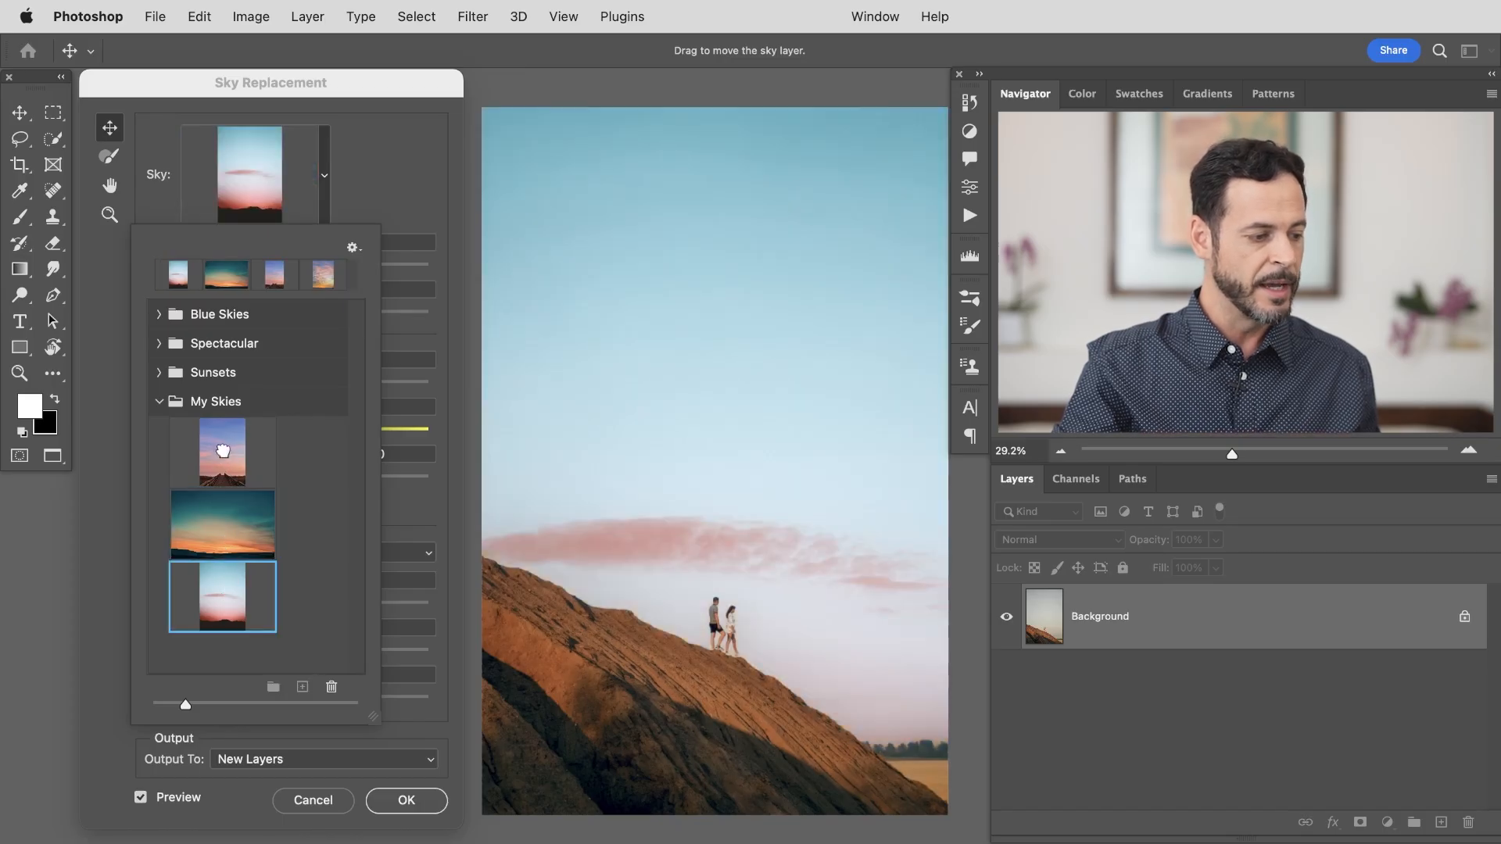
click(220, 451)
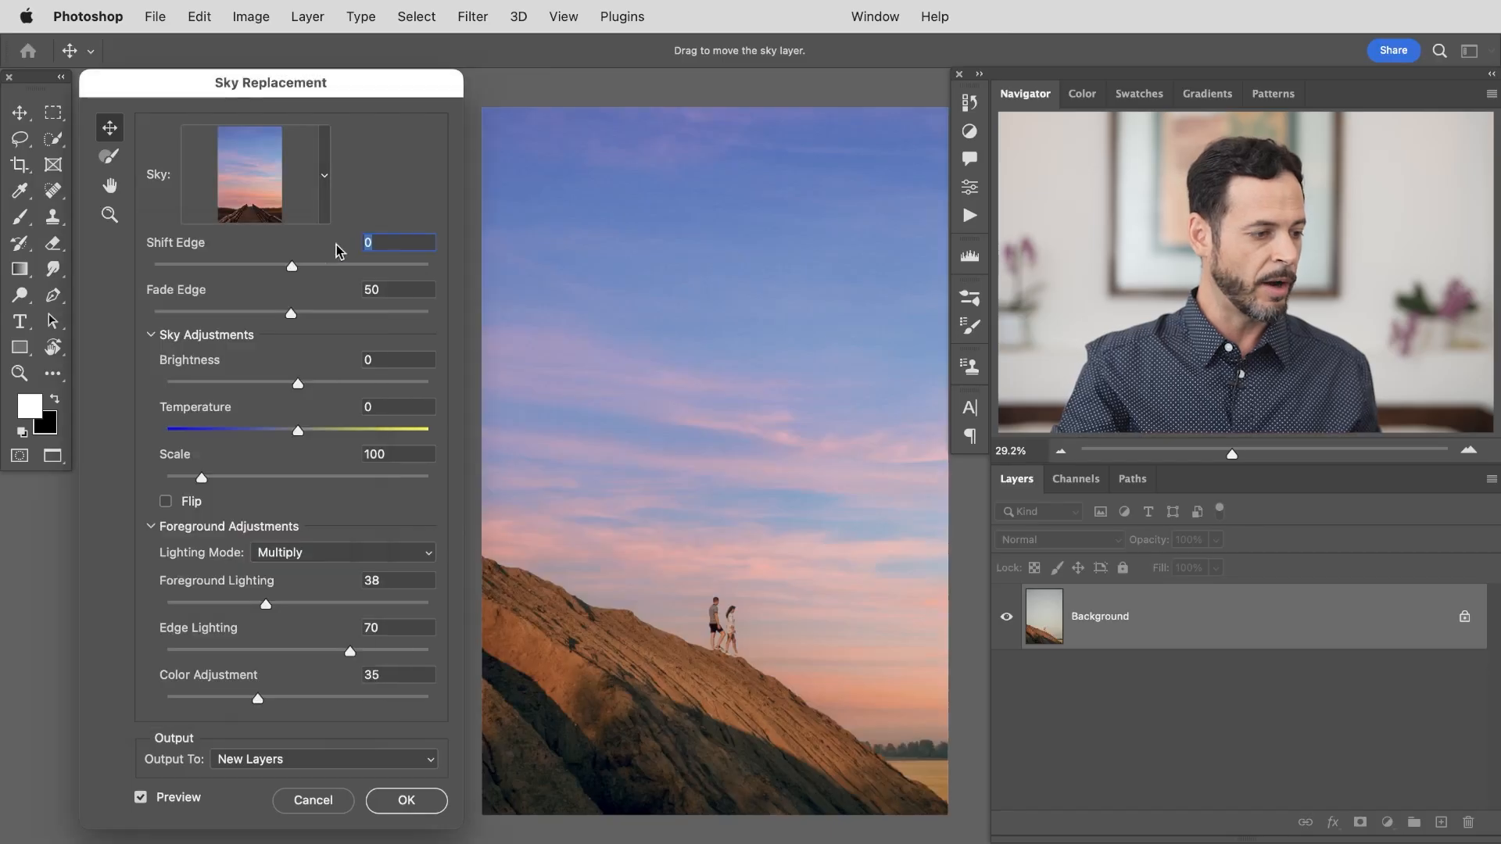
Set Shift Edge 9 and Fade Edge 41, with Brightness 13, Temperature 39 and Scale 114
drag(292, 266, 334, 265)
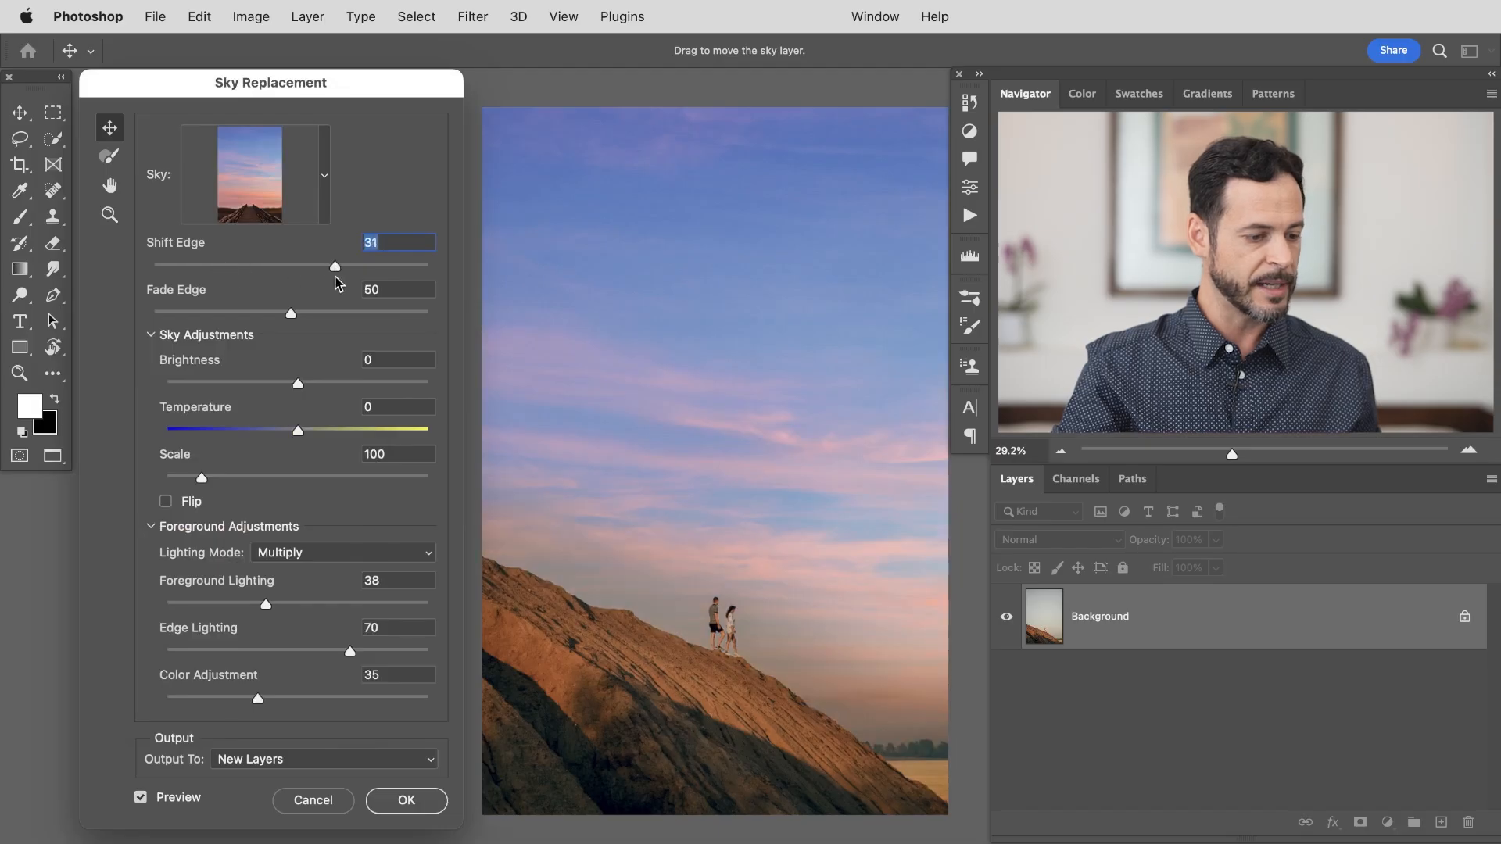
drag(334, 266, 268, 266)
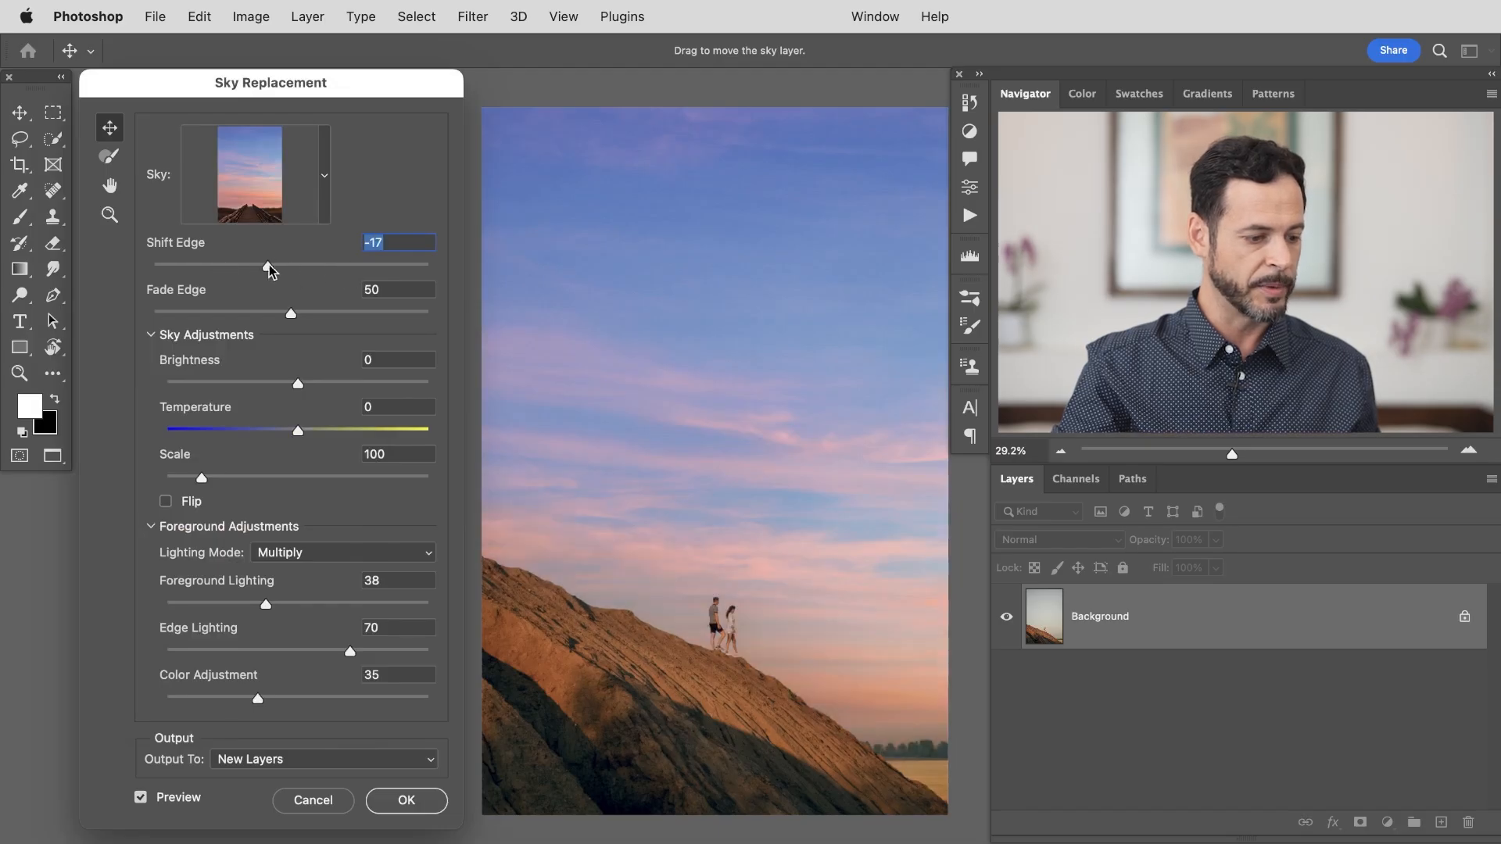
drag(267, 266, 301, 265)
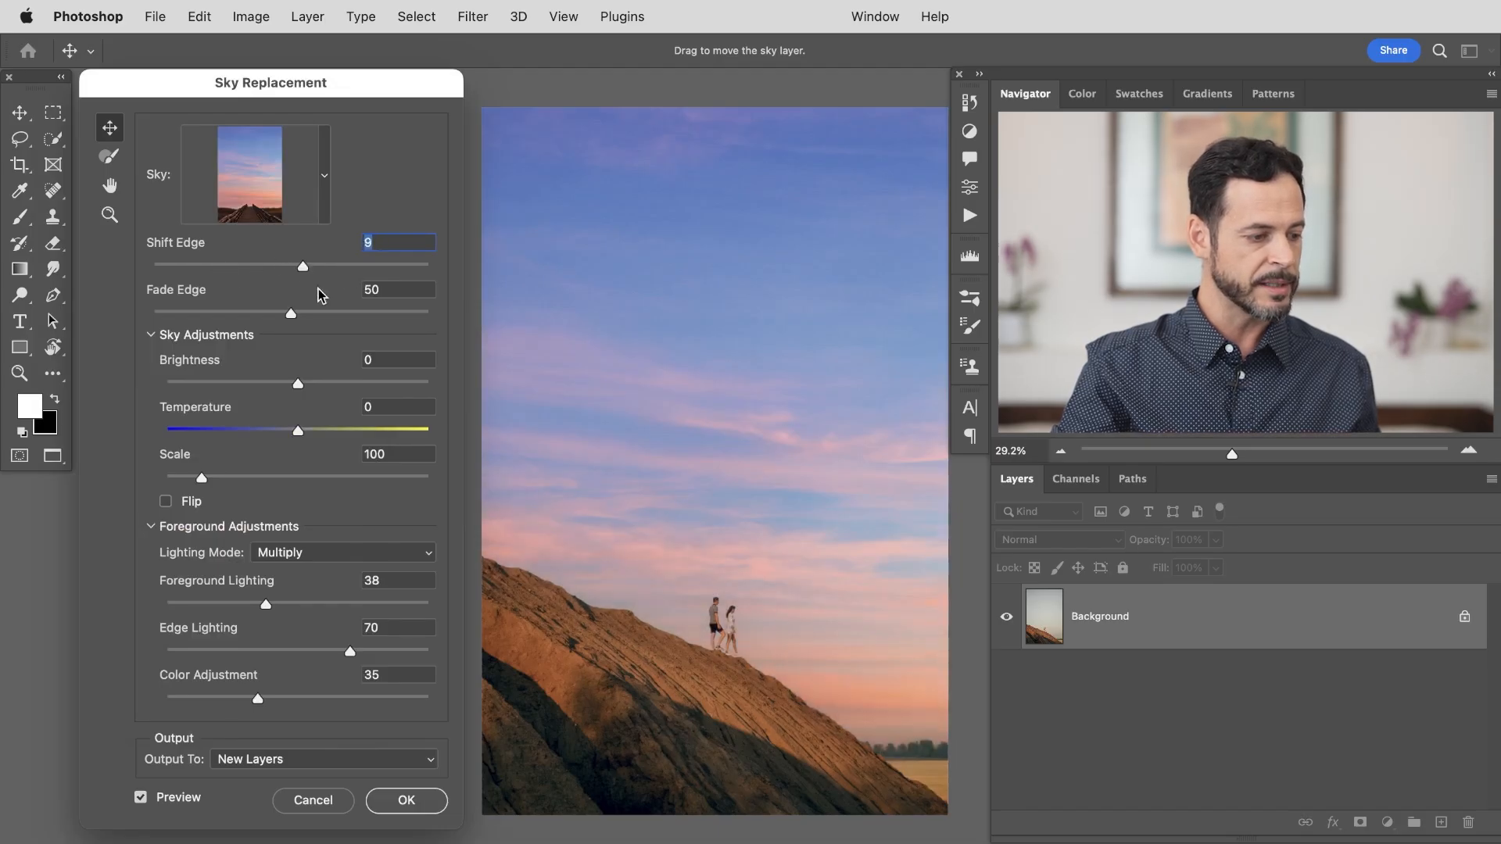
drag(291, 313, 336, 312)
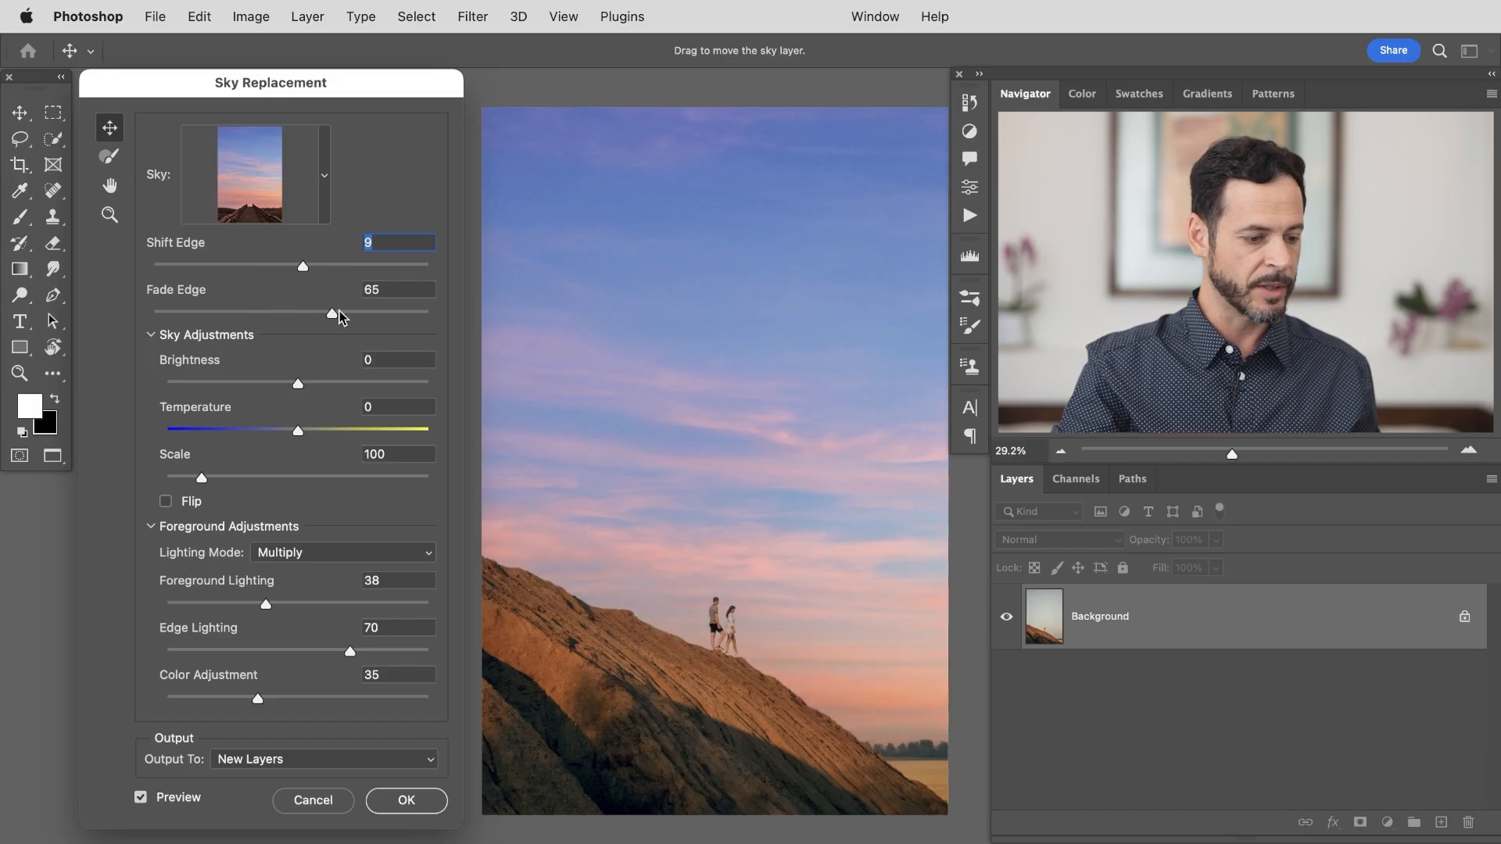
drag(335, 313, 265, 313)
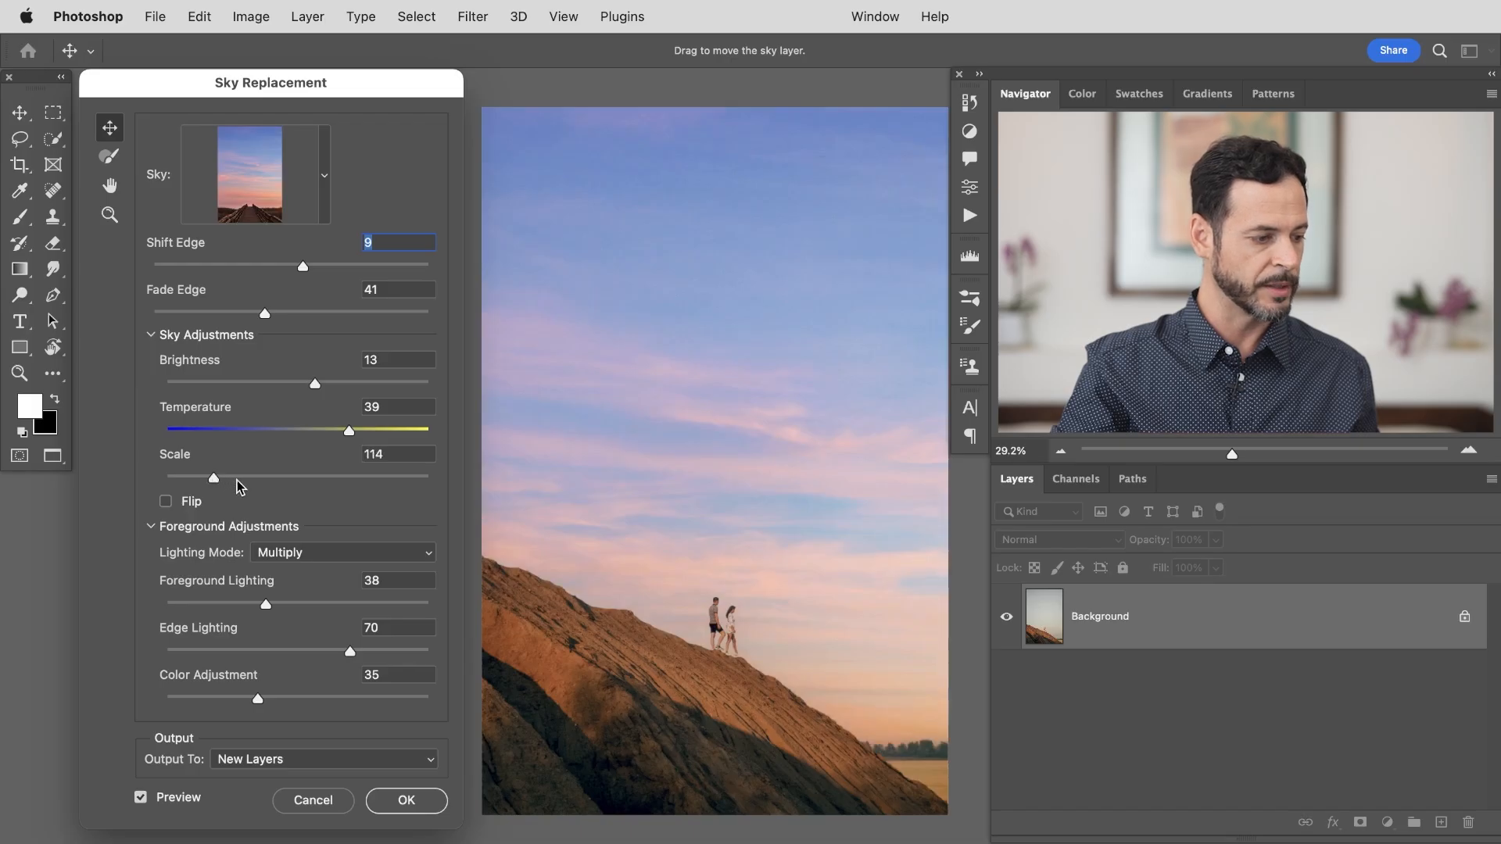
mouse_move(267, 594)
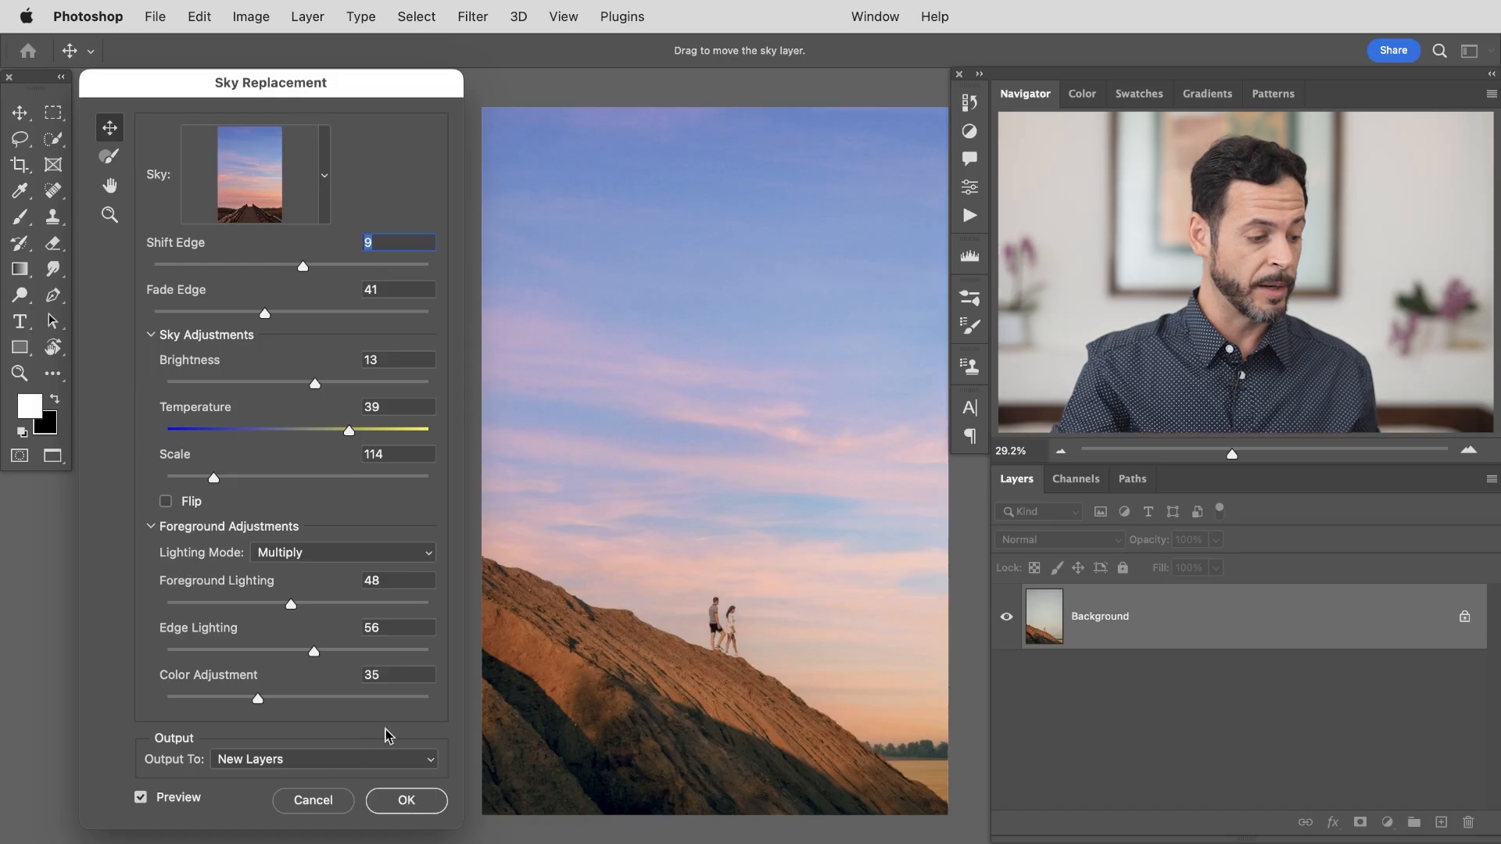
Keep Output To: New Layers and apply the sky replacement as a Sky Replacement Group
click(322, 759)
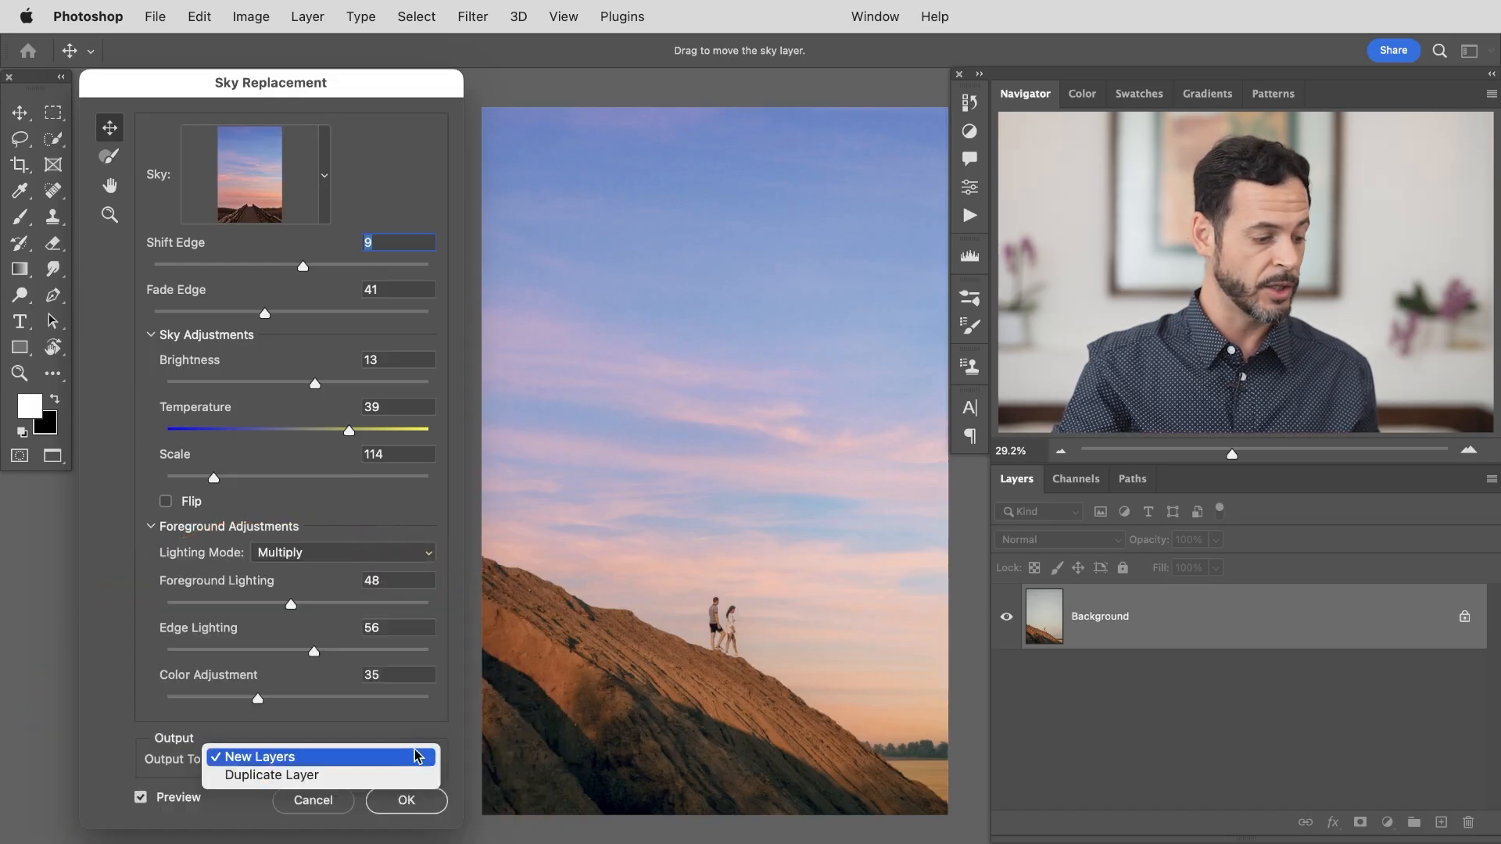
click(405, 800)
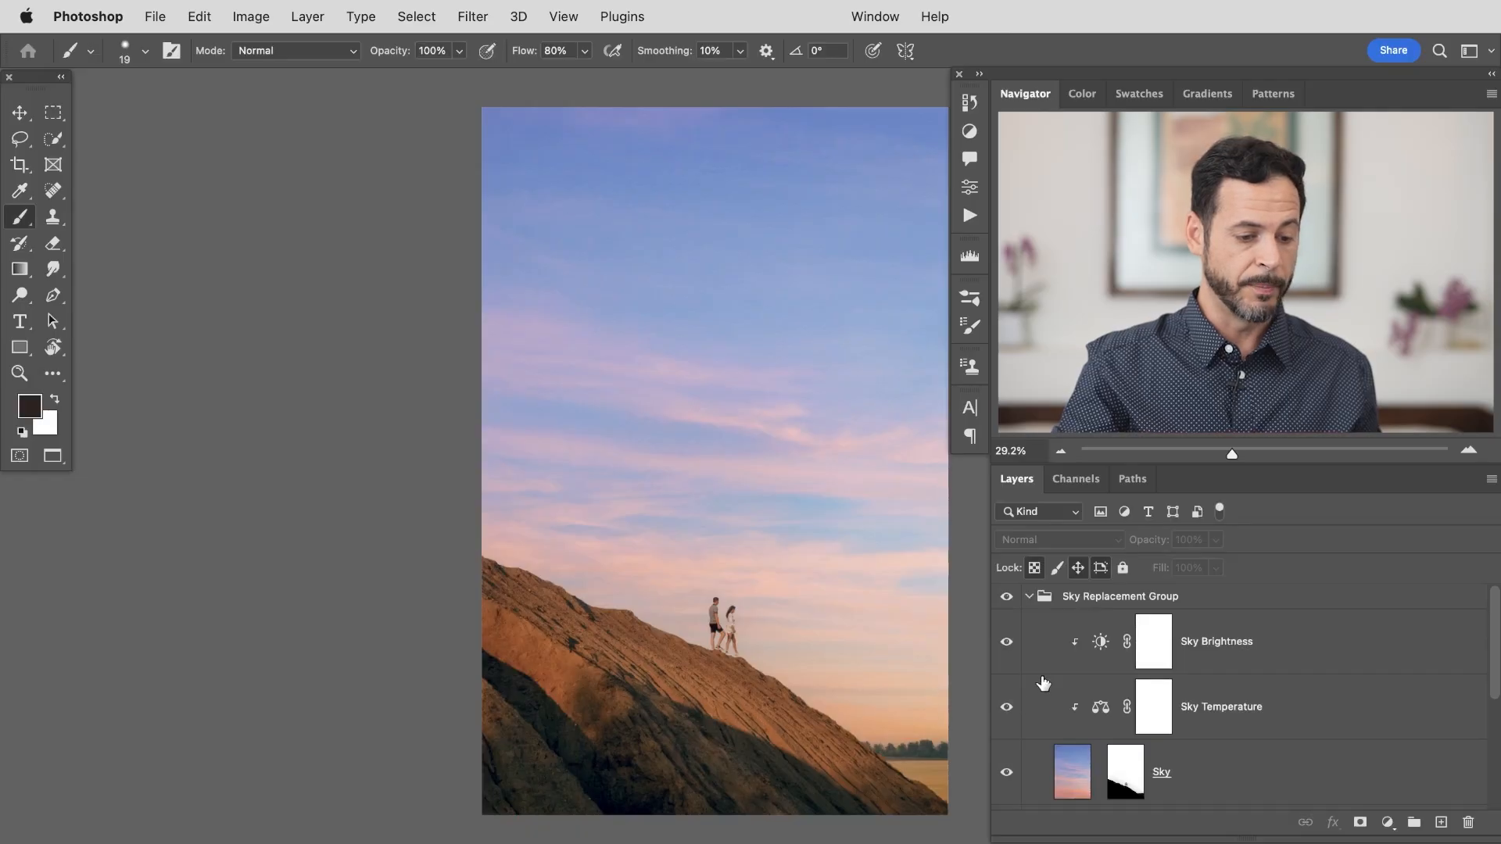
click(1006, 596)
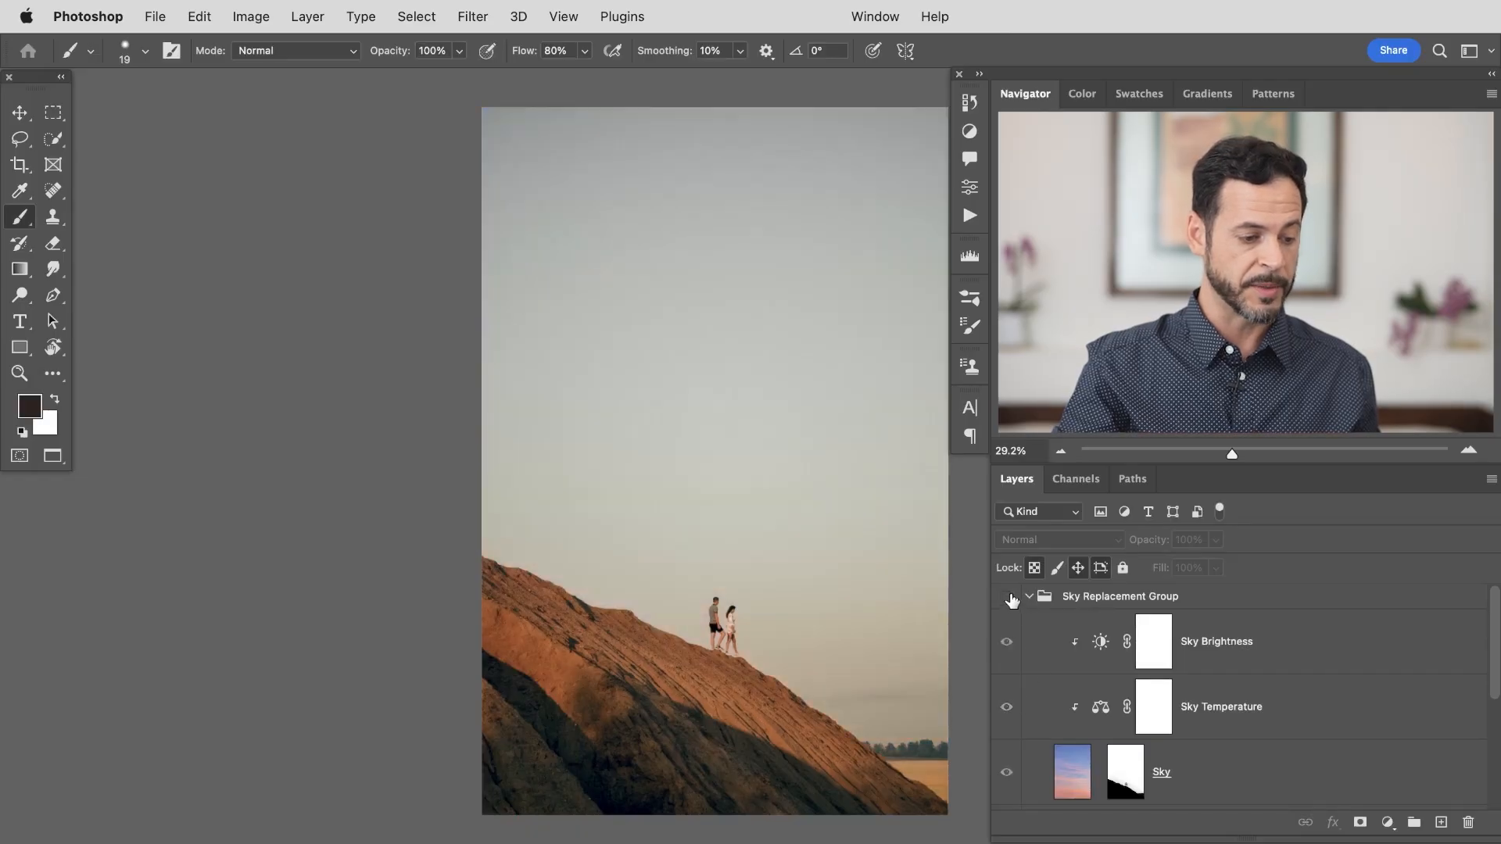
click(1005, 595)
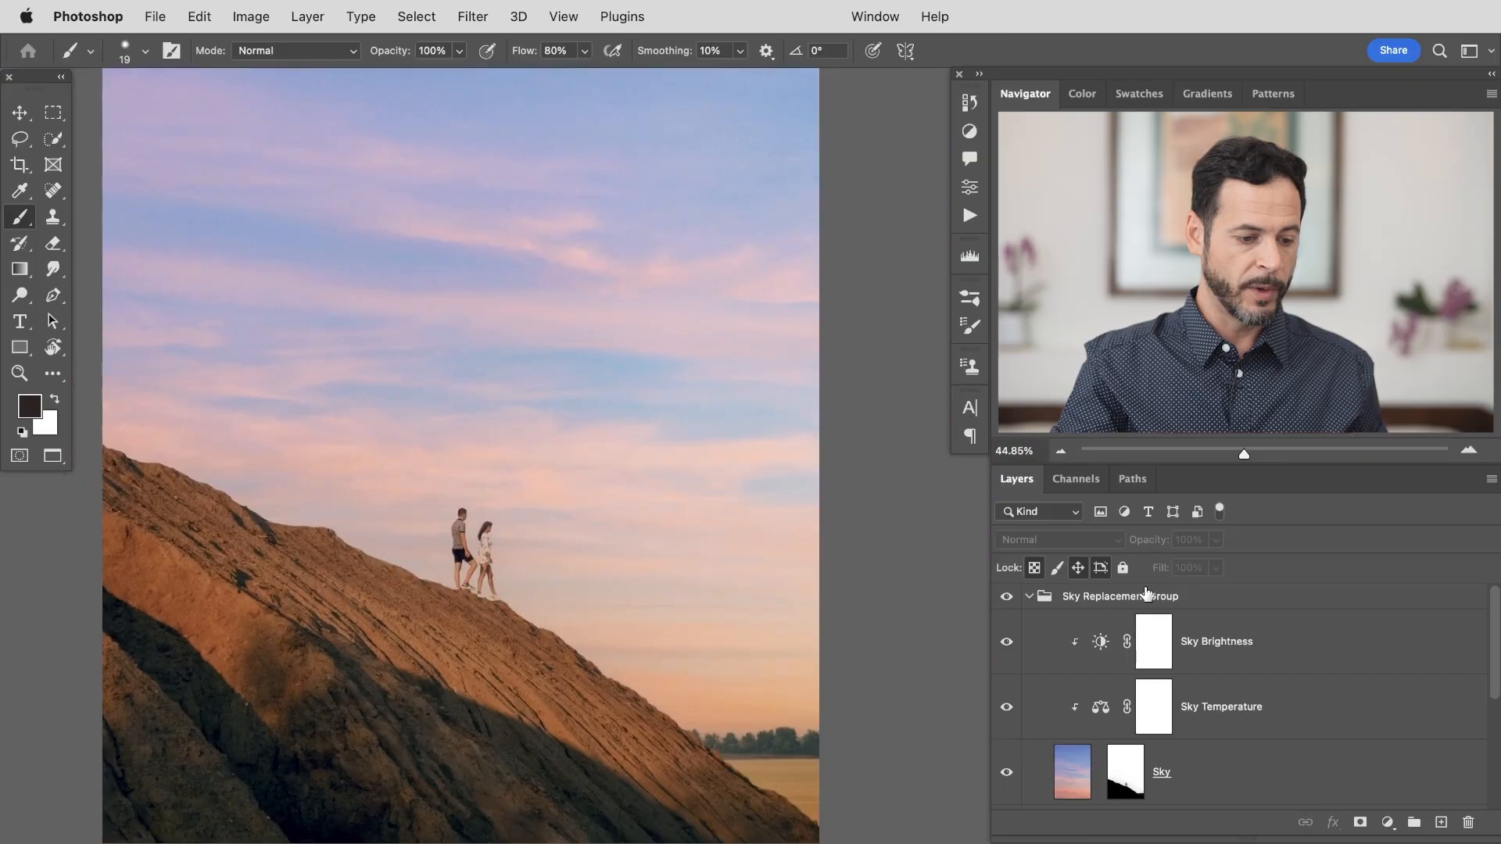
click(1119, 596)
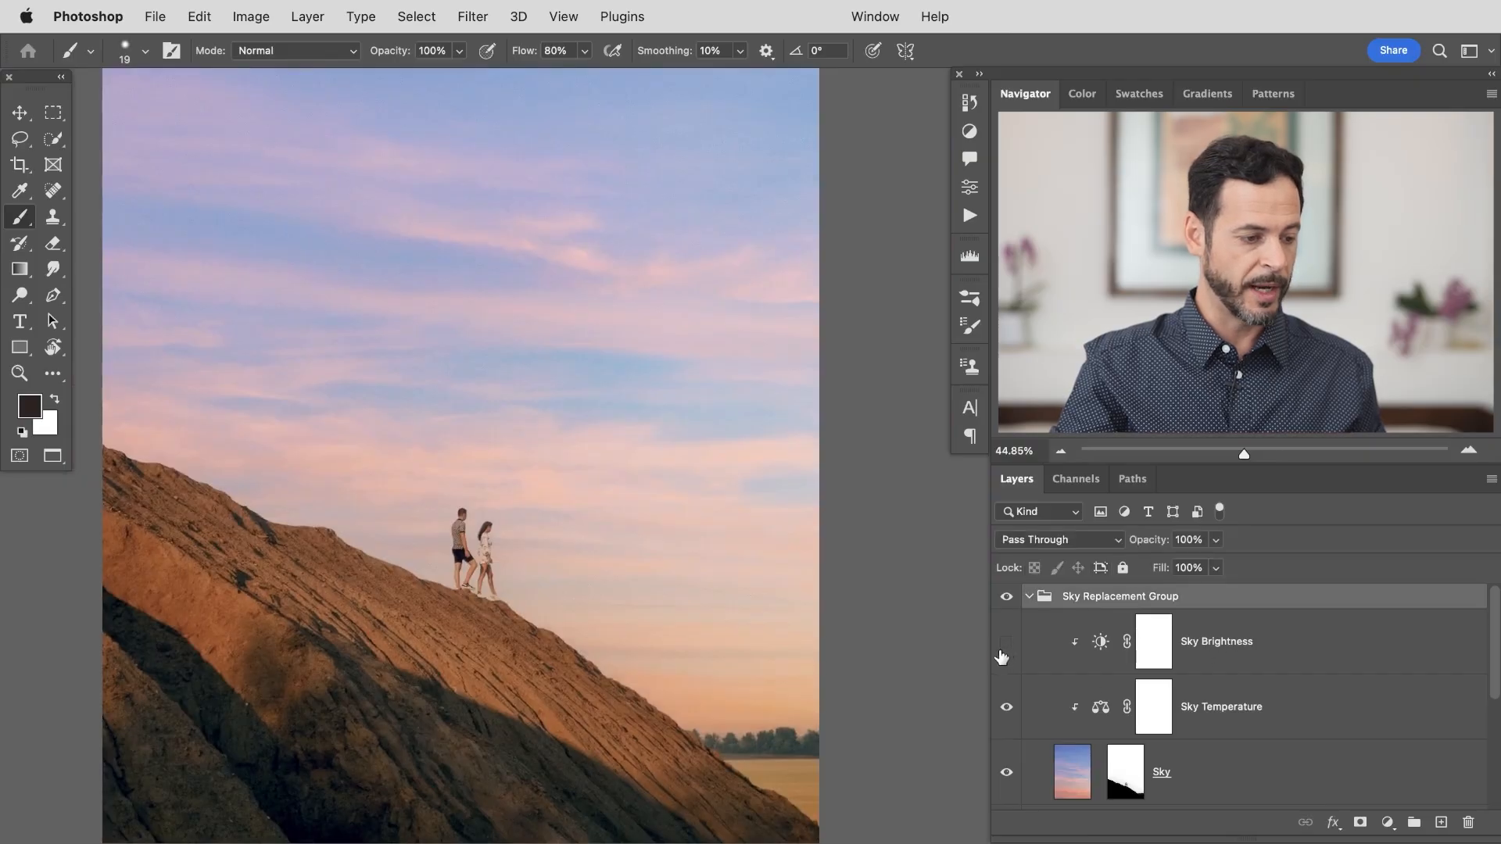
click(1005, 641)
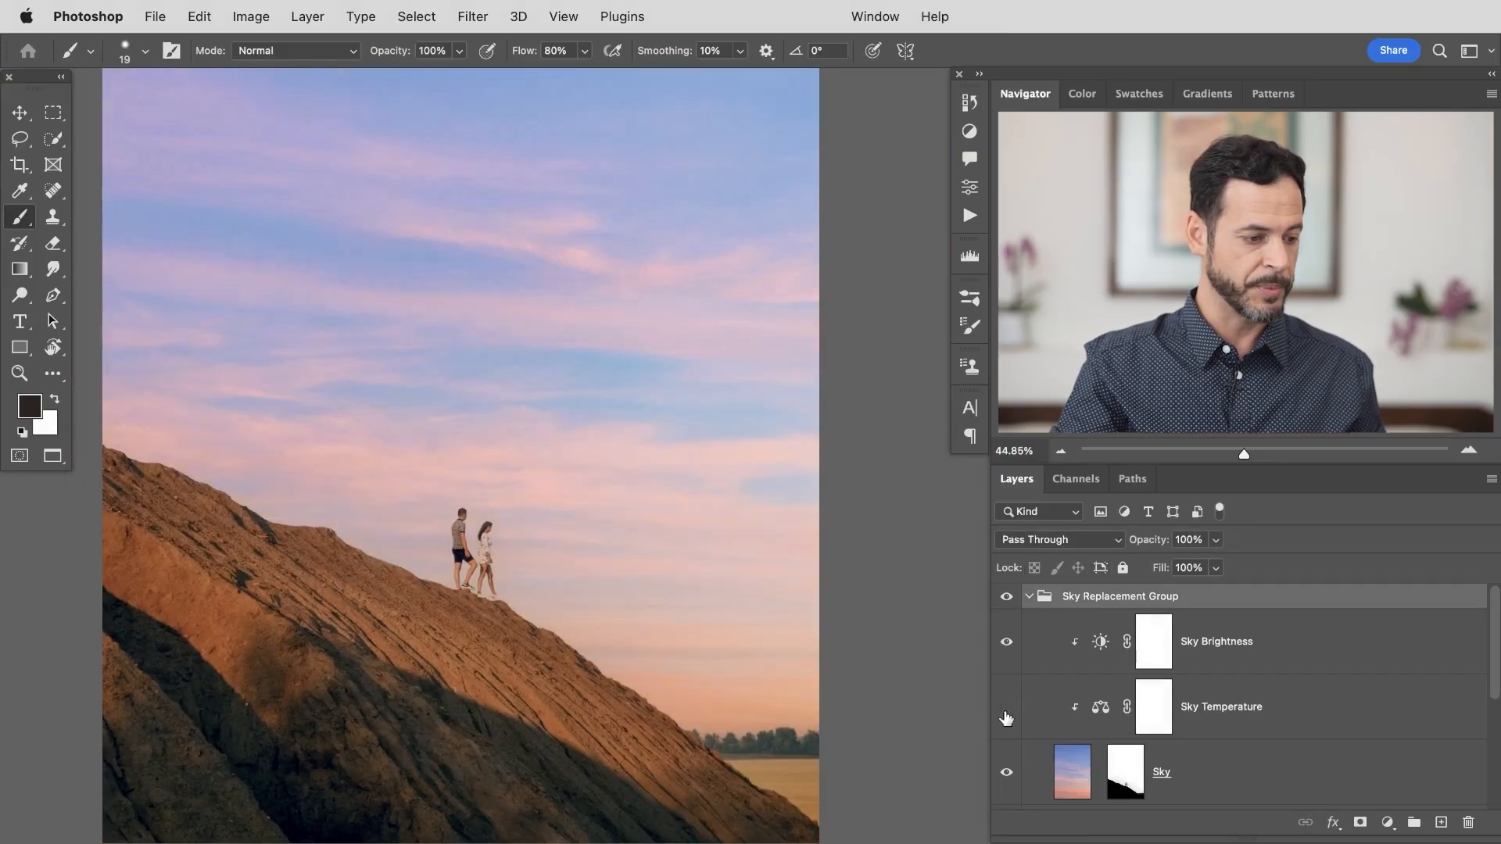
click(1216, 641)
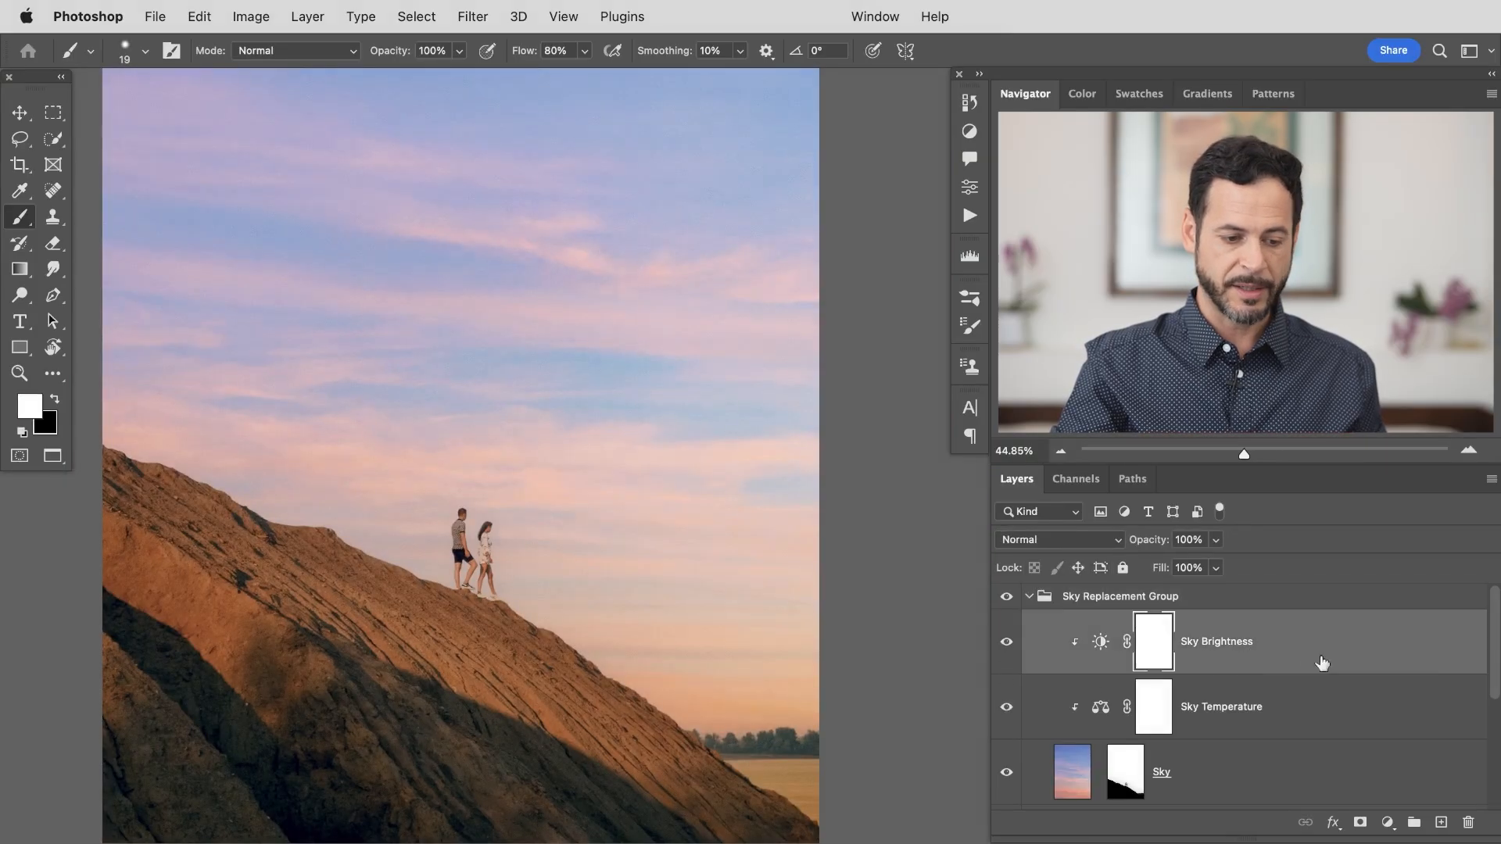
scroll(down, 3)
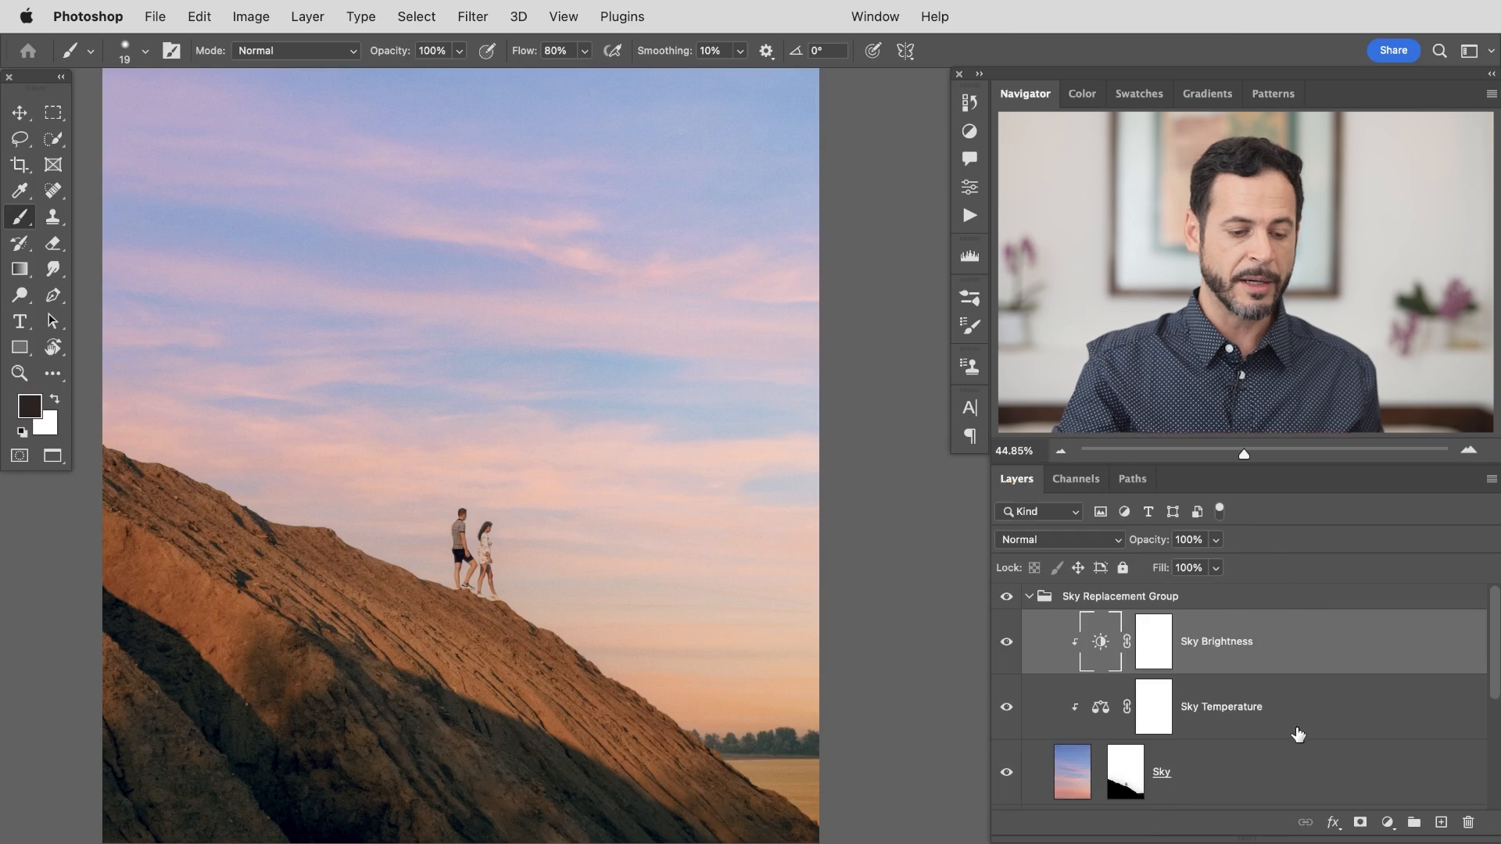
mouse_move(1389, 821)
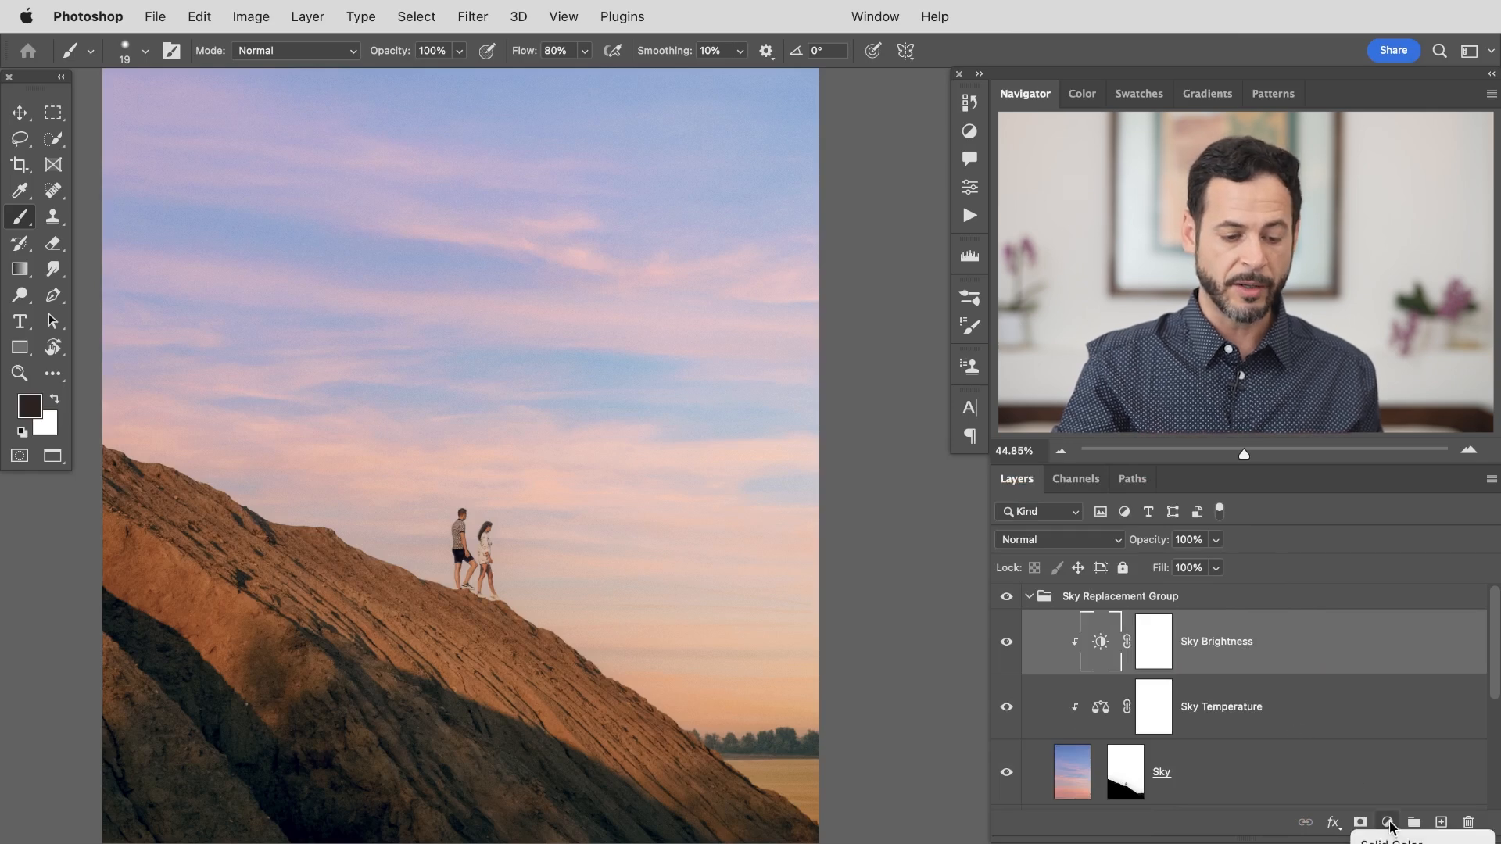
Add a Levels 1 adjustment layer above Sky Brightness and clip it to the sky below
click(1386, 821)
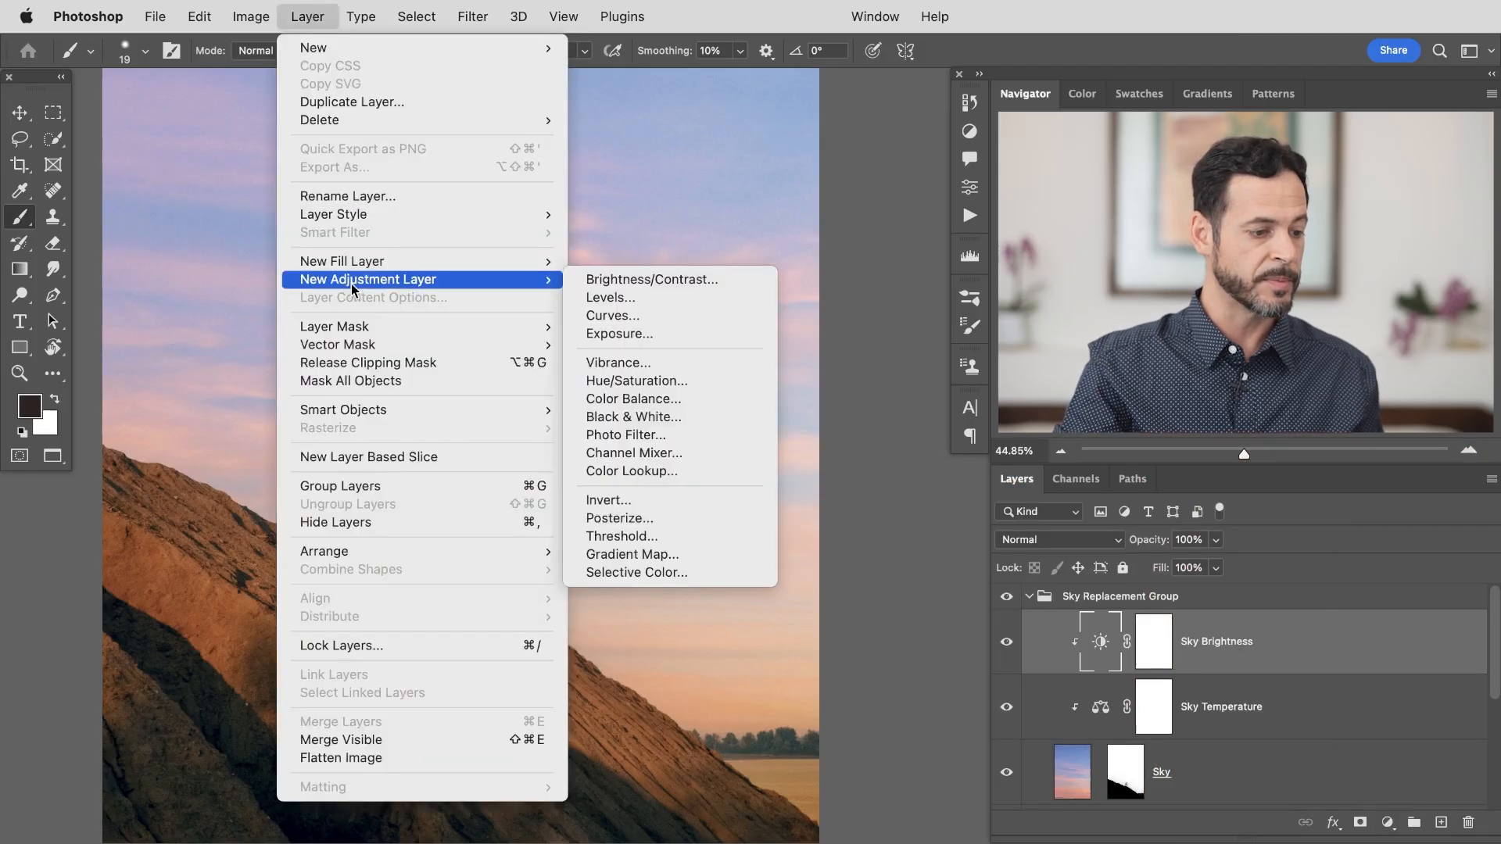
mouse_move(608, 297)
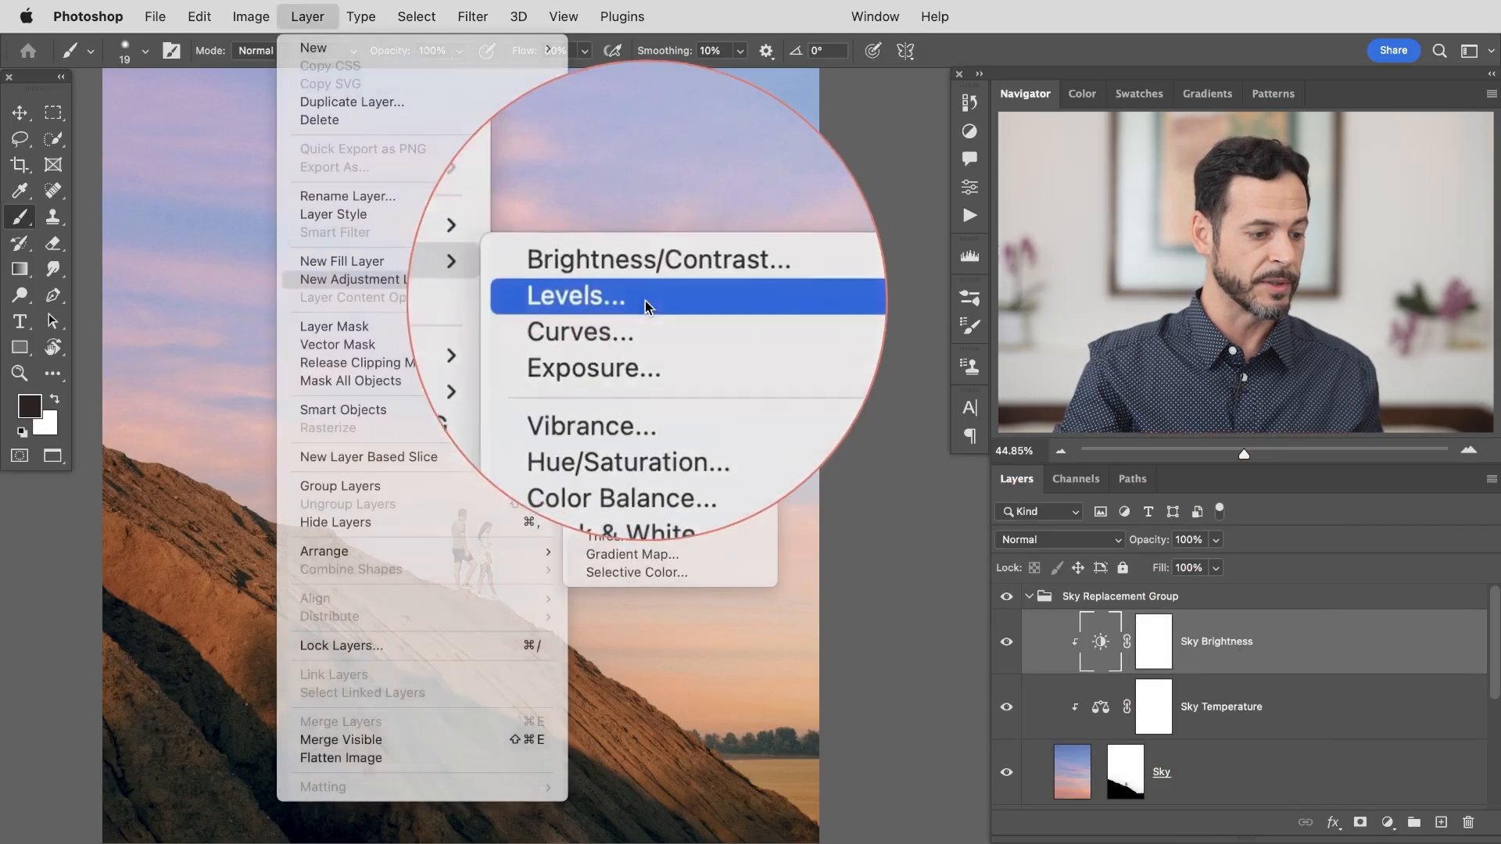
click(572, 296)
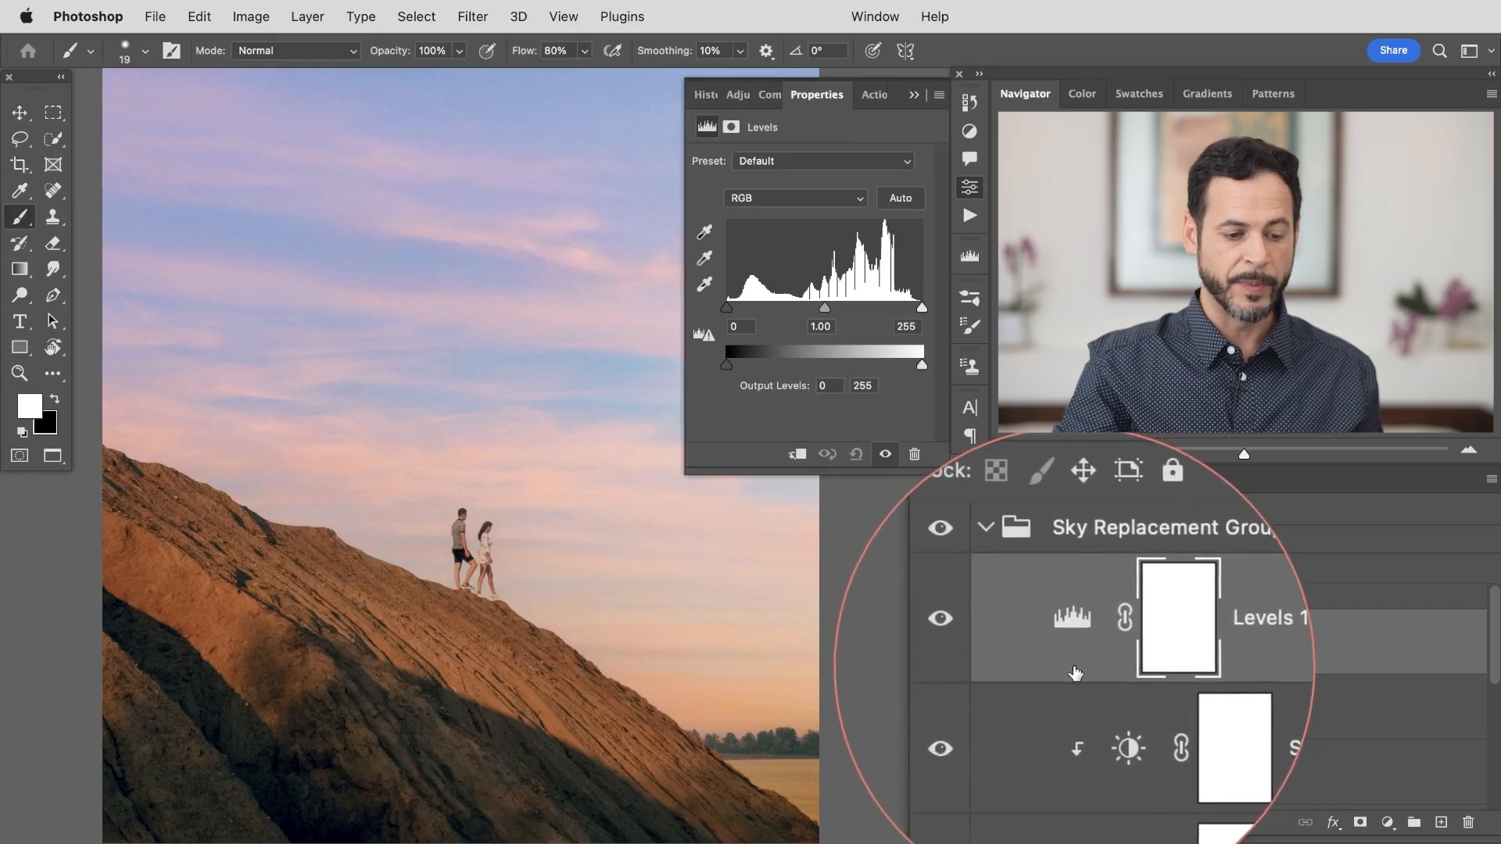
right_click(1177, 617)
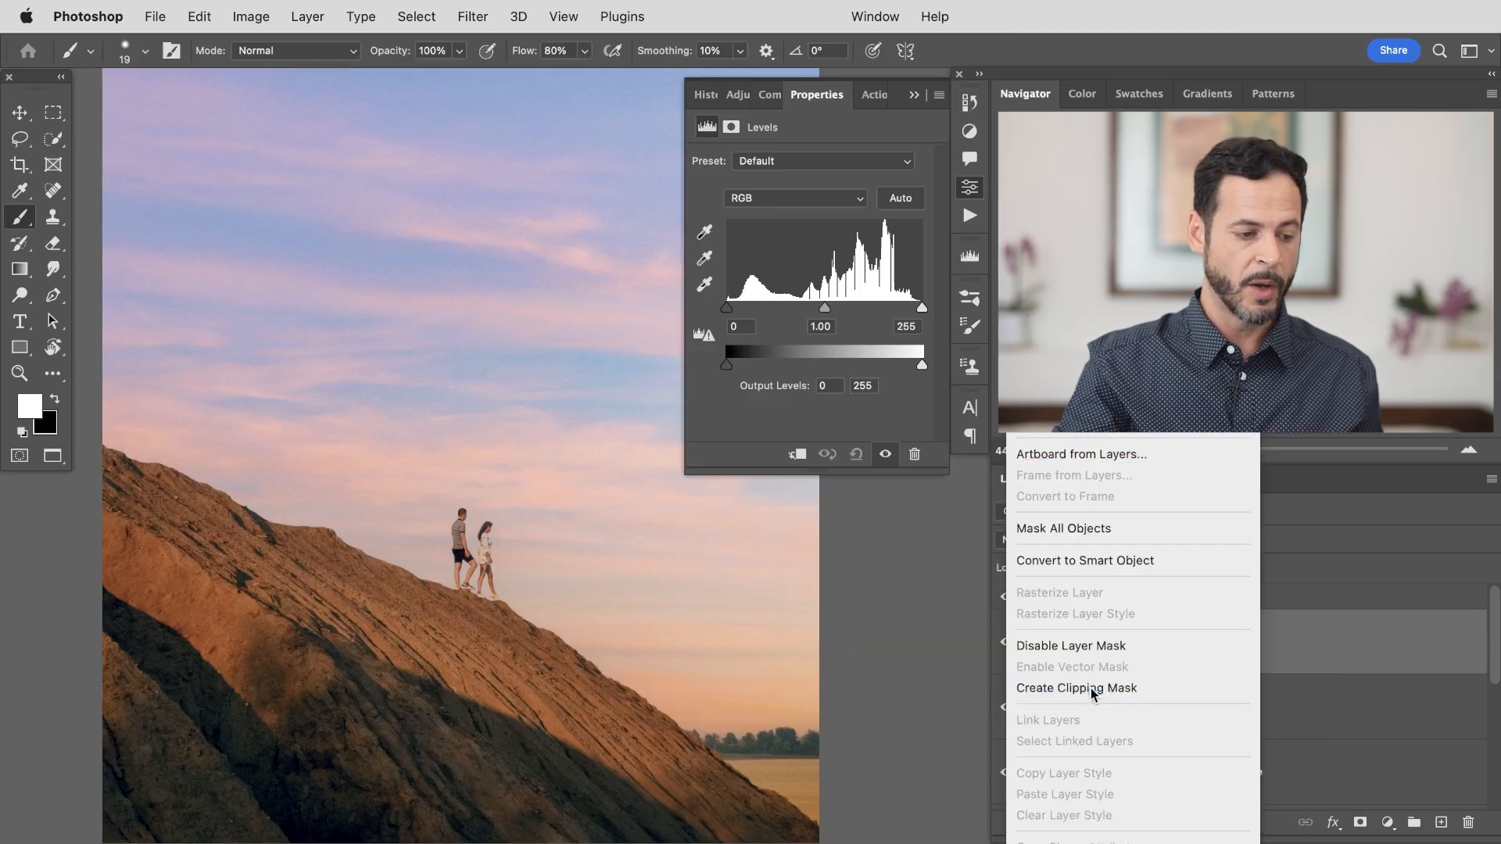
click(1075, 688)
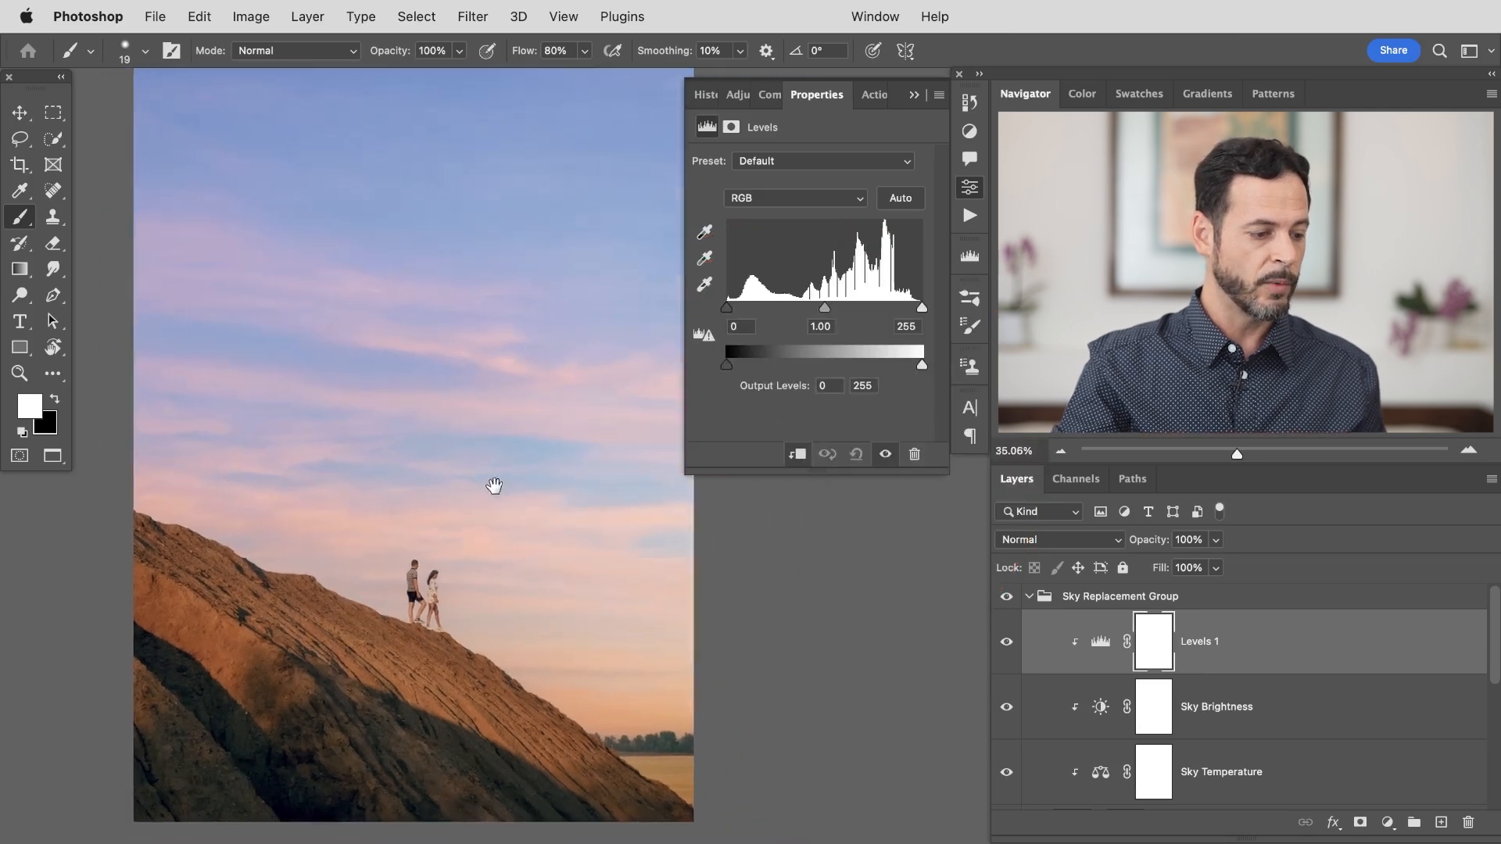
Compare with the original, then lower the Blue channel's output white to 217
click(1006, 596)
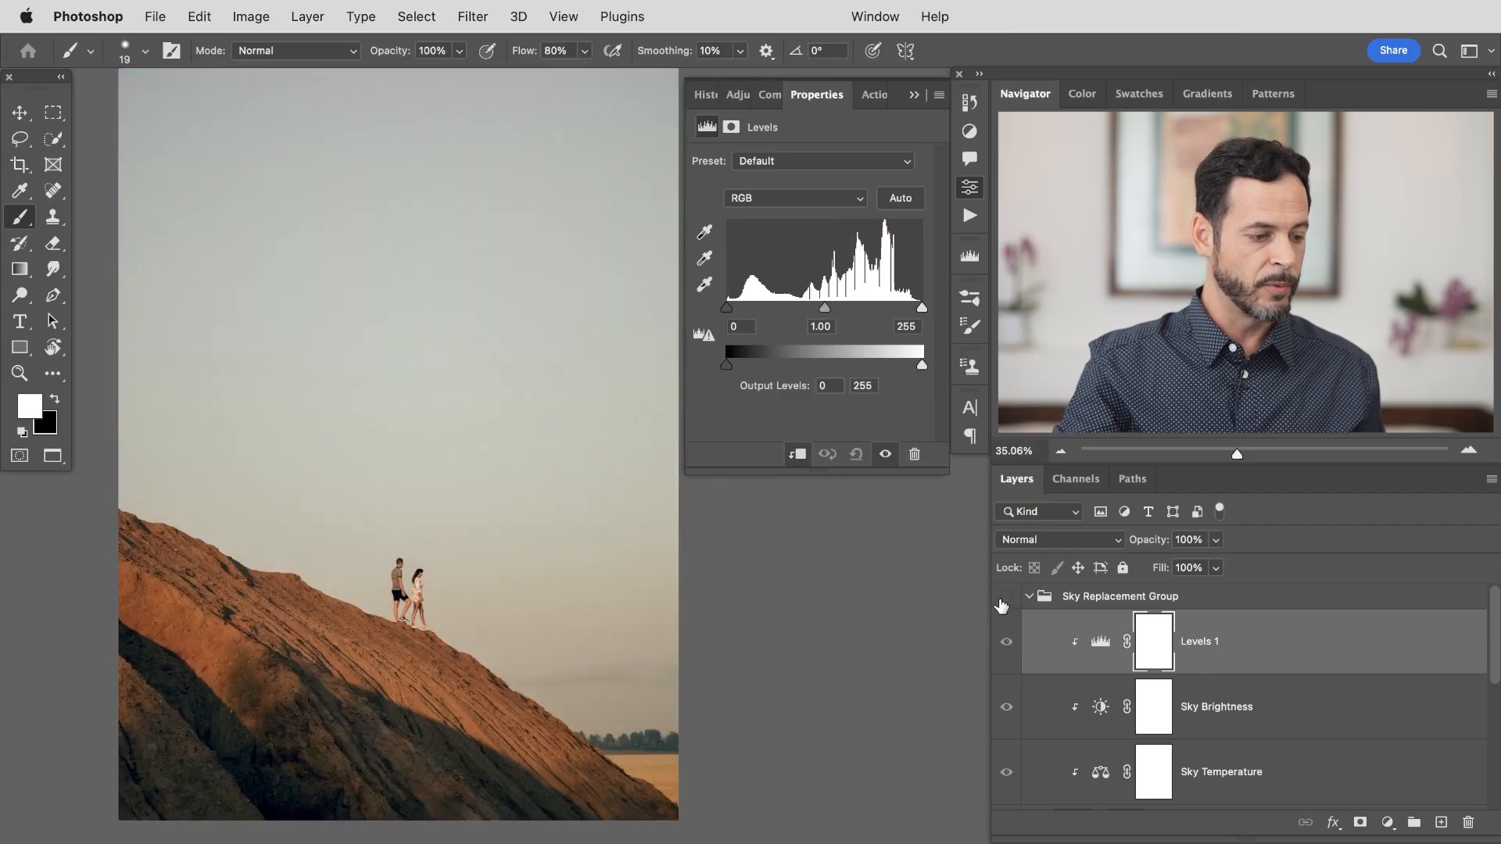
click(1005, 596)
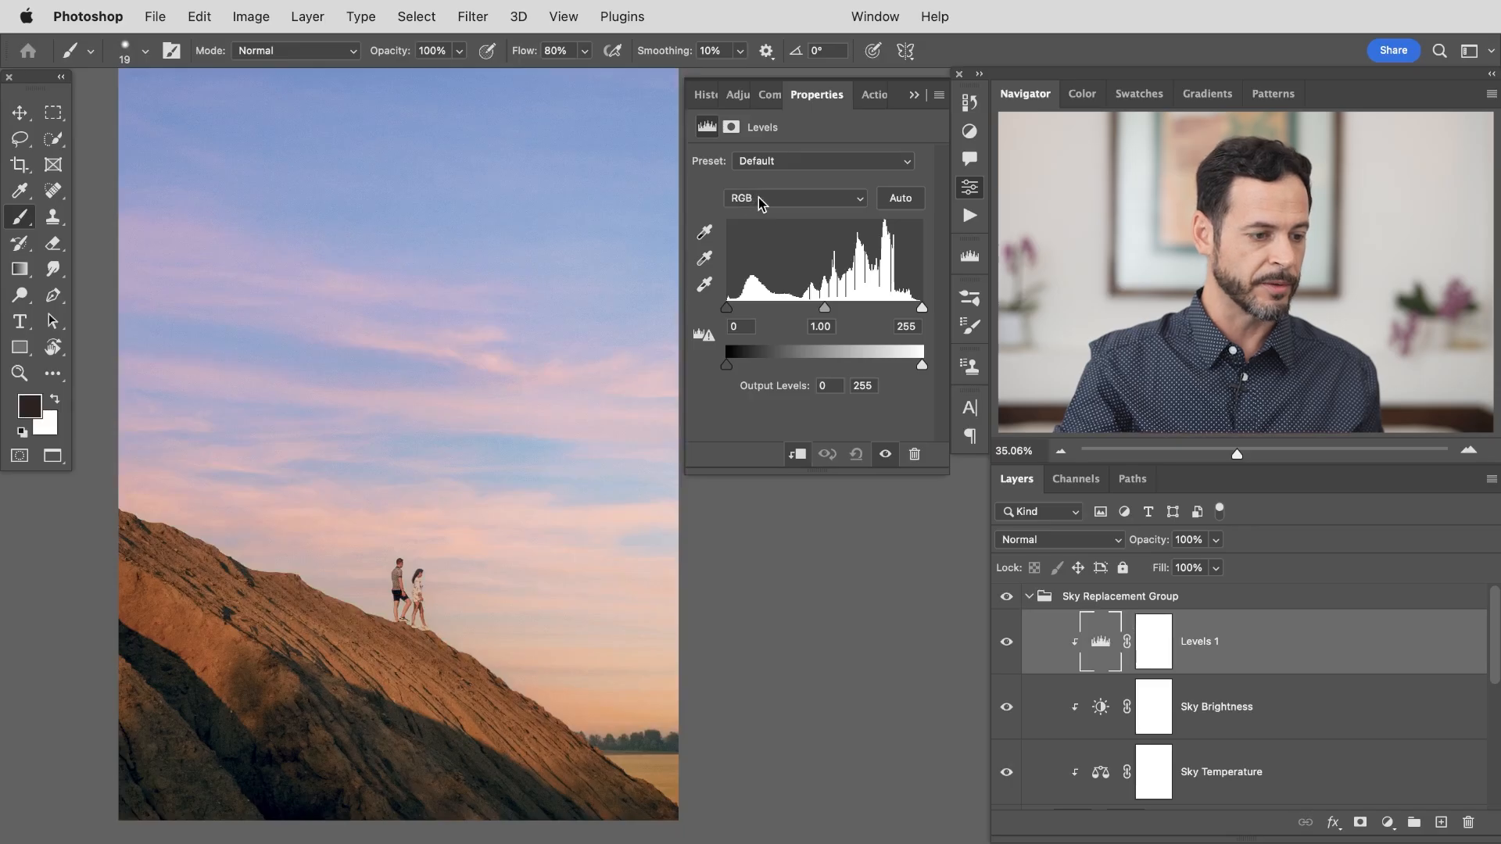
click(793, 198)
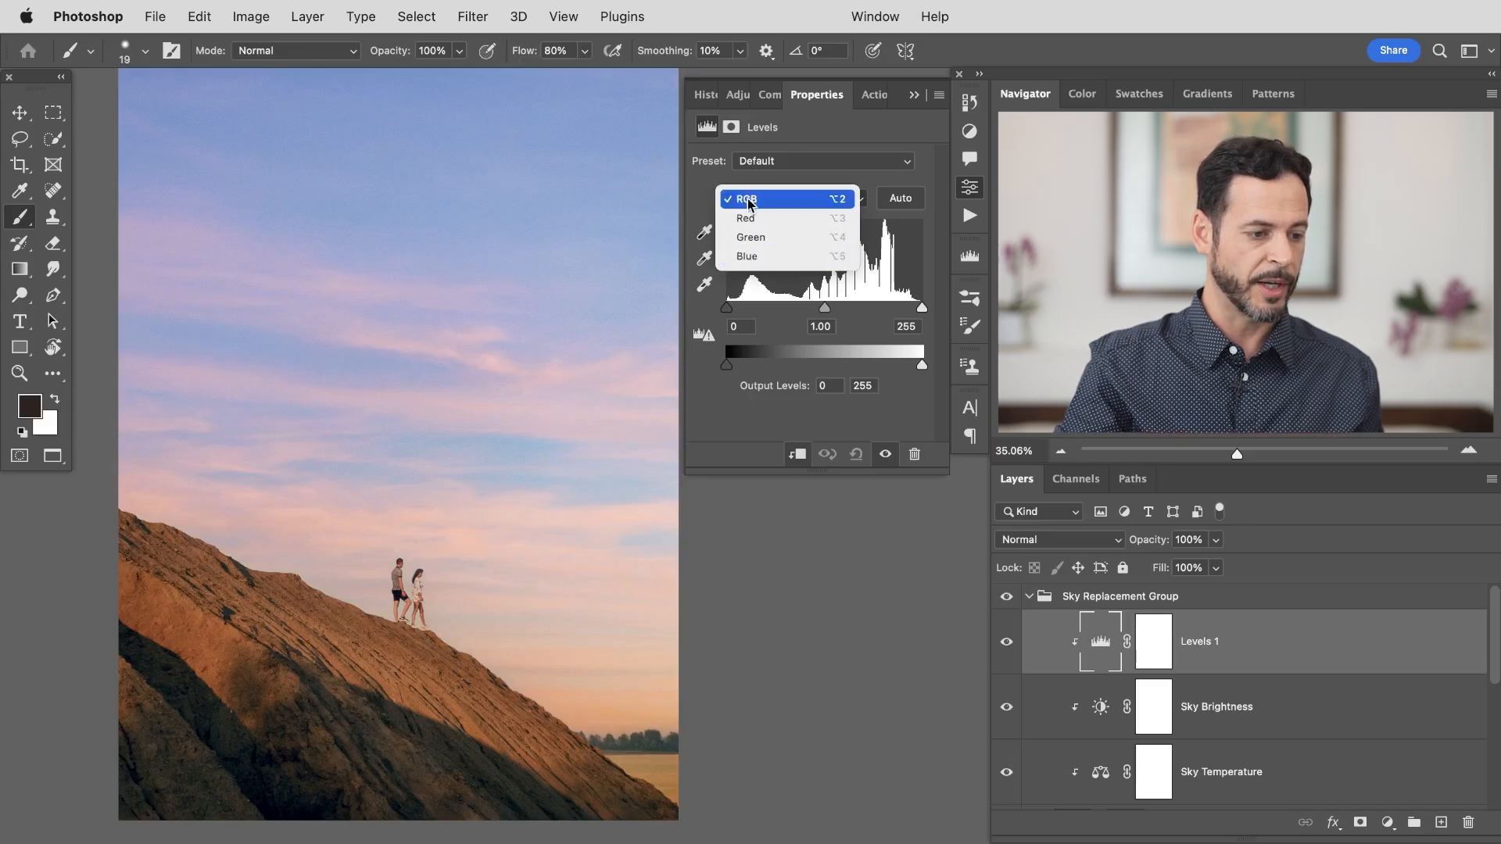
click(750, 236)
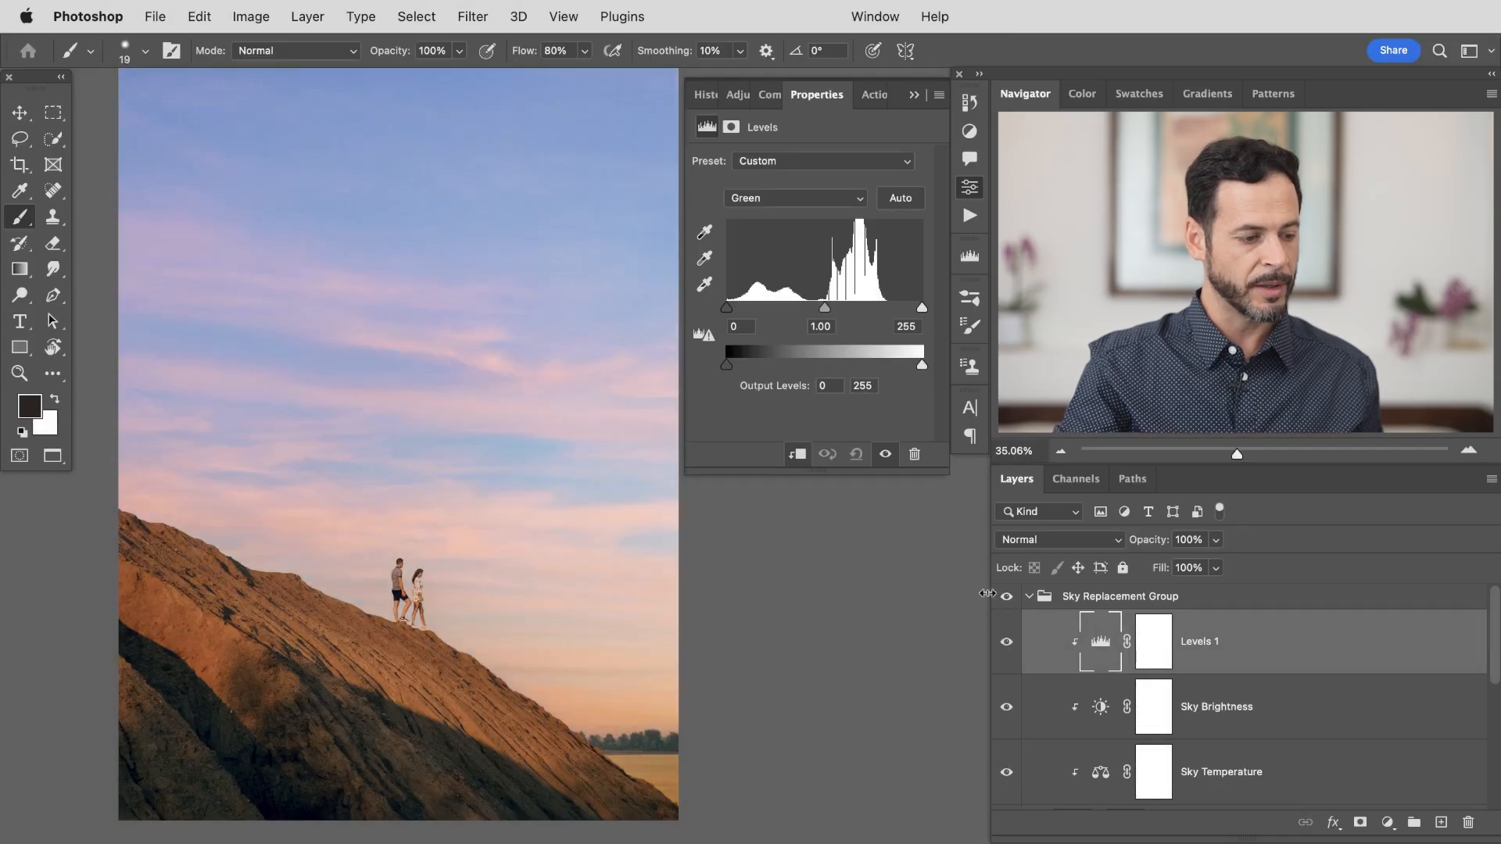
click(794, 198)
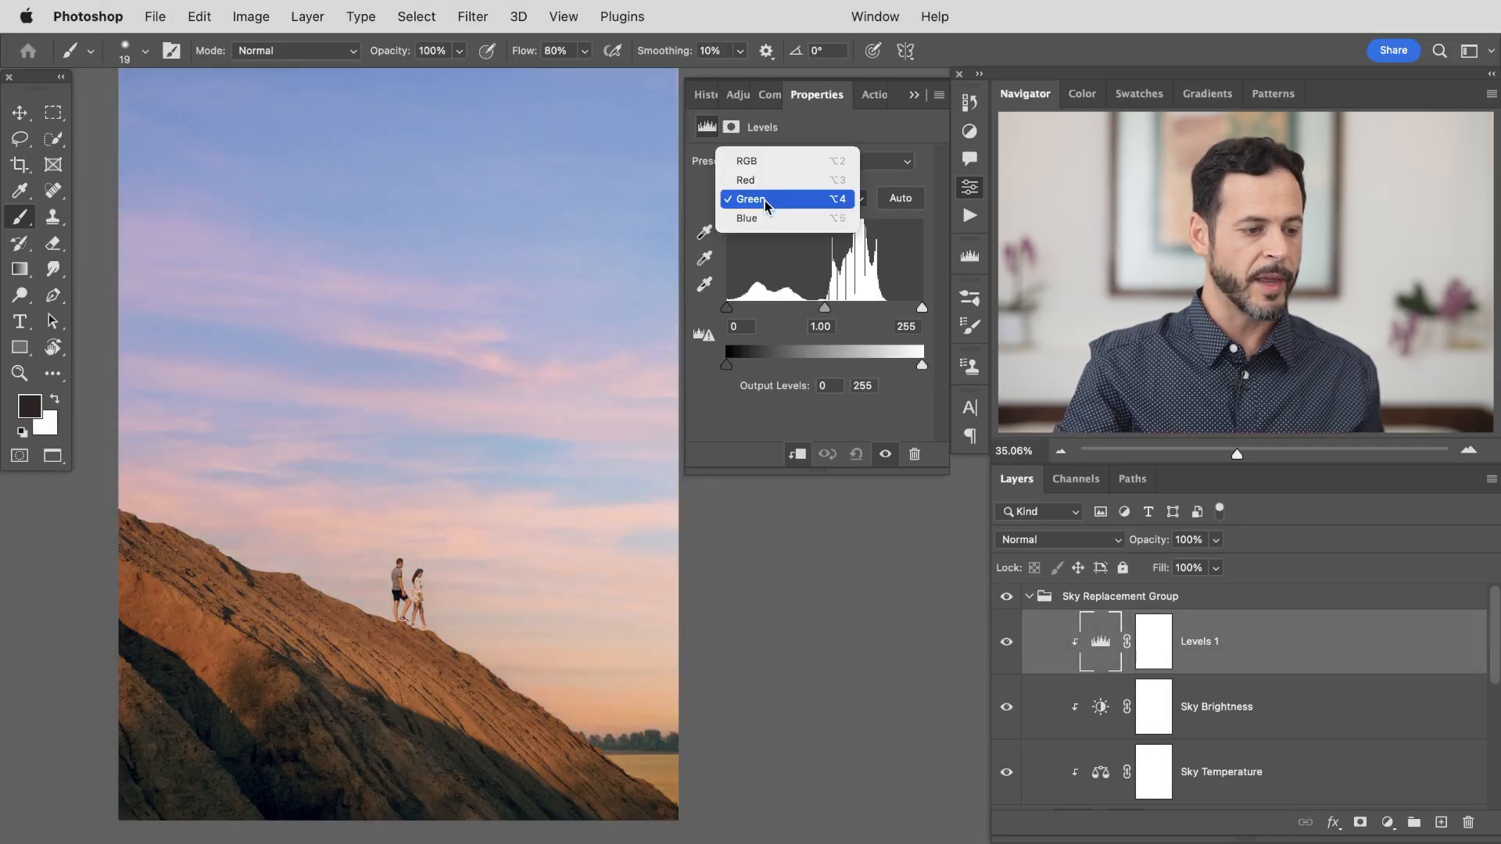
click(745, 217)
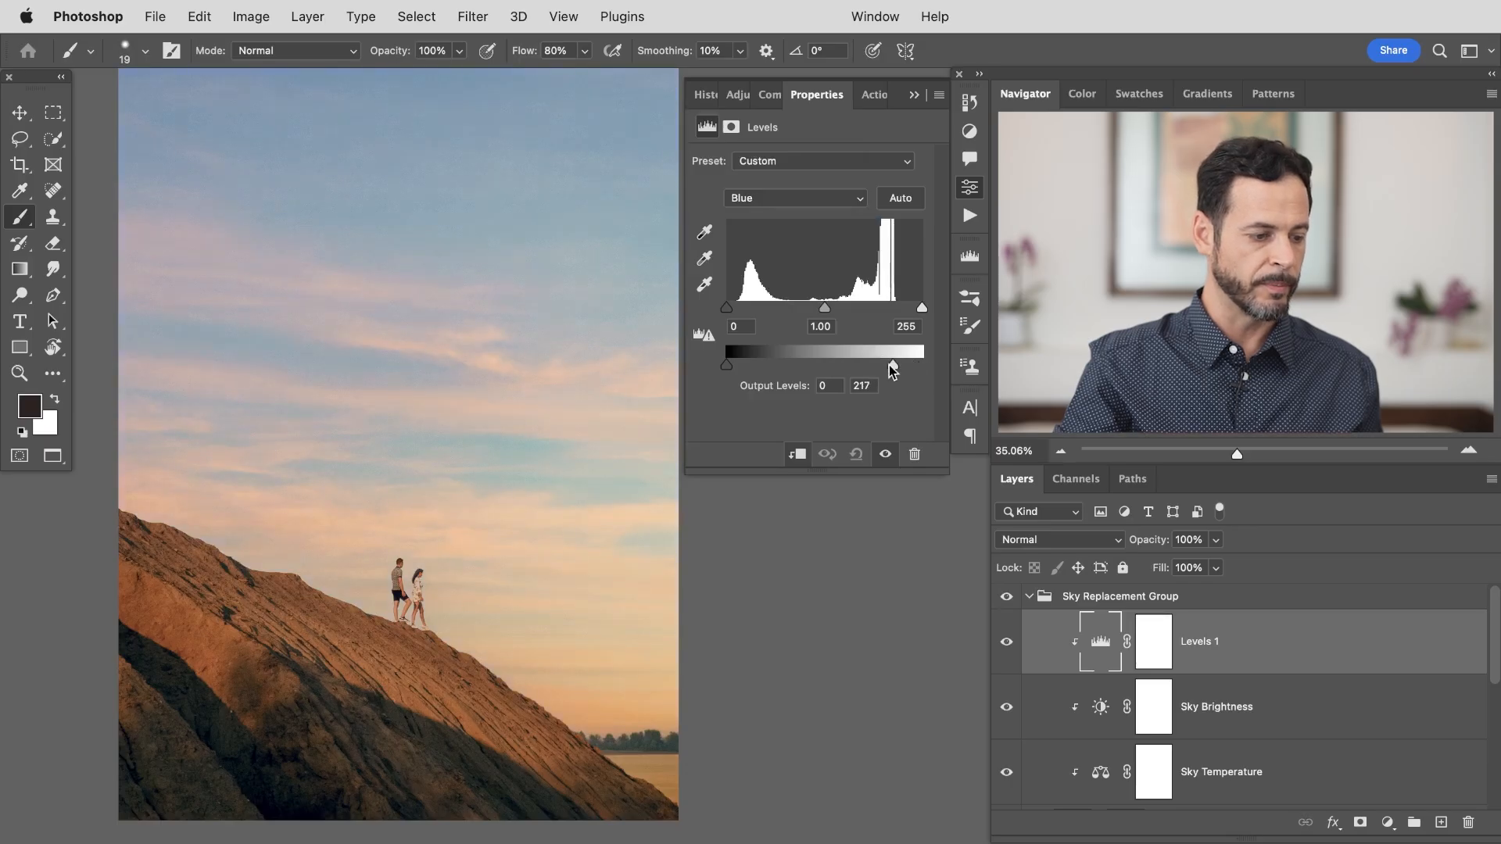
click(793, 198)
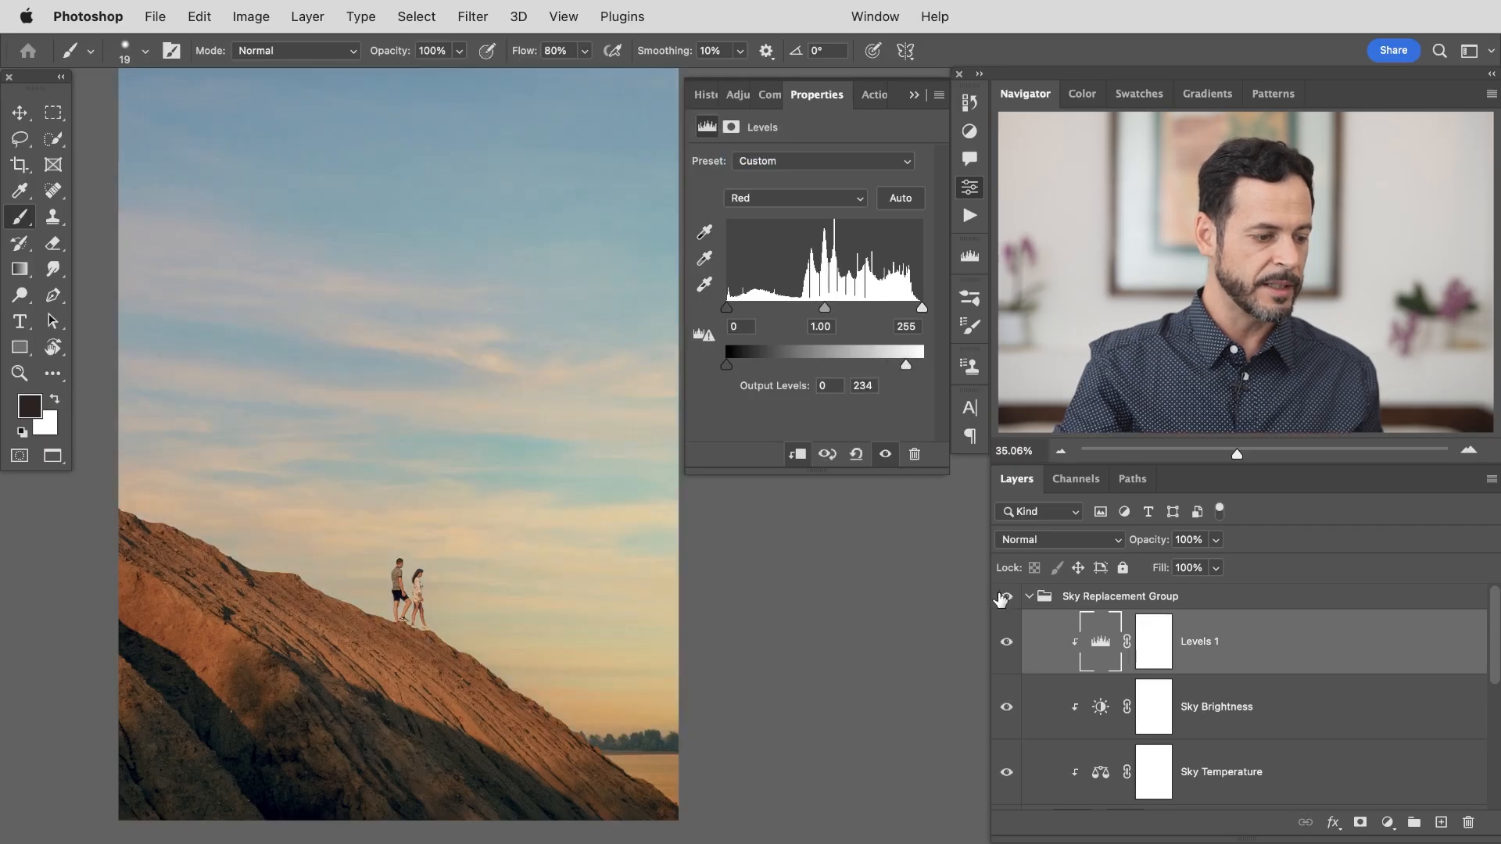
Lower the Red channel's output white to 234 and raise its midtone to 1.15
click(1004, 596)
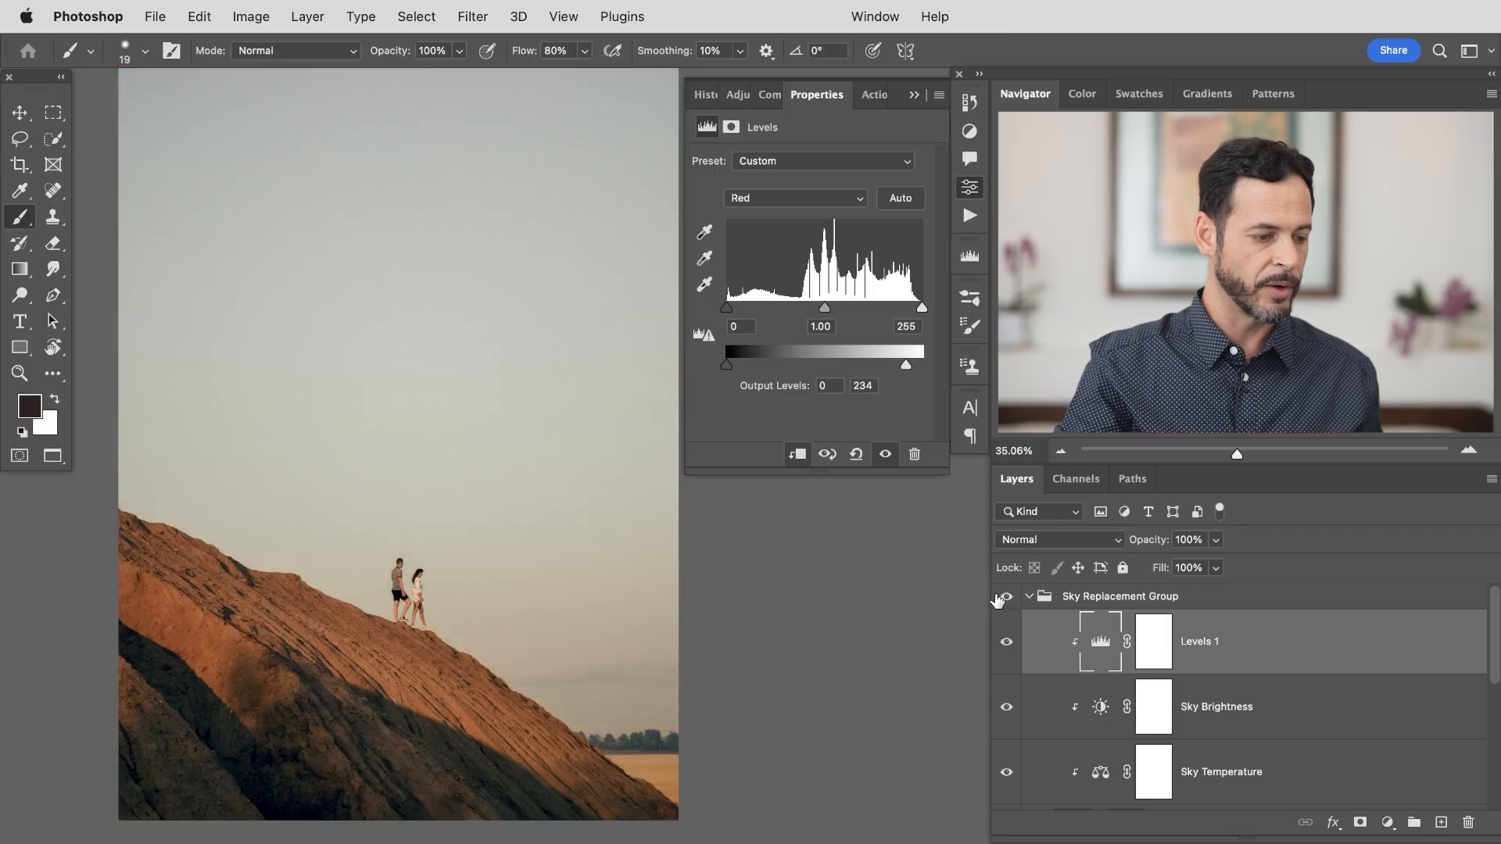
click(1005, 596)
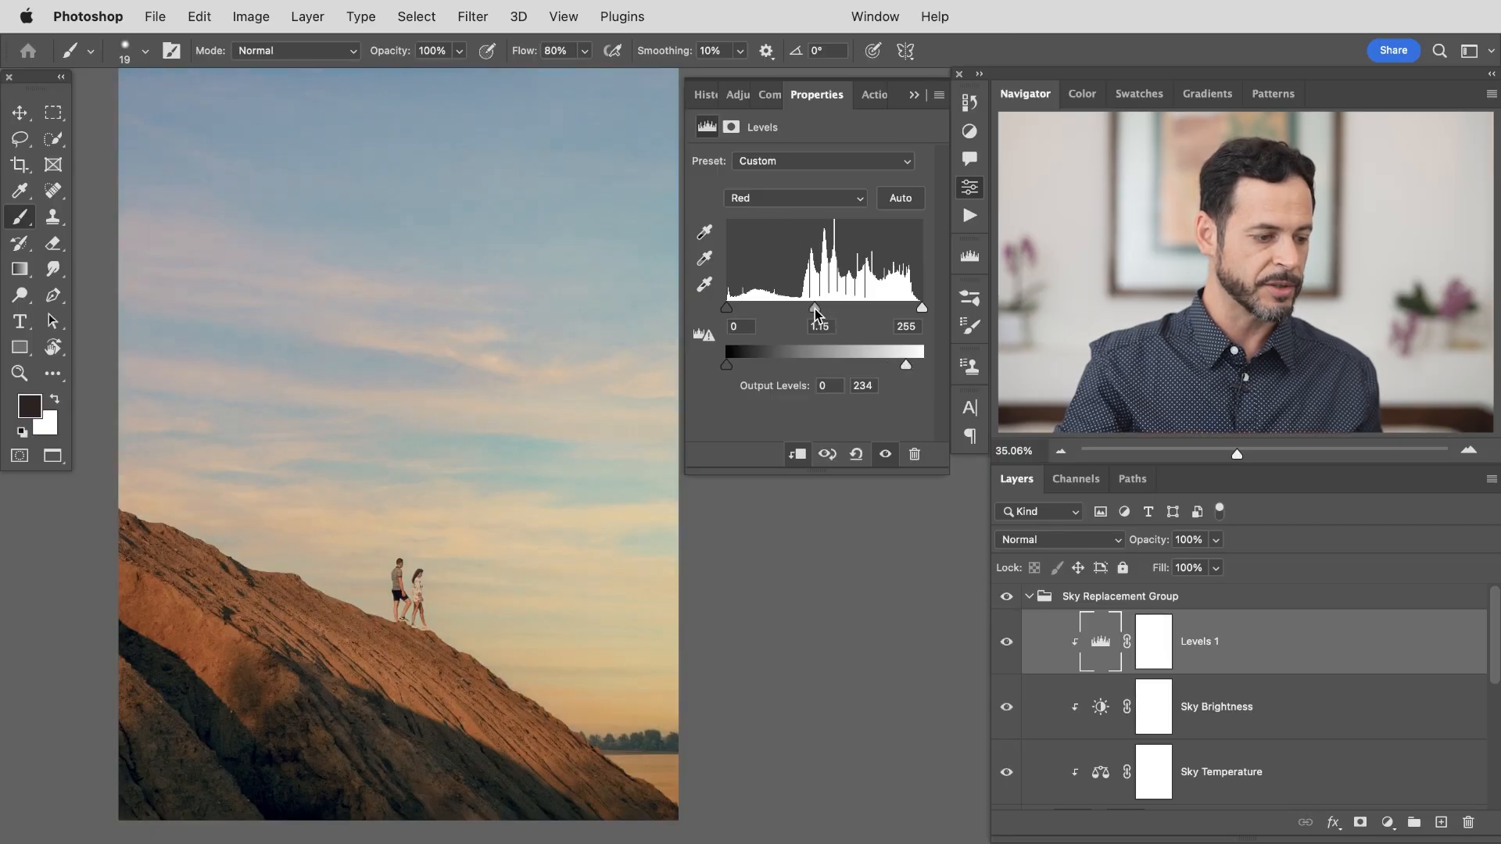
click(794, 199)
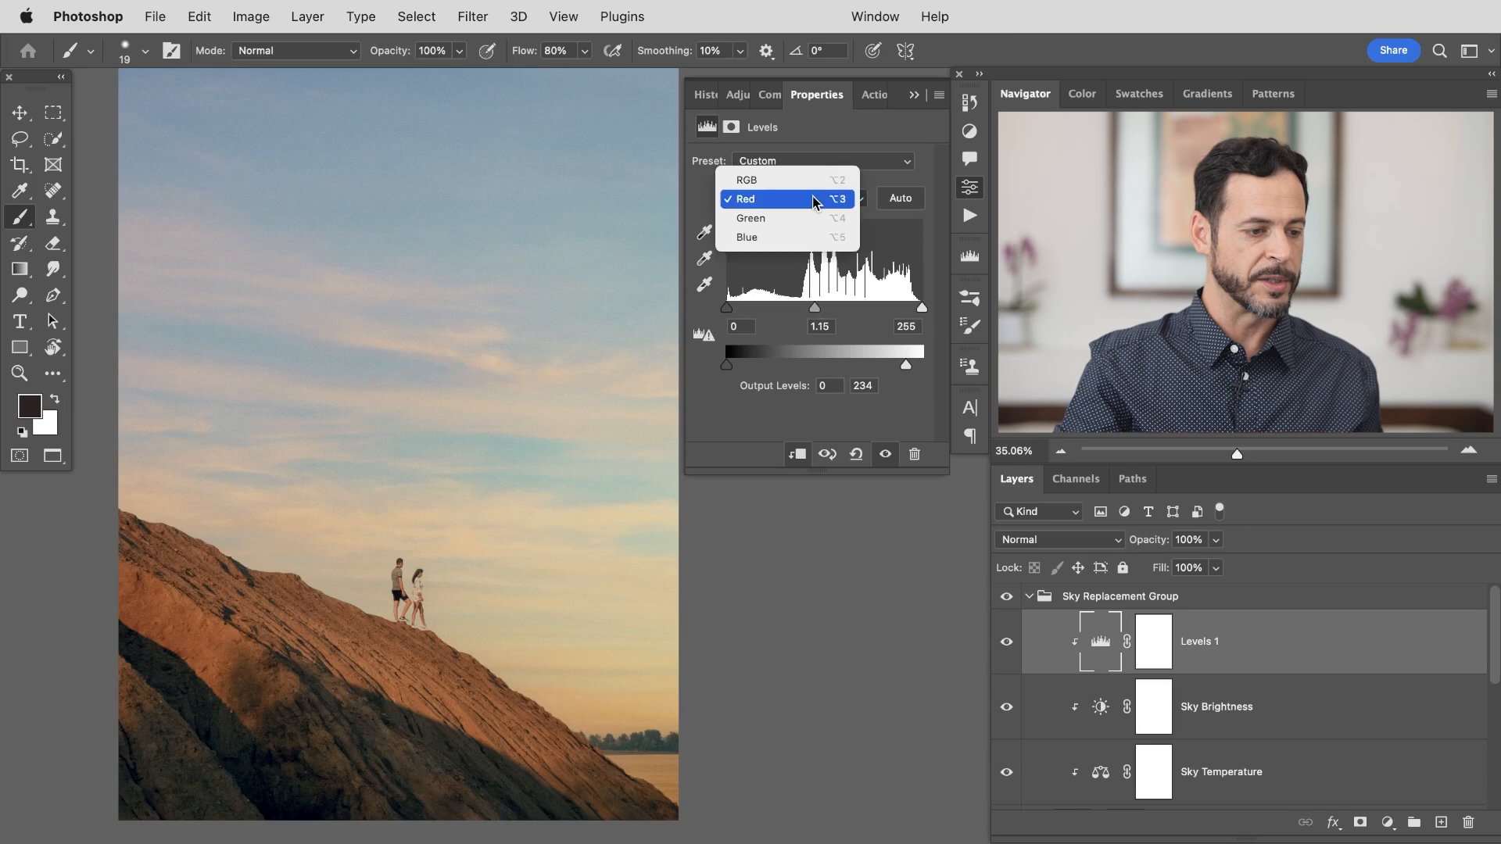
click(746, 180)
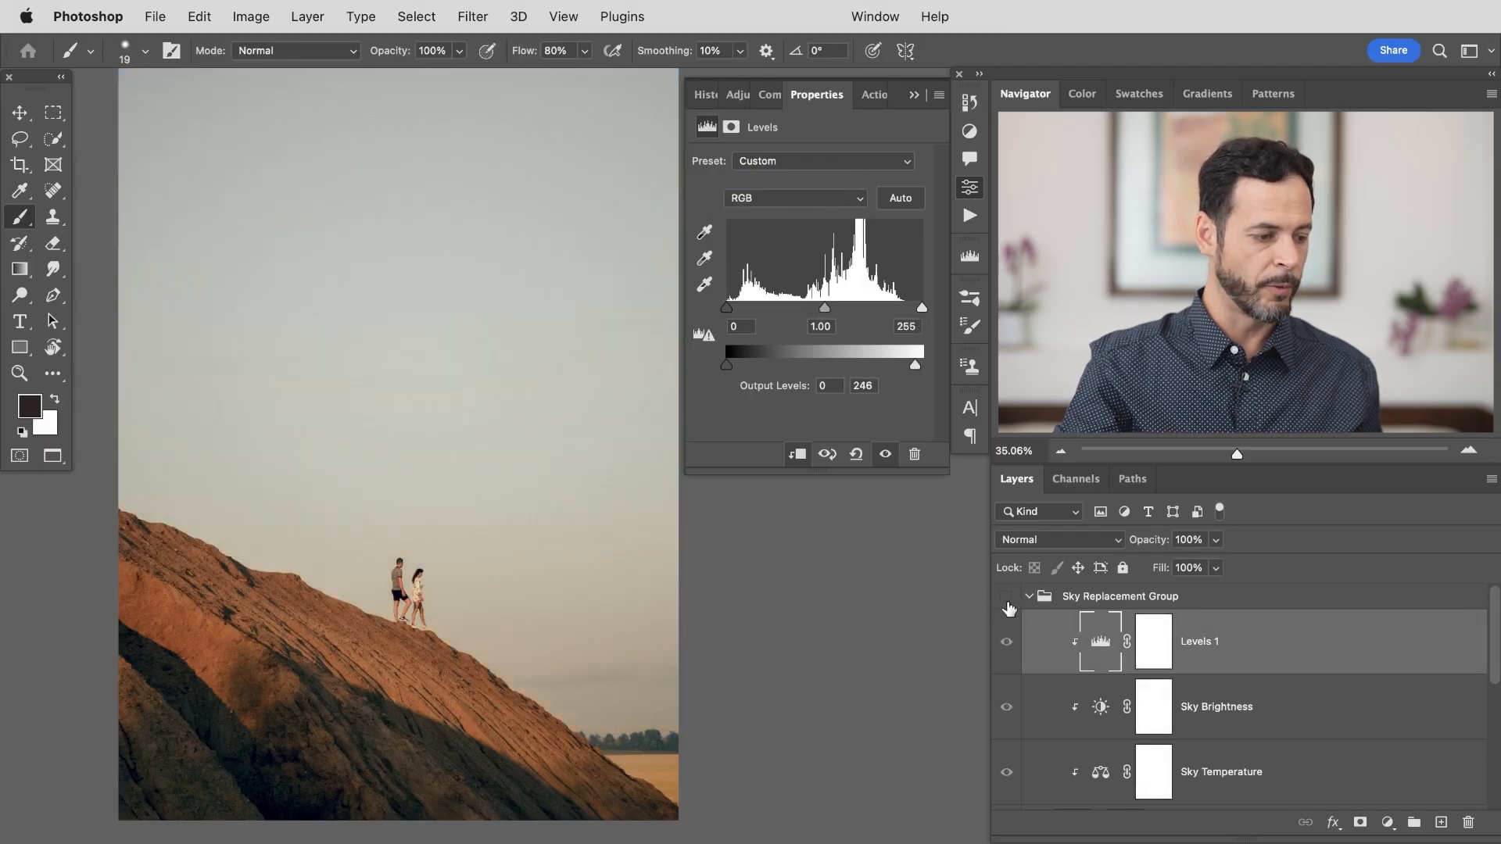
Set RGB output white to 254 and Levels 1 opacity to 83%, toggling the sky group to compare
click(1005, 596)
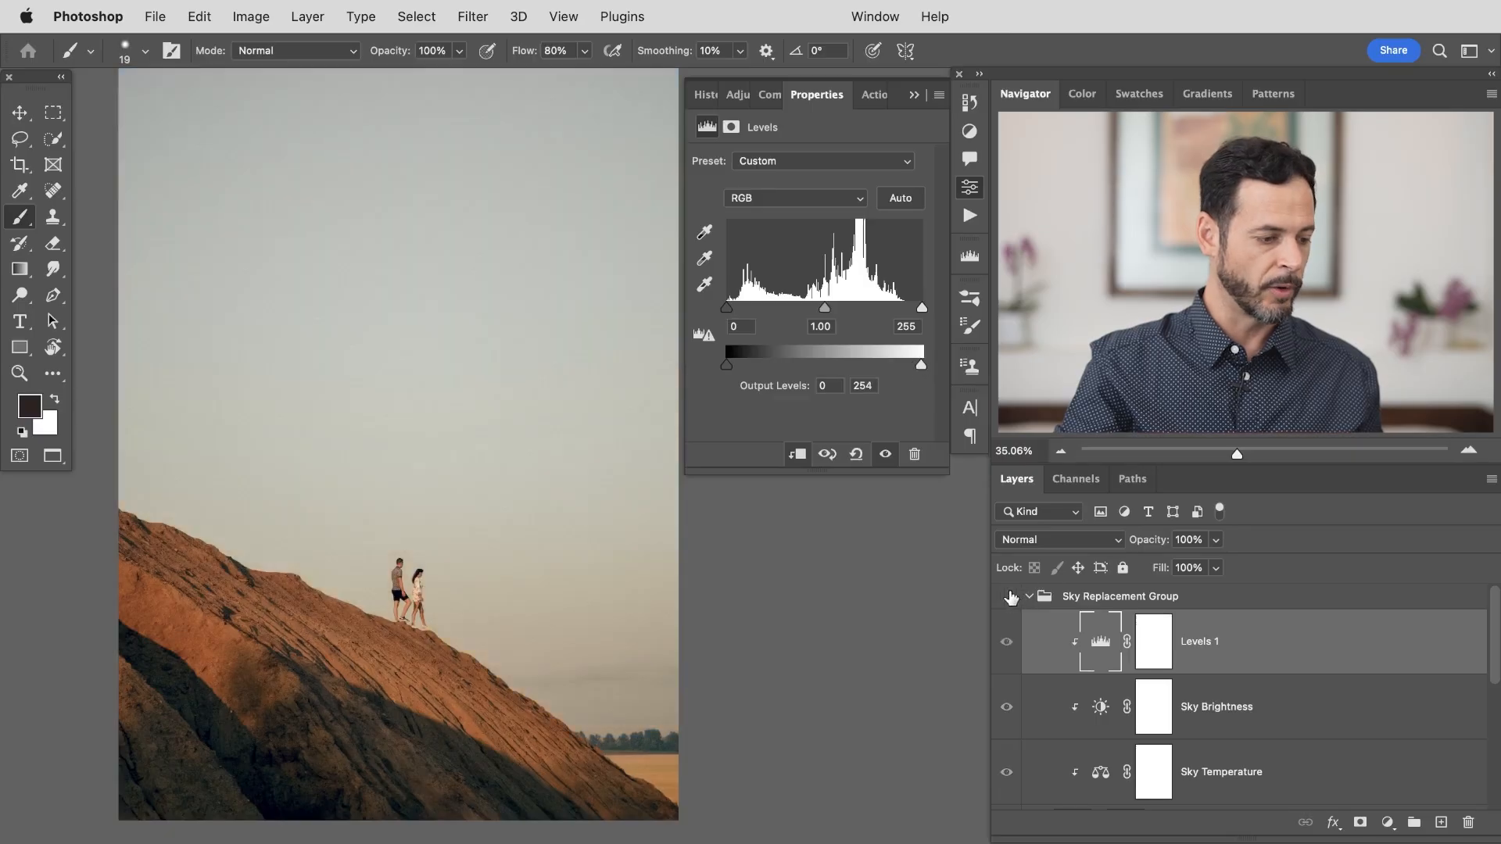
click(1006, 595)
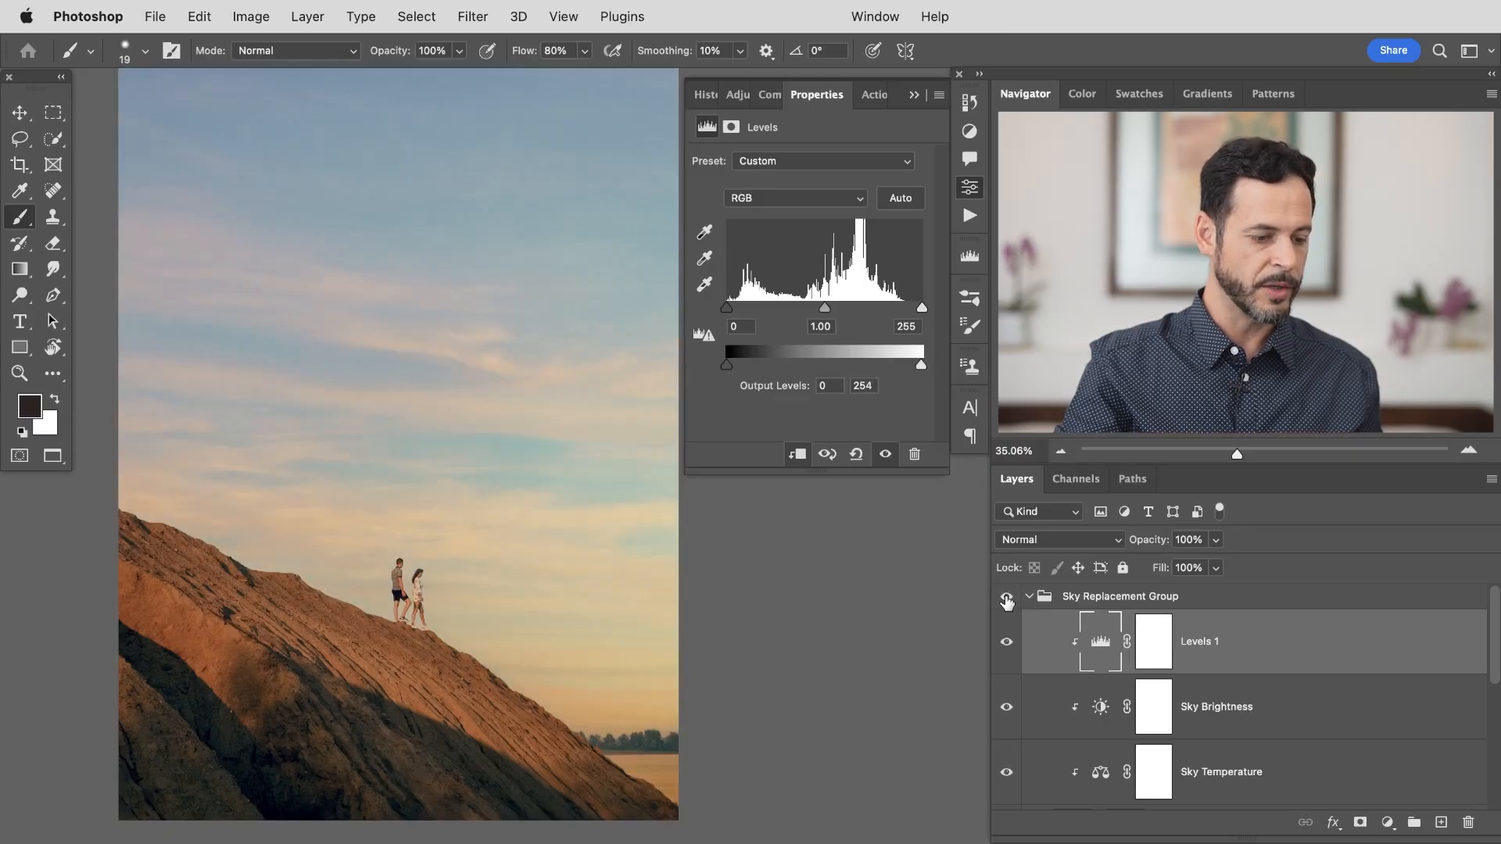
click(1006, 596)
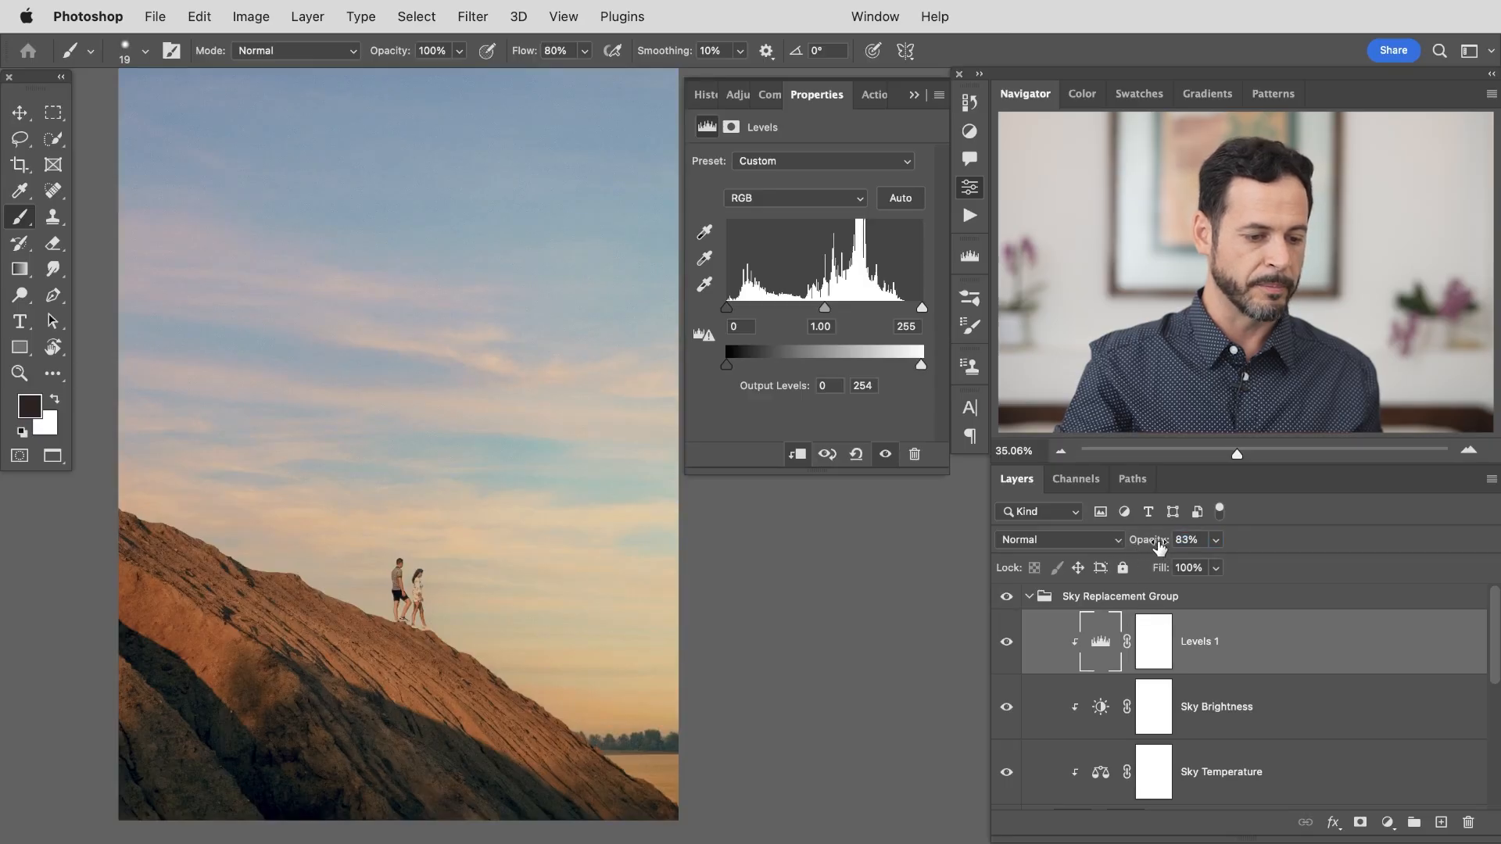
click(1005, 596)
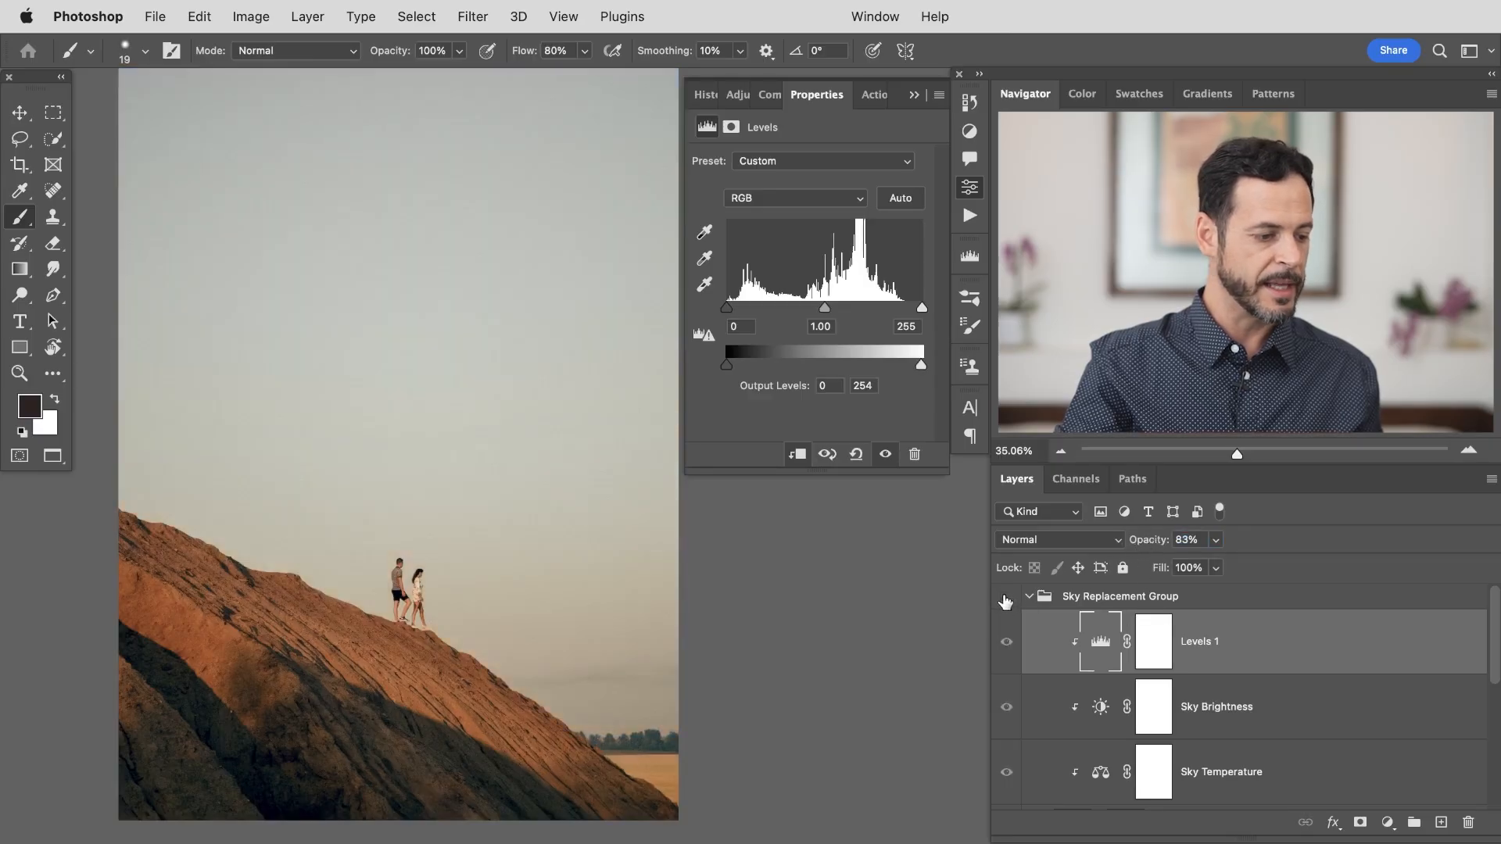
click(1005, 596)
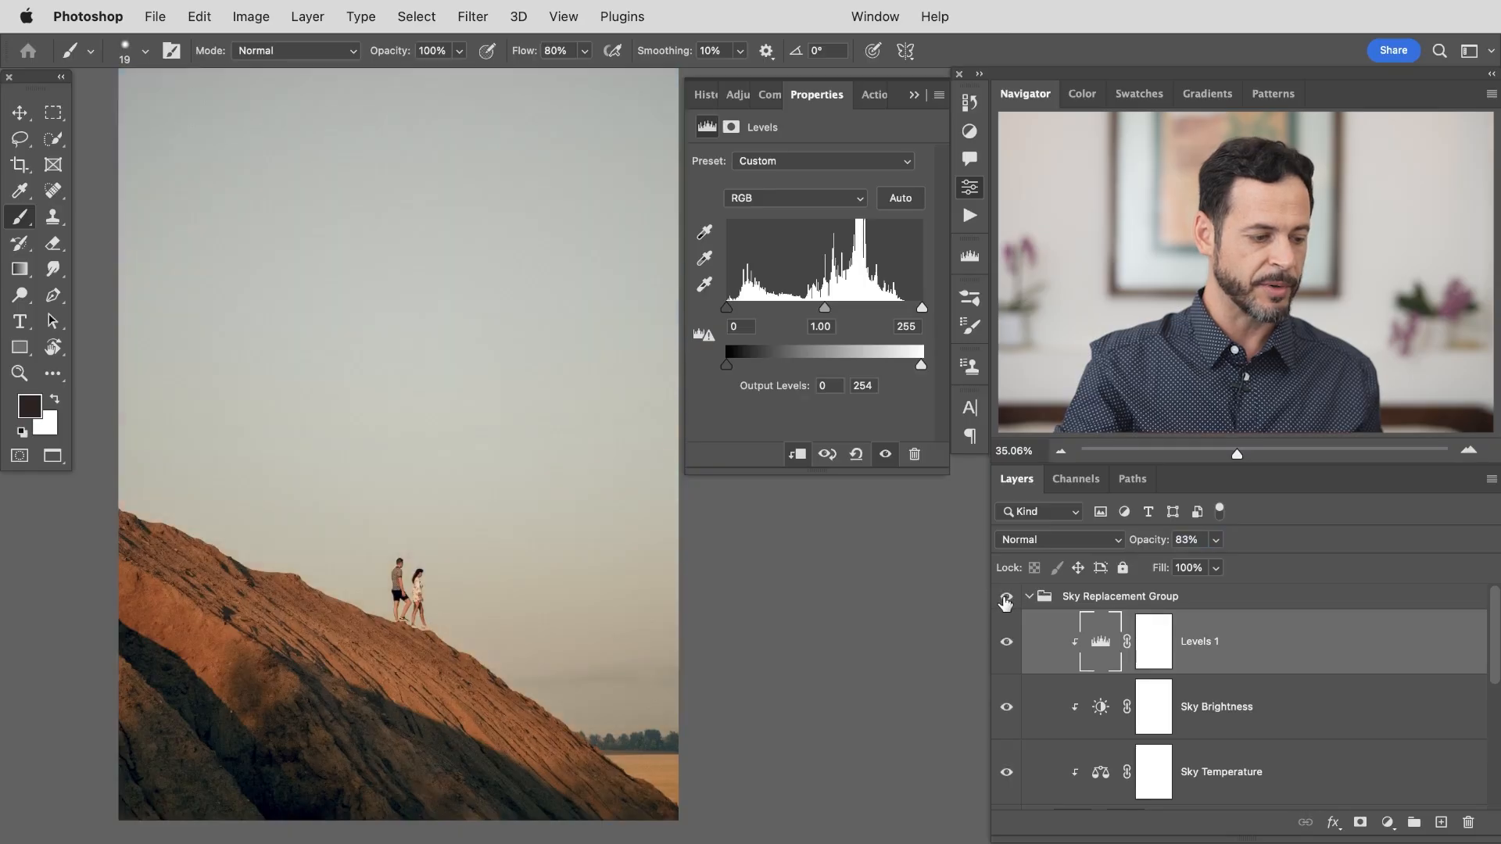
click(1006, 596)
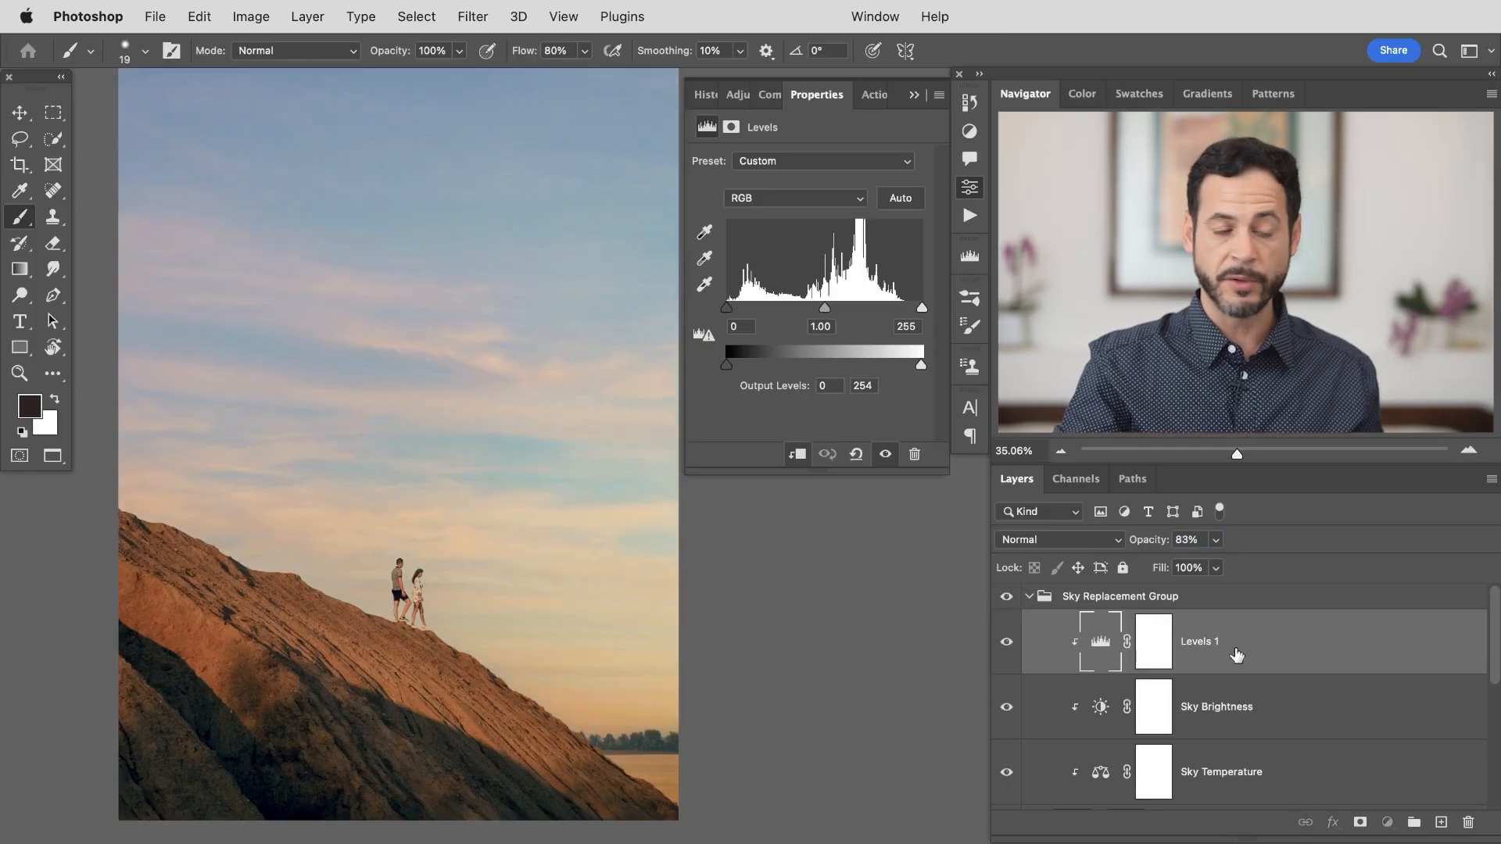
Add a Hue/Saturation adjustment above Levels 1 lowering the sky's saturation to -21
click(306, 16)
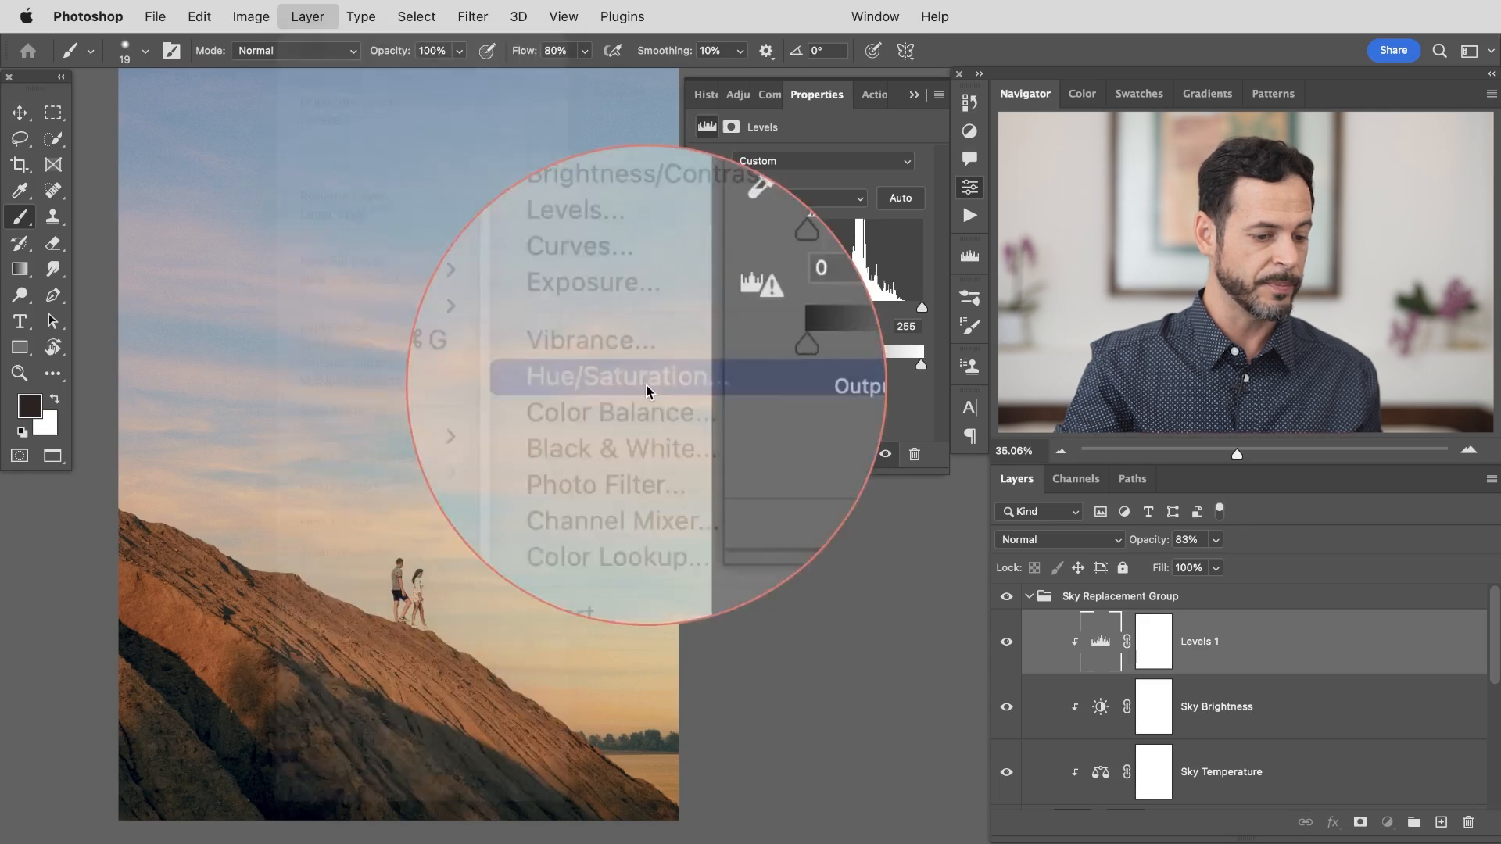
click(619, 377)
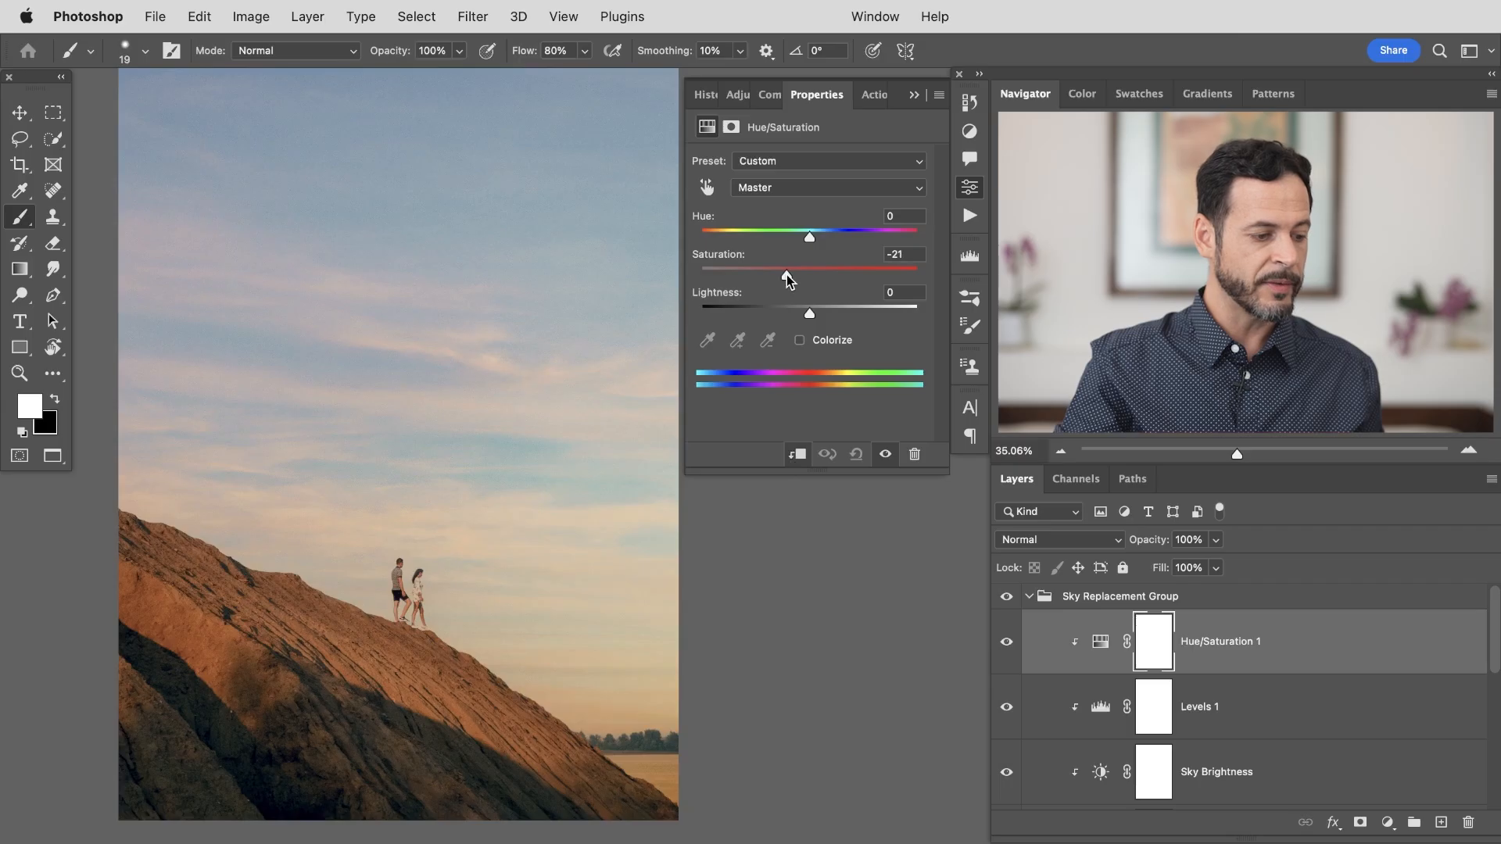
click(1005, 641)
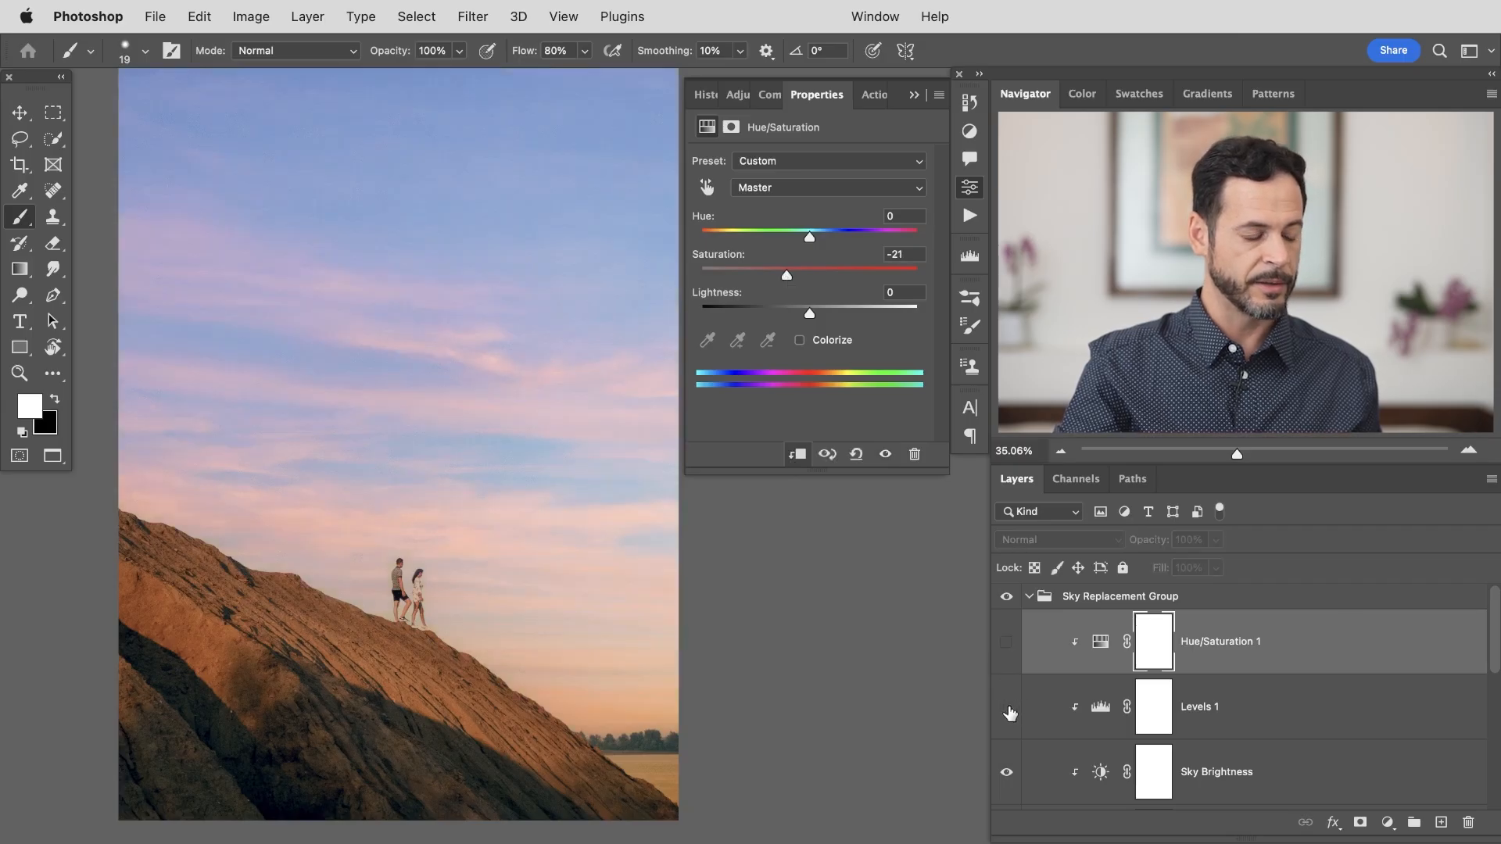
Toggle visibility of Levels 1 and the sky group to compare against the original
click(1005, 641)
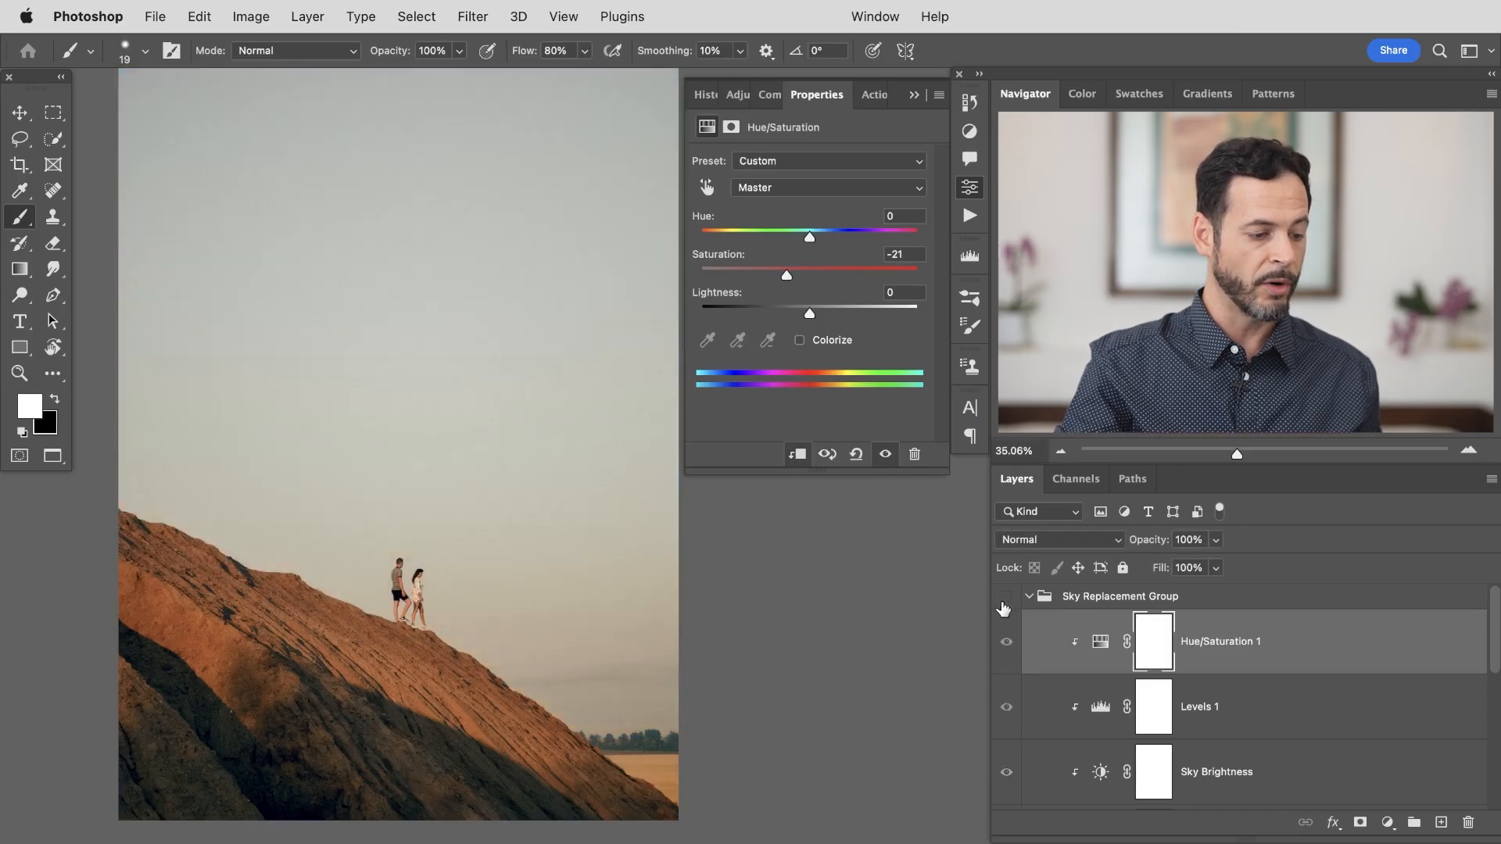
click(1005, 596)
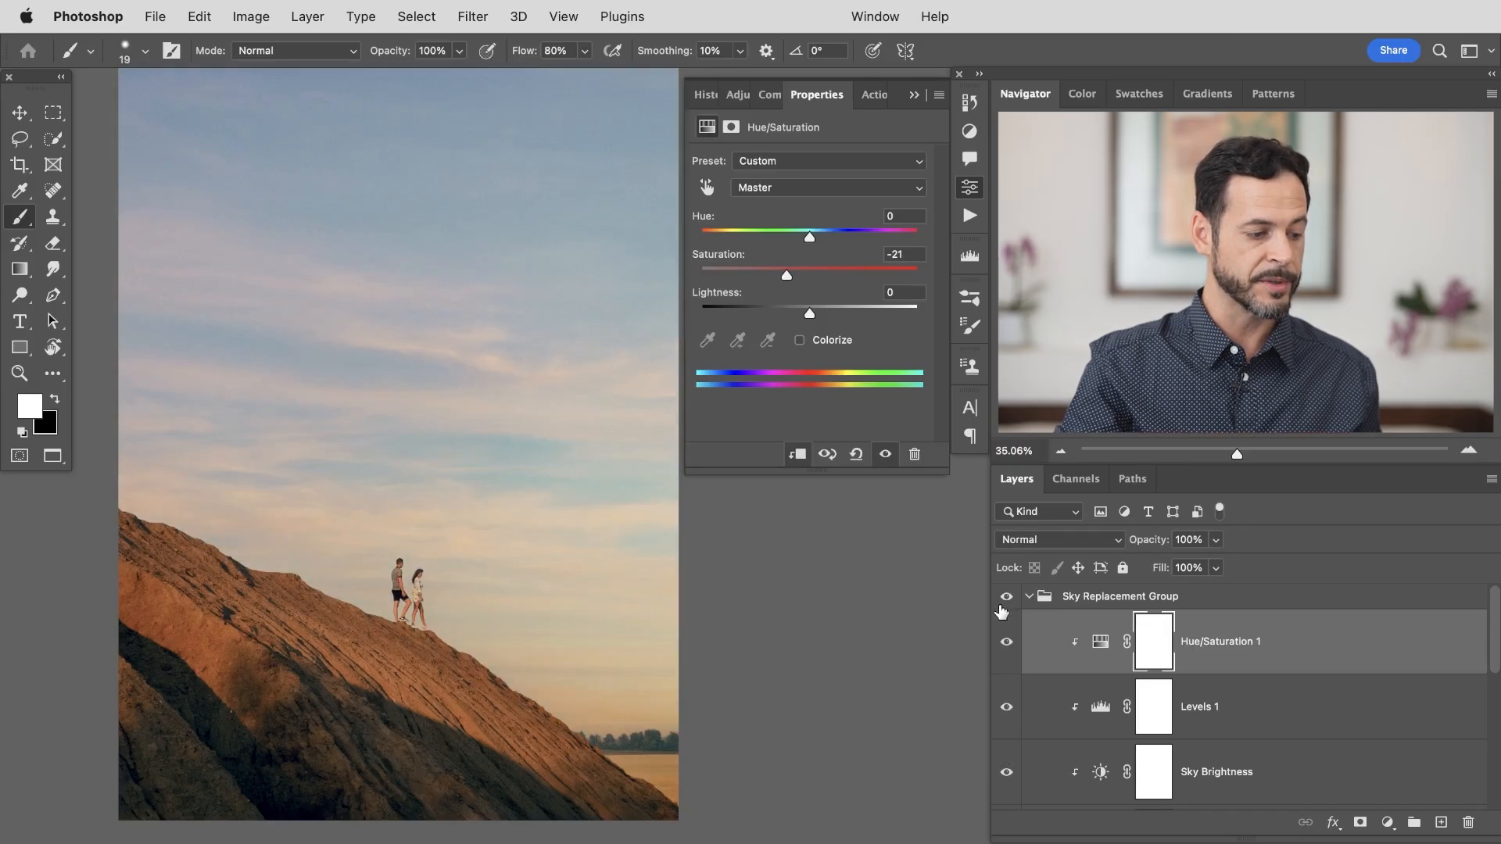
click(958, 75)
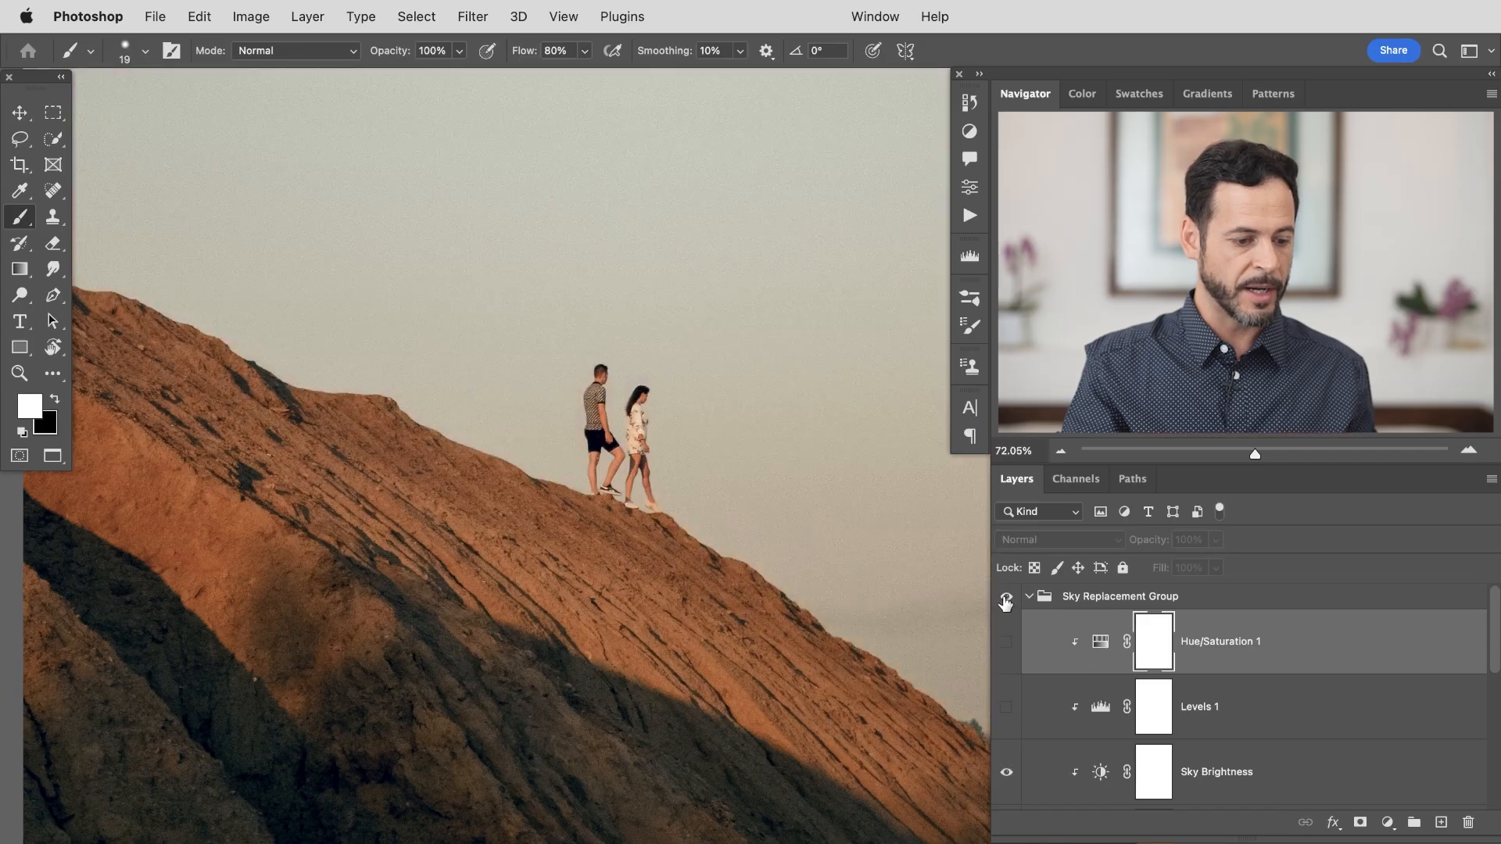
Toggle the sky group and tone adjustments to compare, then show and collapse the group
click(1005, 595)
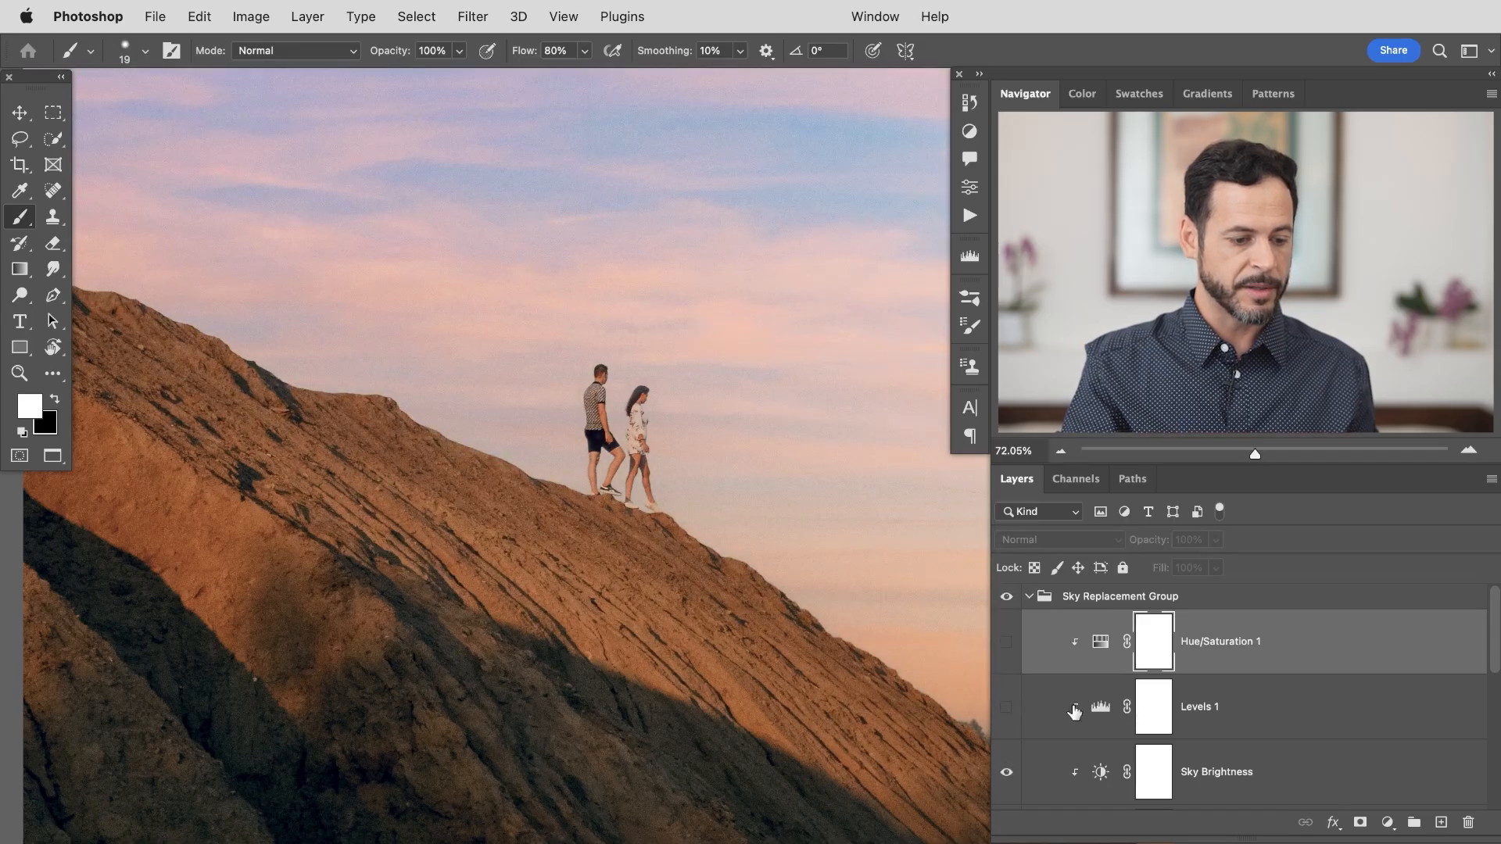
click(1005, 707)
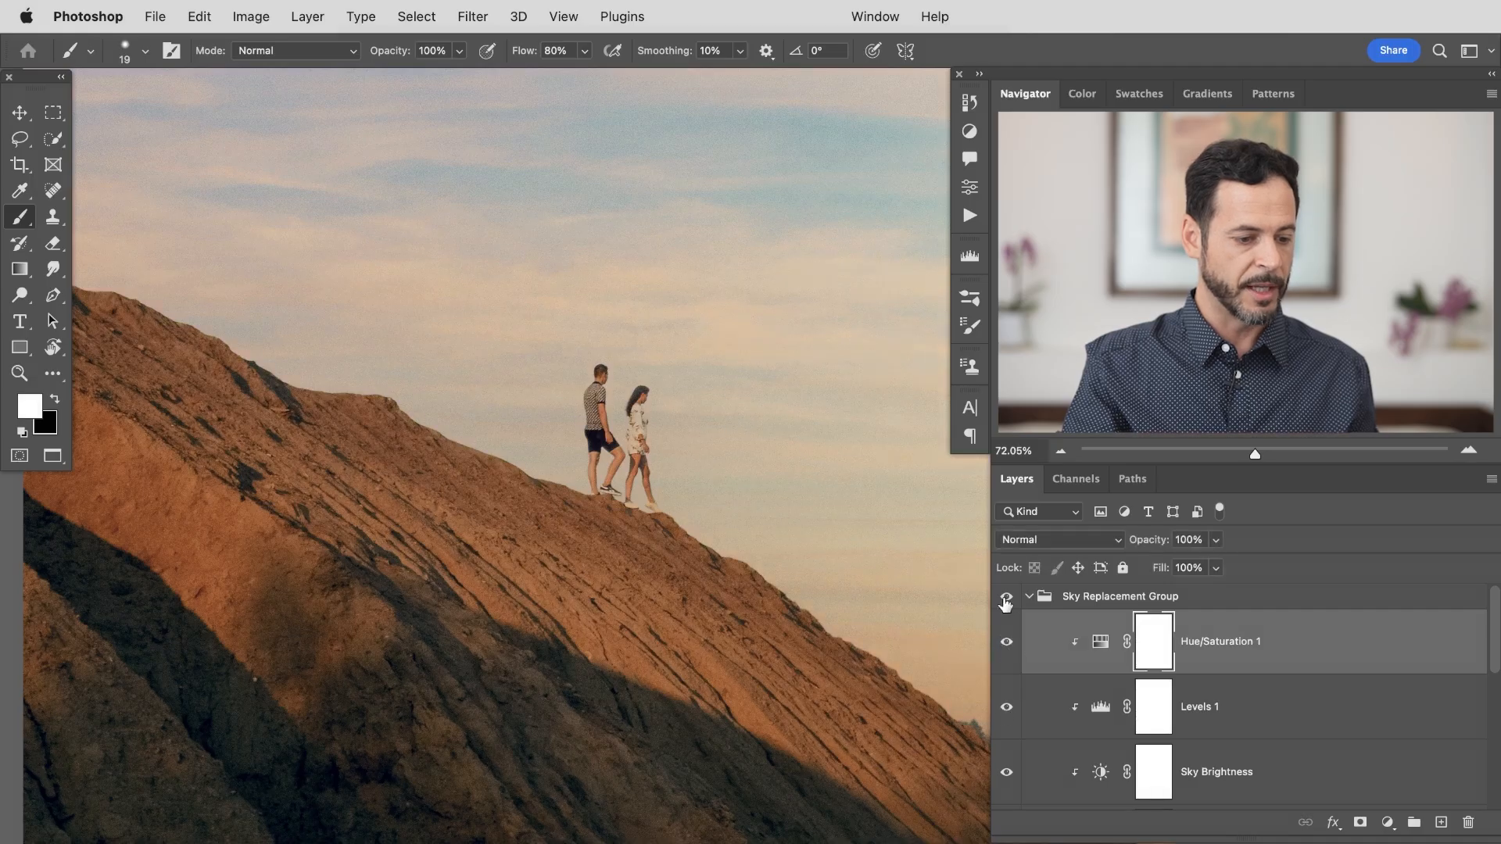
click(1006, 595)
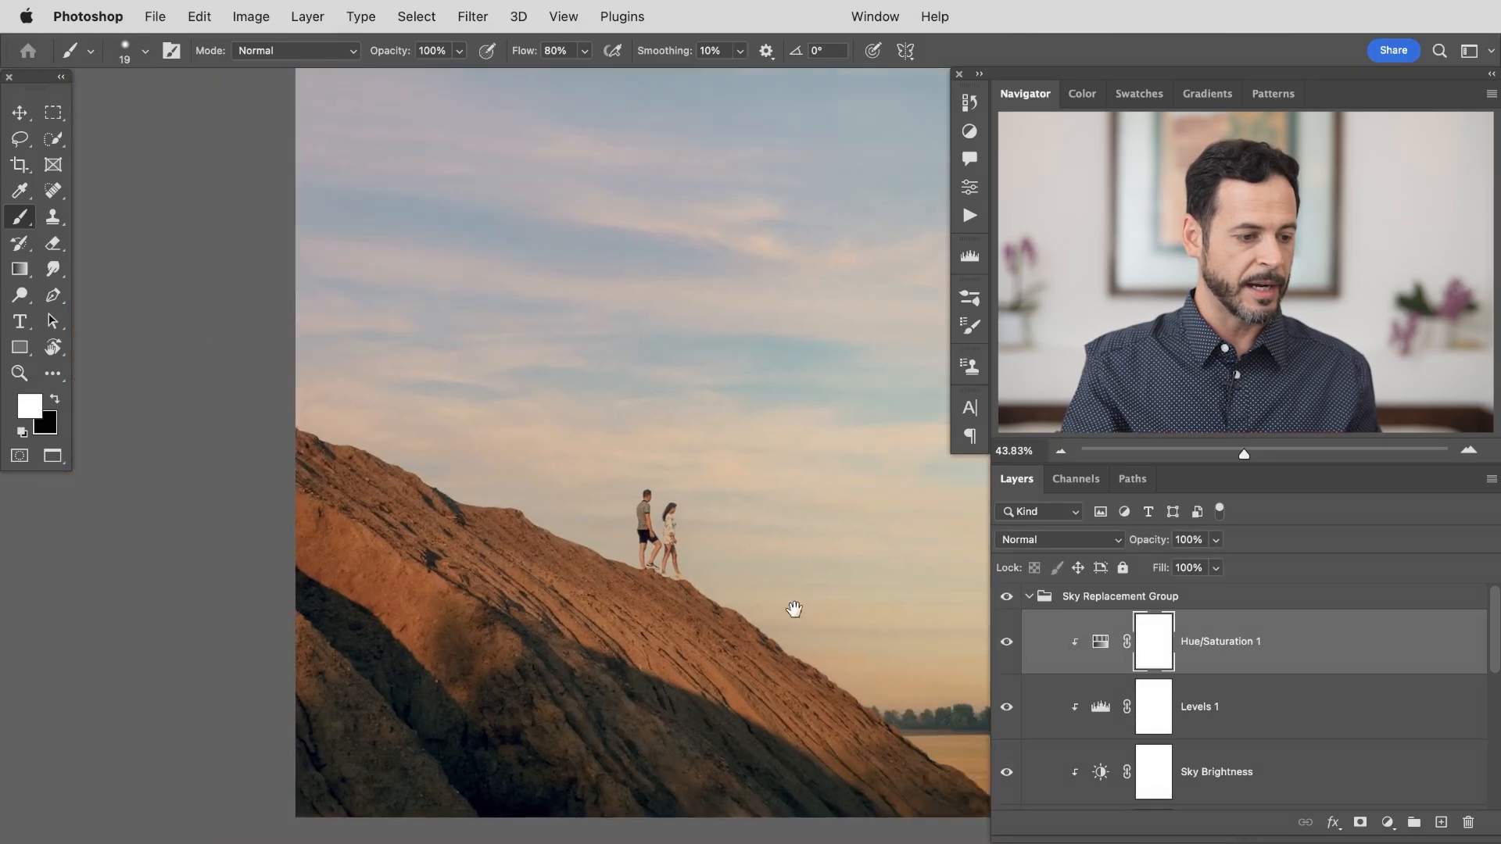
click(1005, 603)
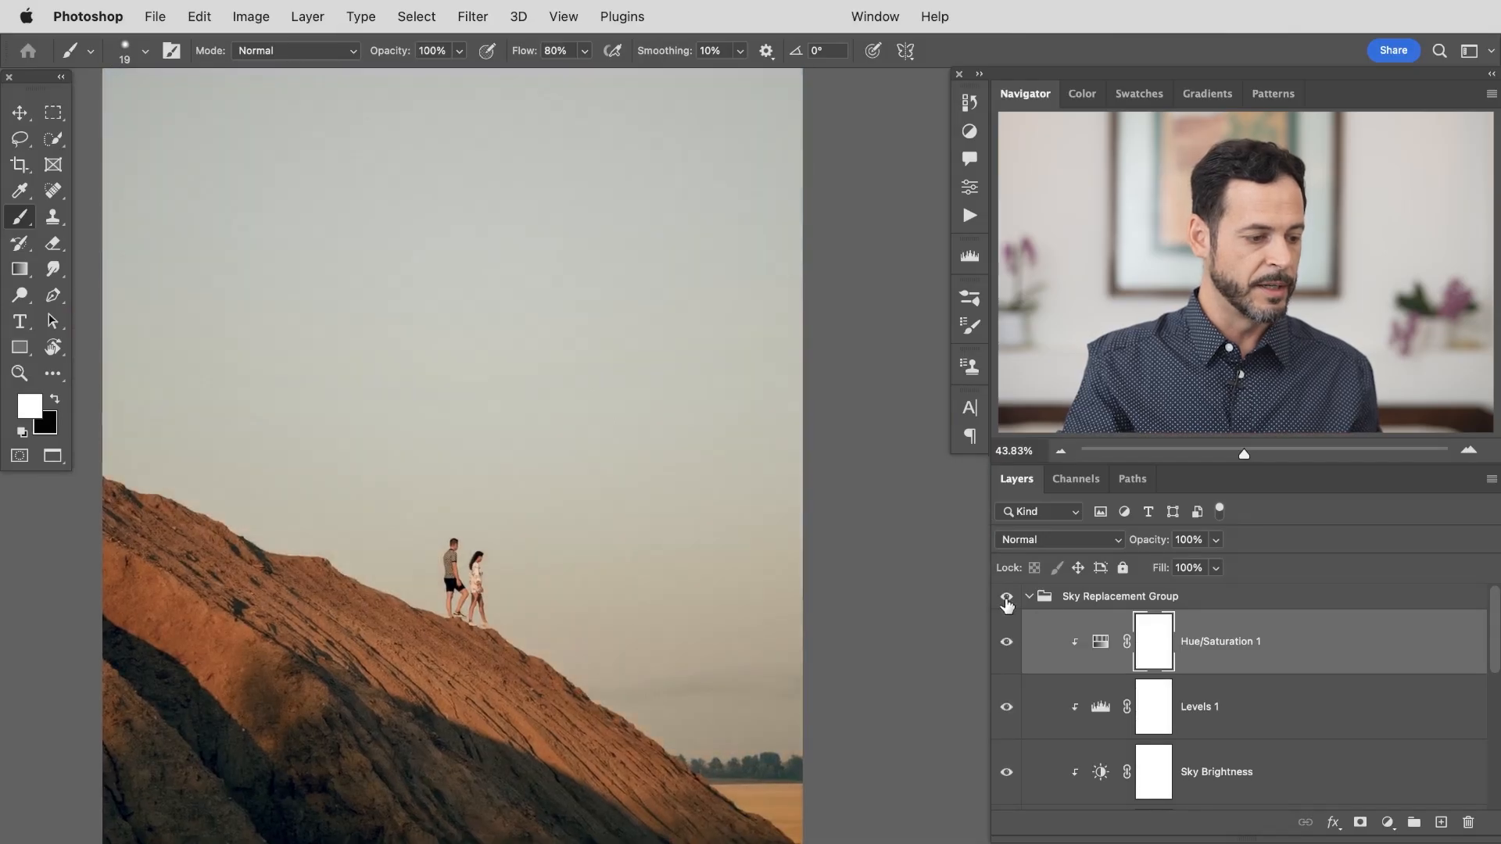
click(1029, 596)
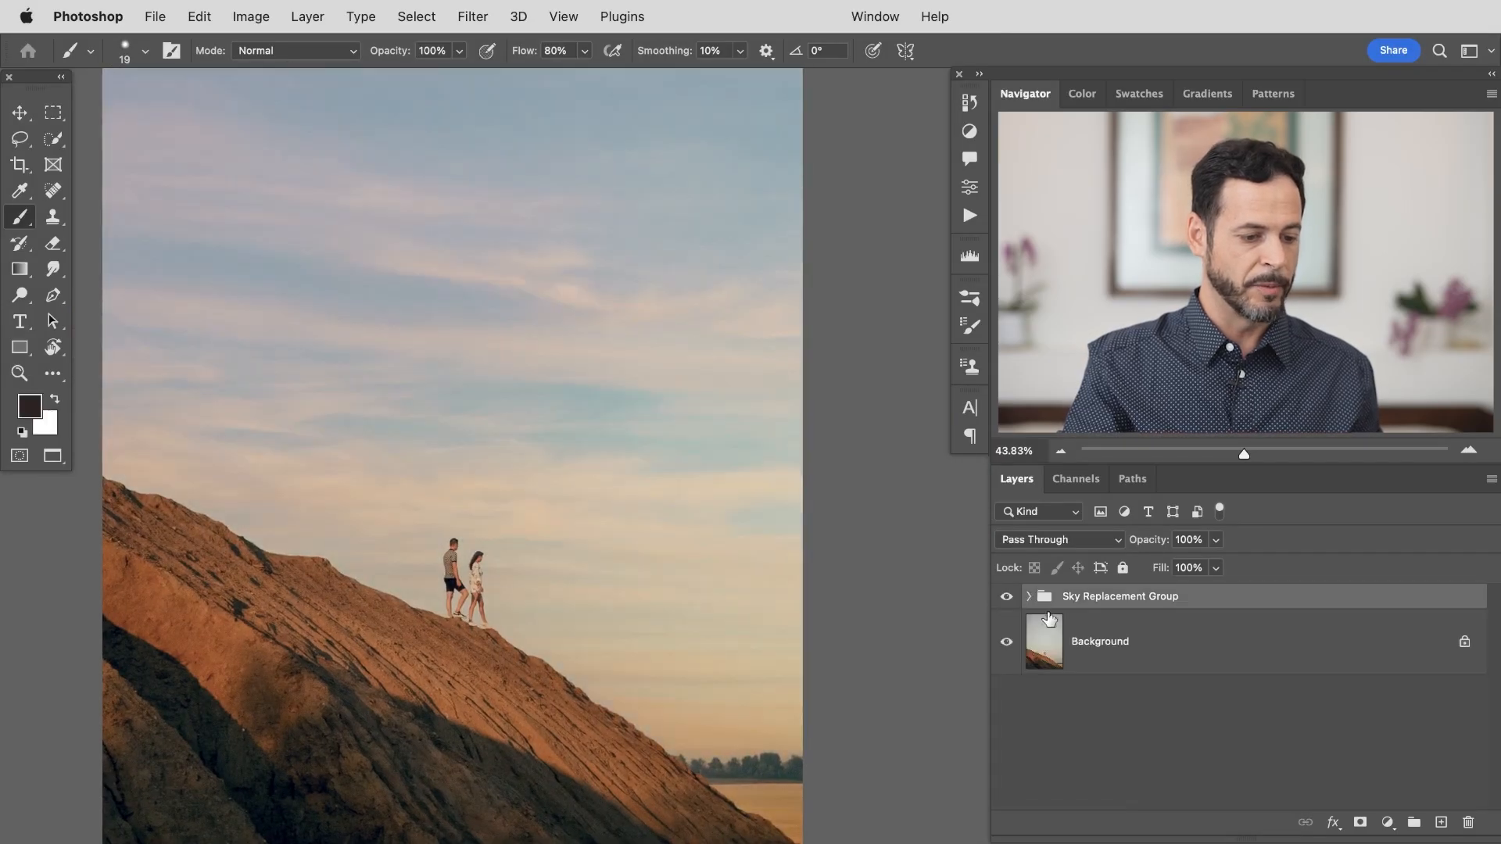